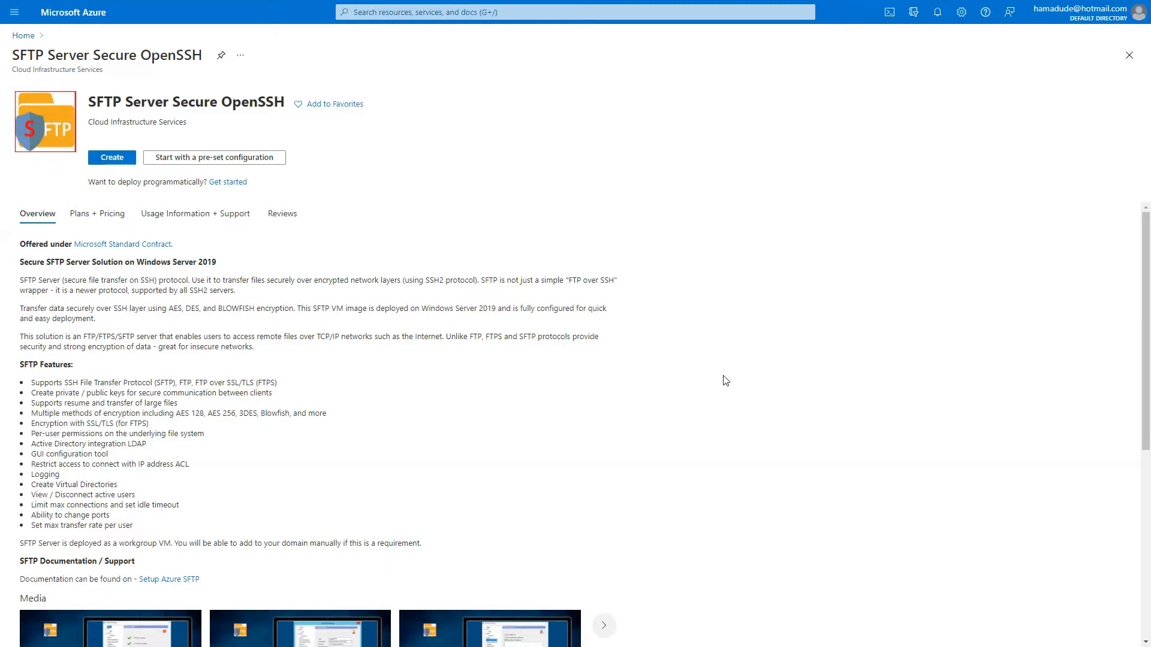
mouse_move(260, 179)
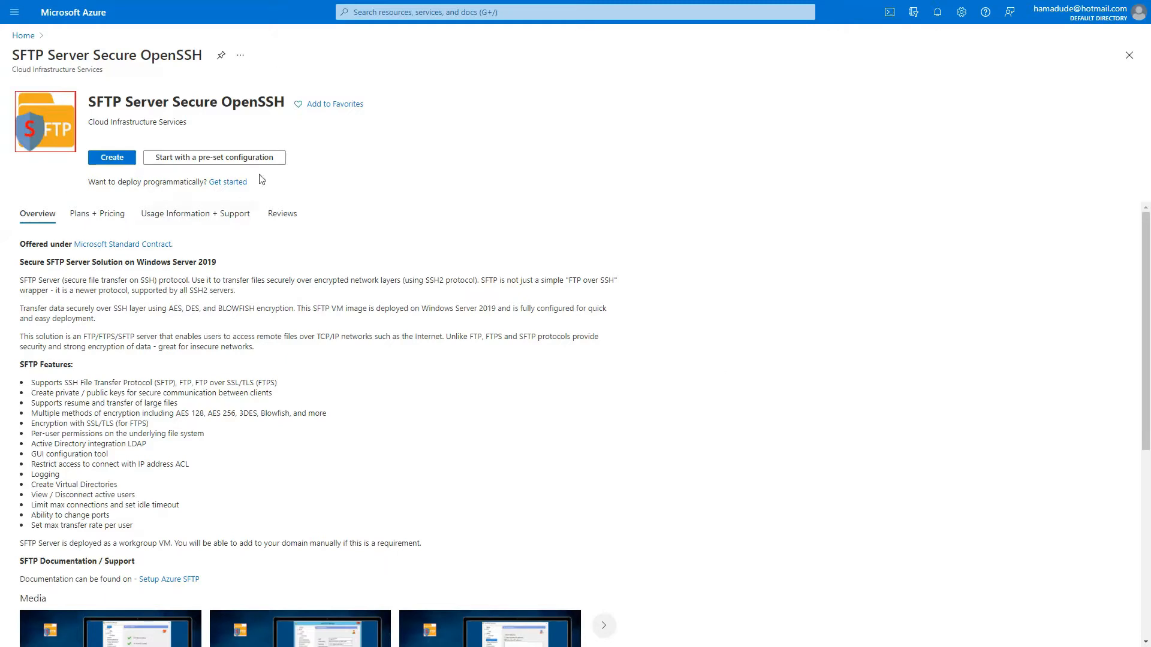
mouse_move(417, 106)
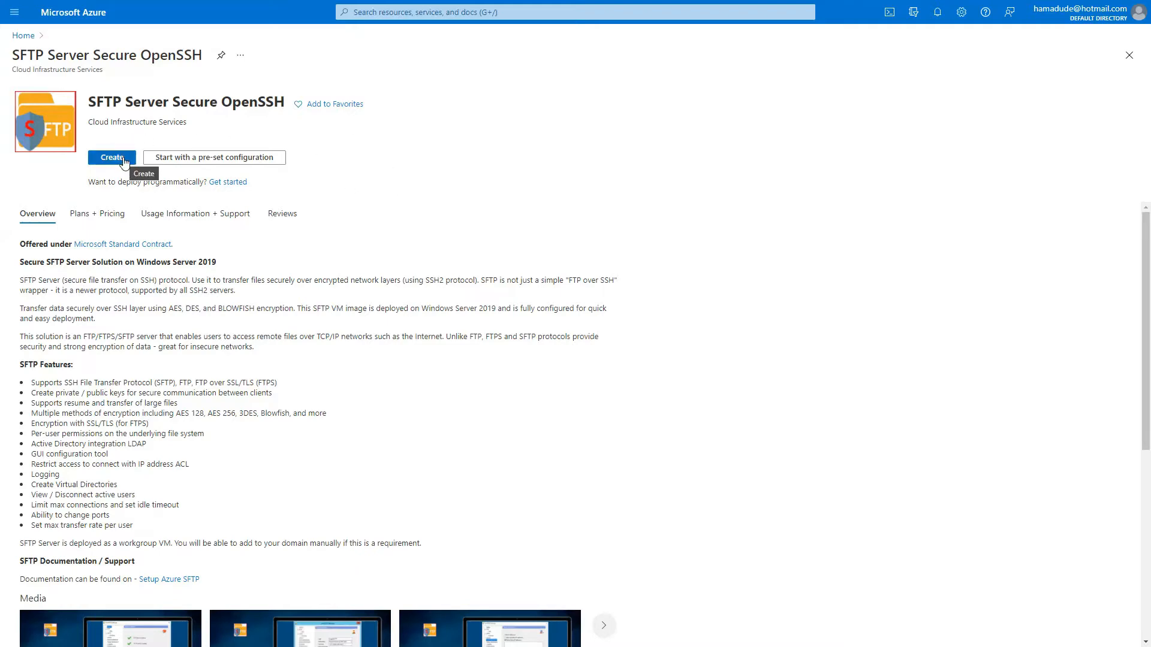
Start a VM from the SFTP Server OpenSSH offer and name it sftpserver
left_click(113, 157)
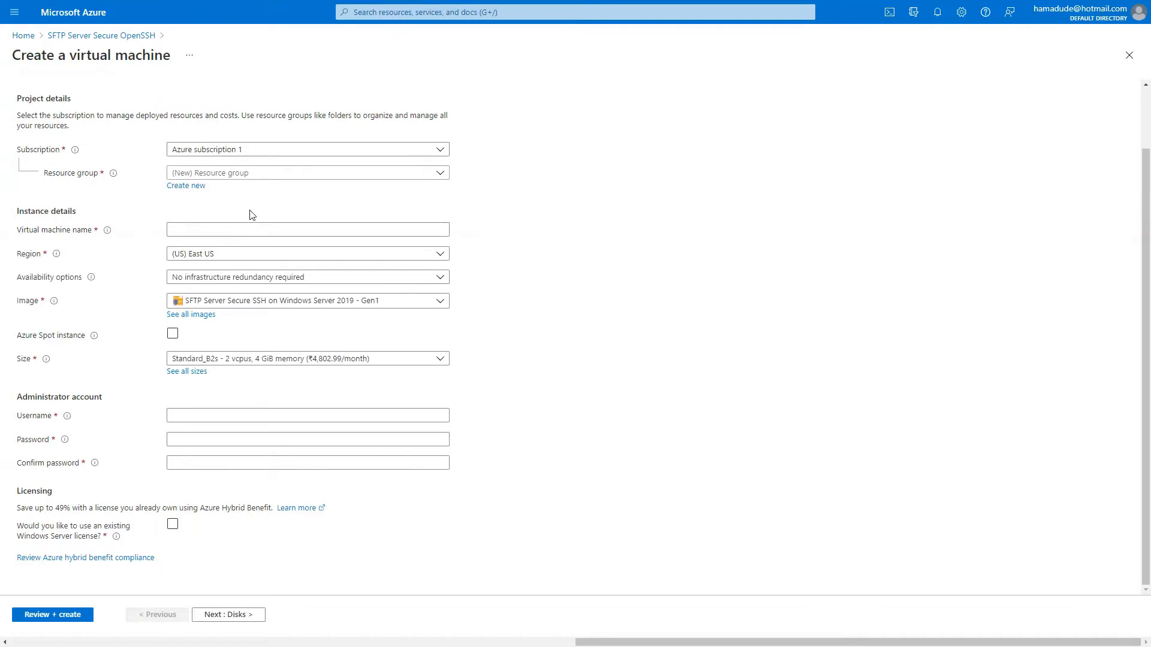
left_click(307, 229)
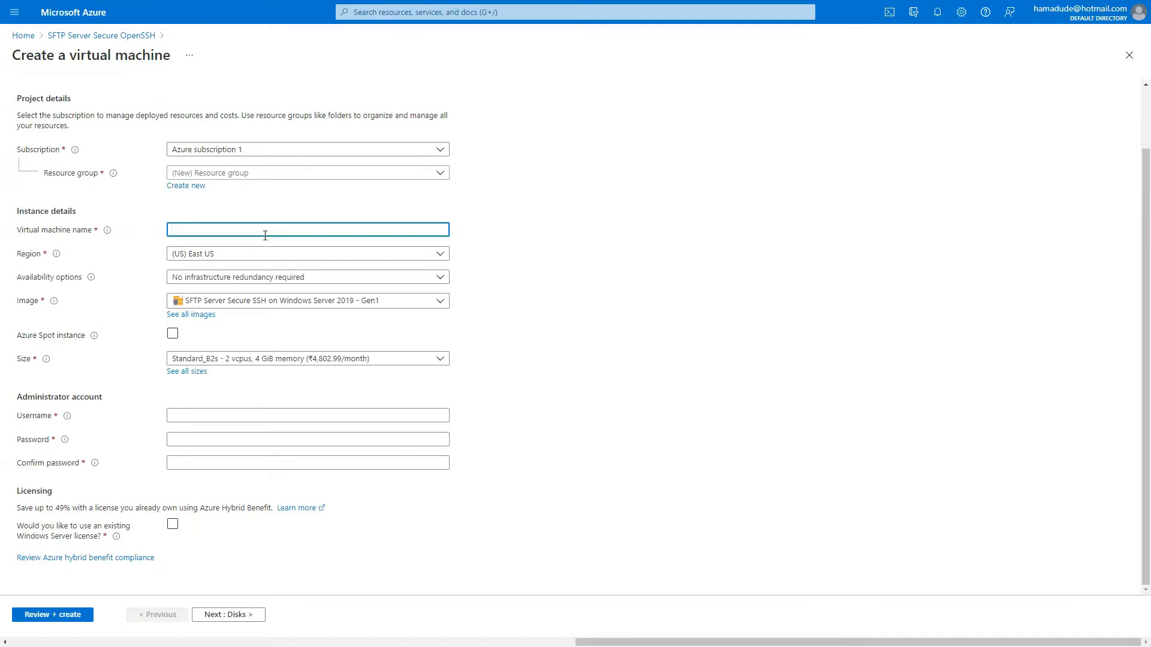
type("st")
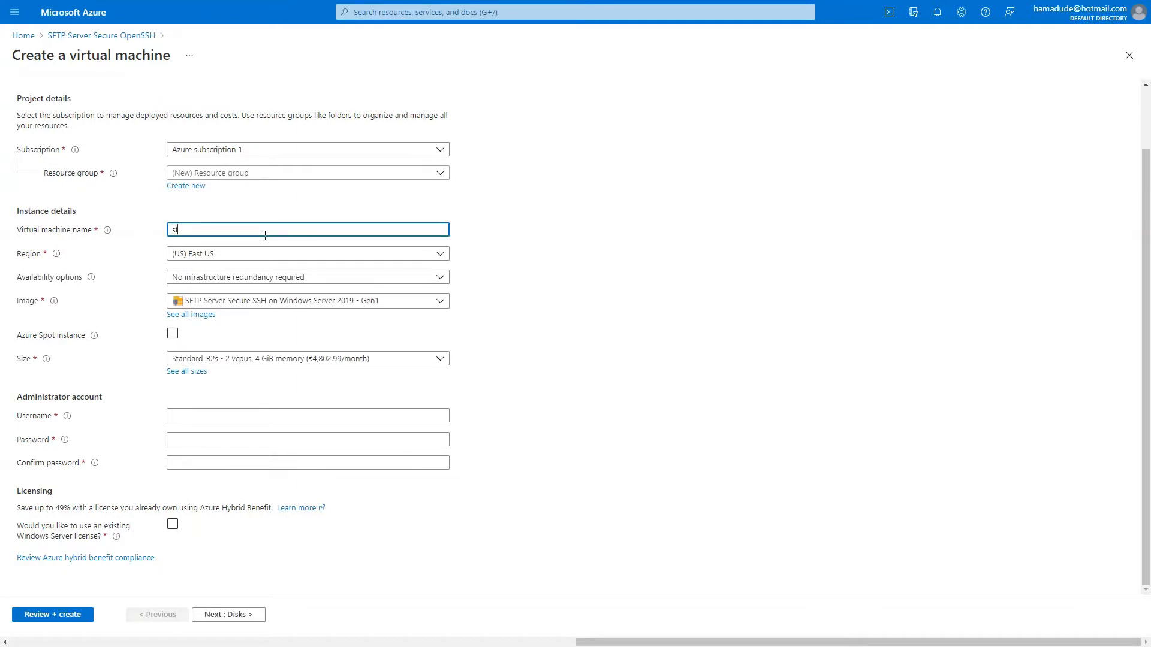
type("ftpserver")
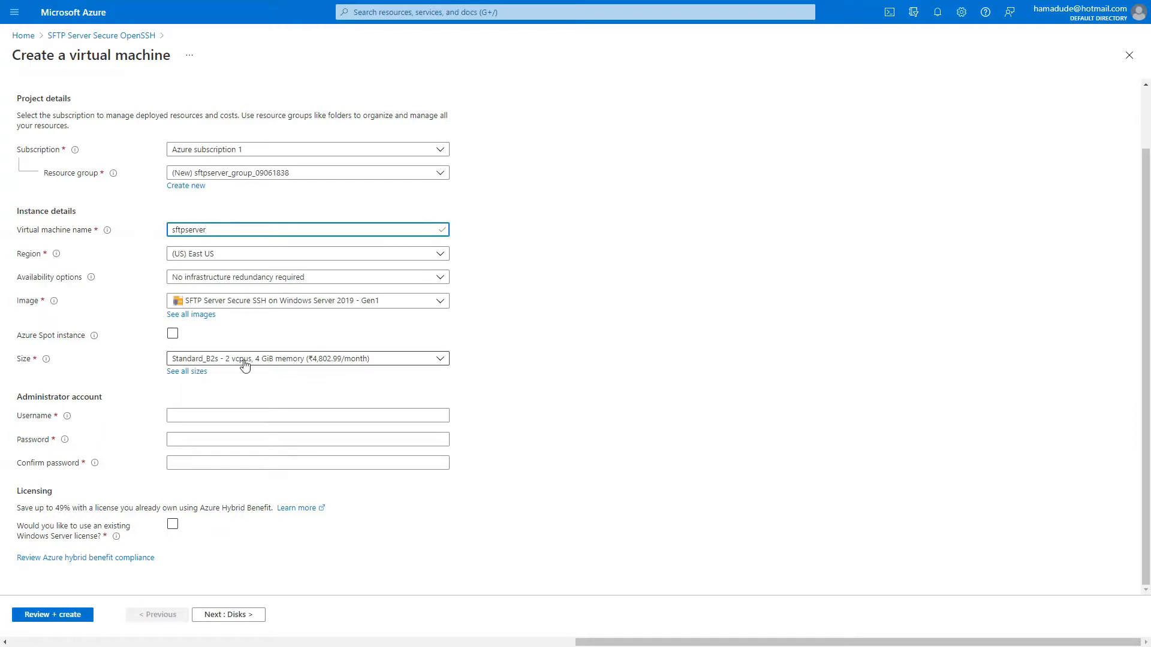
Set the administrator username to azureuser and enter the password twice
left_click(308, 415)
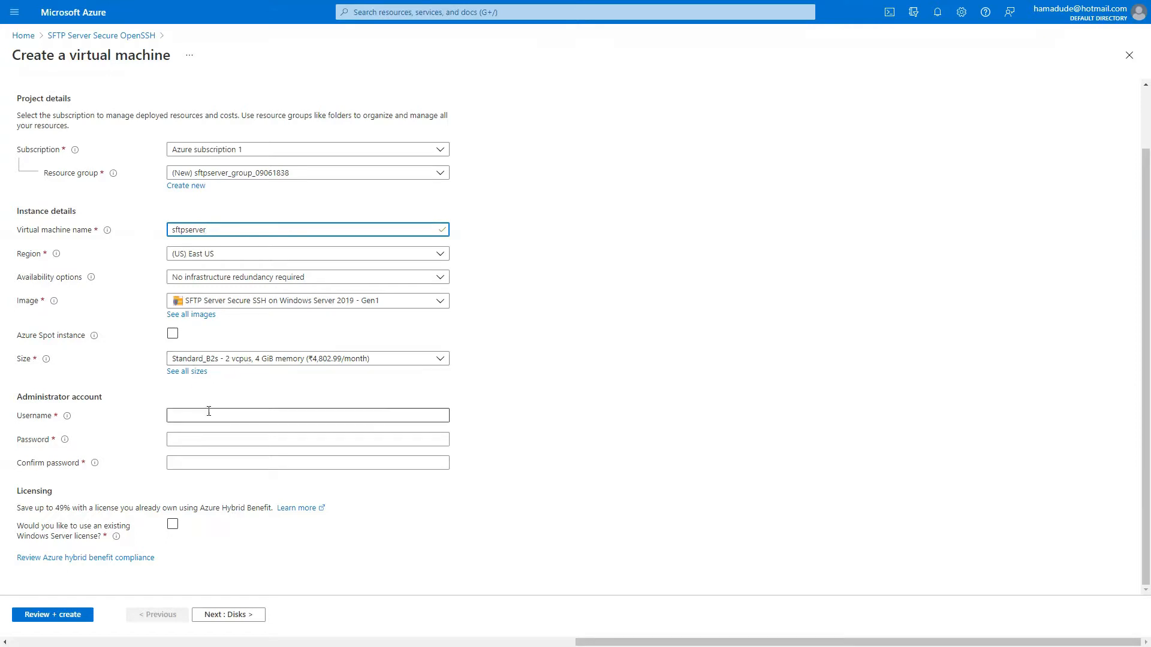
type("azureuser")
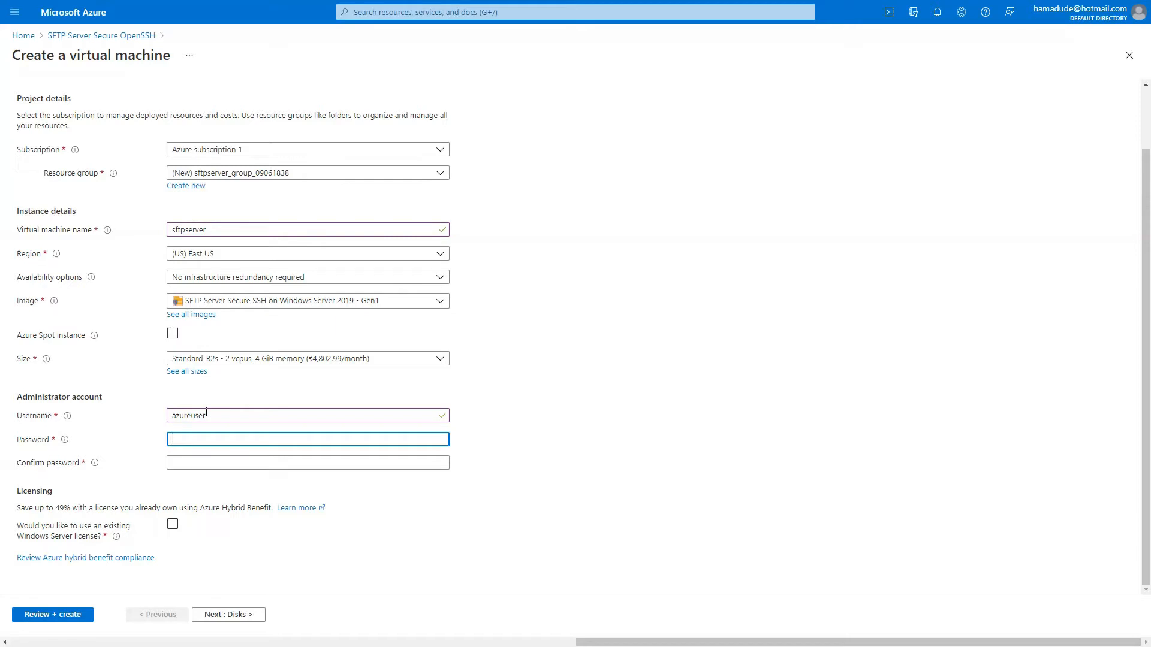
type("●")
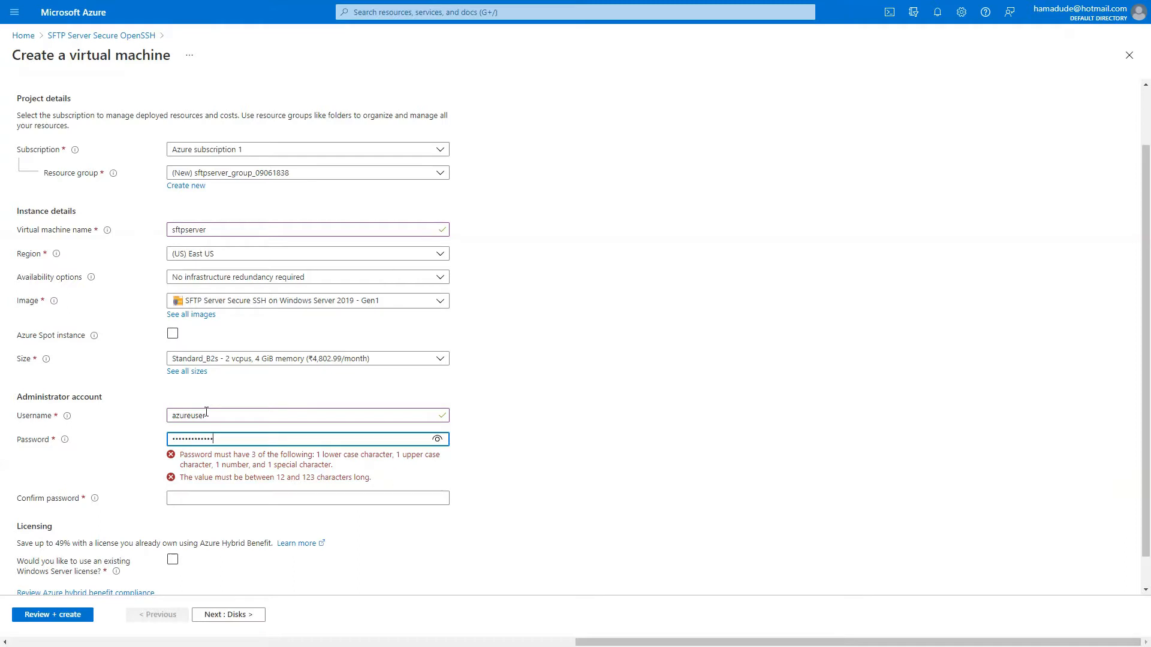
type("•••••")
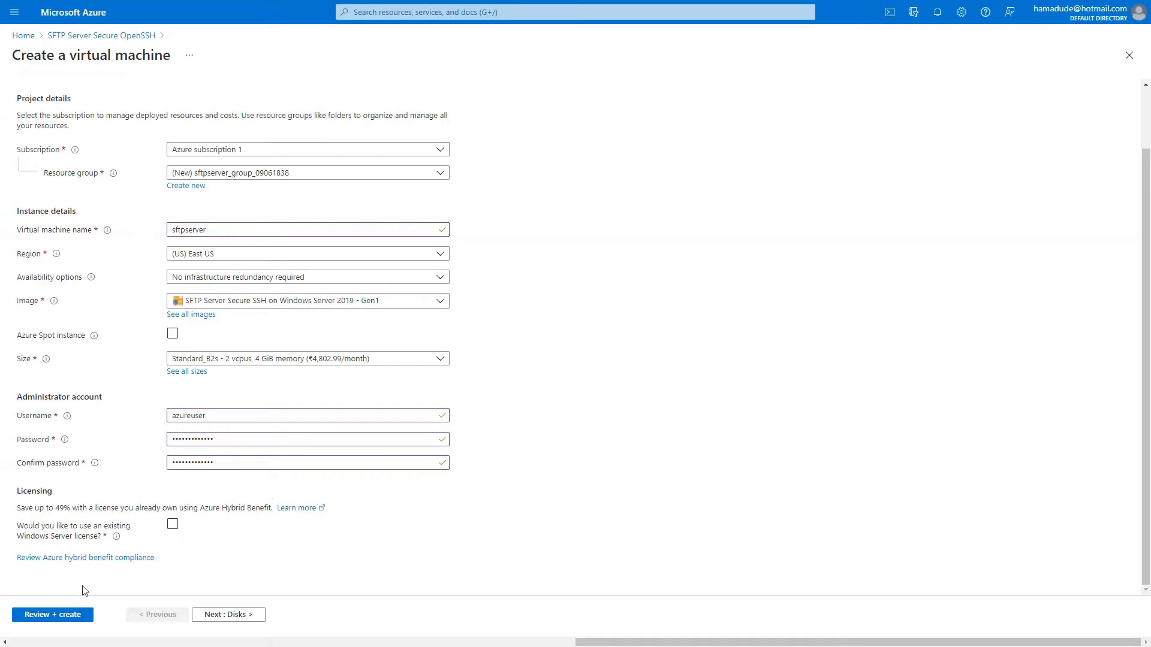
Pass Review + create validation, then create the sftpserver VM and wait for deployment
left_click(52, 614)
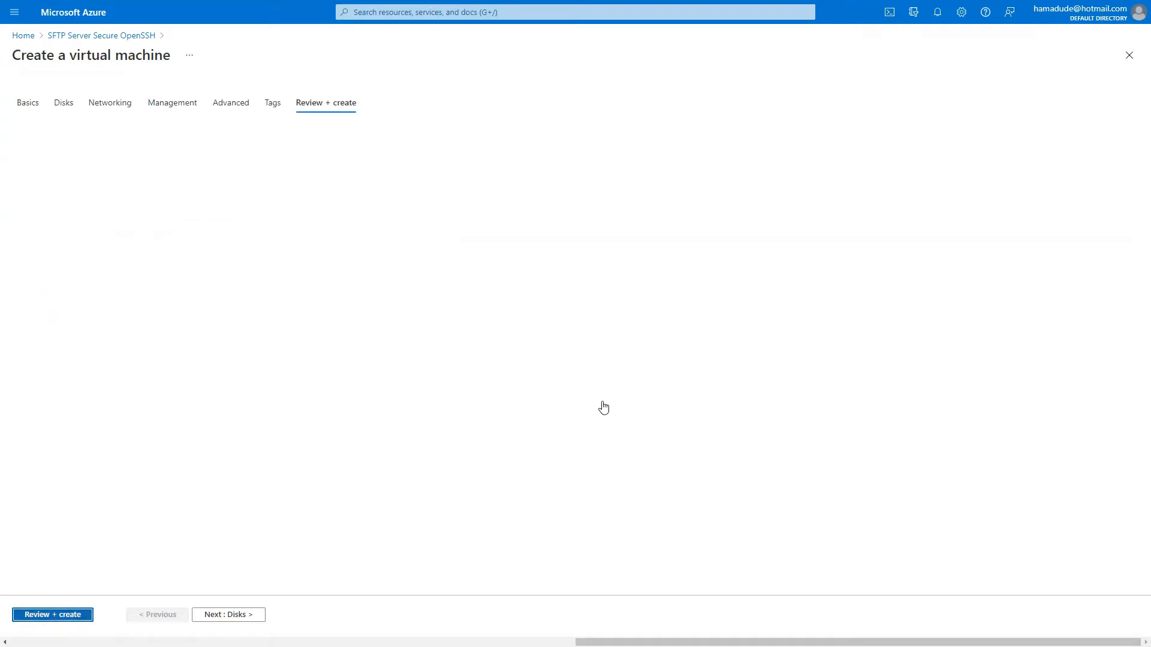
left_click(52, 614)
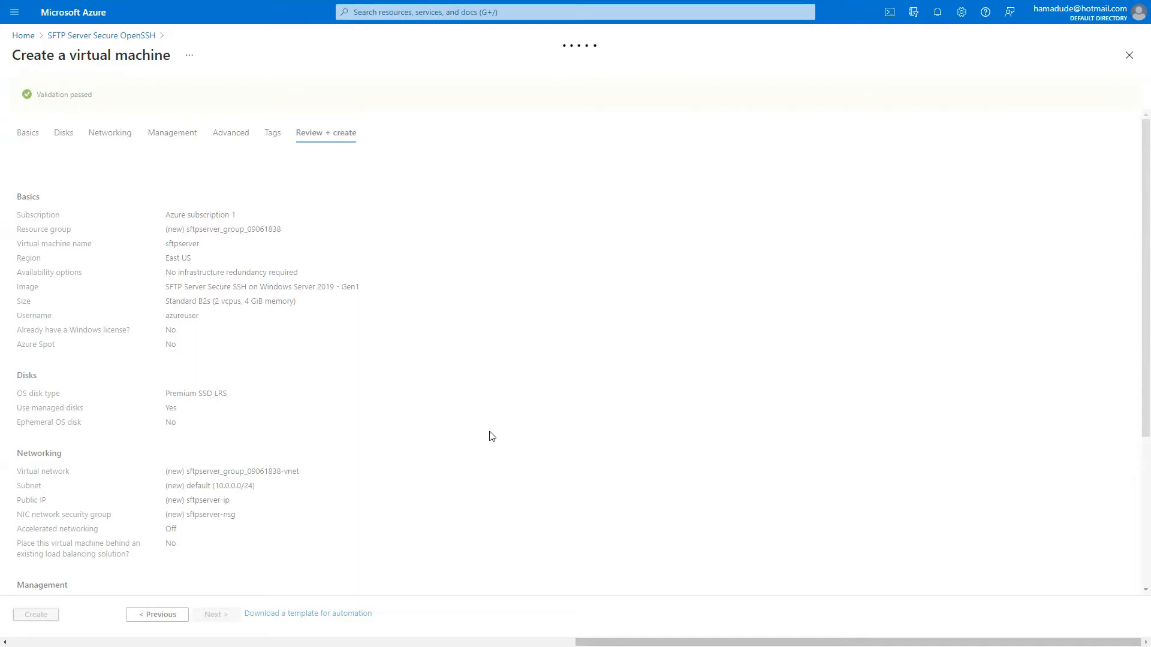
mouse_move(256, 430)
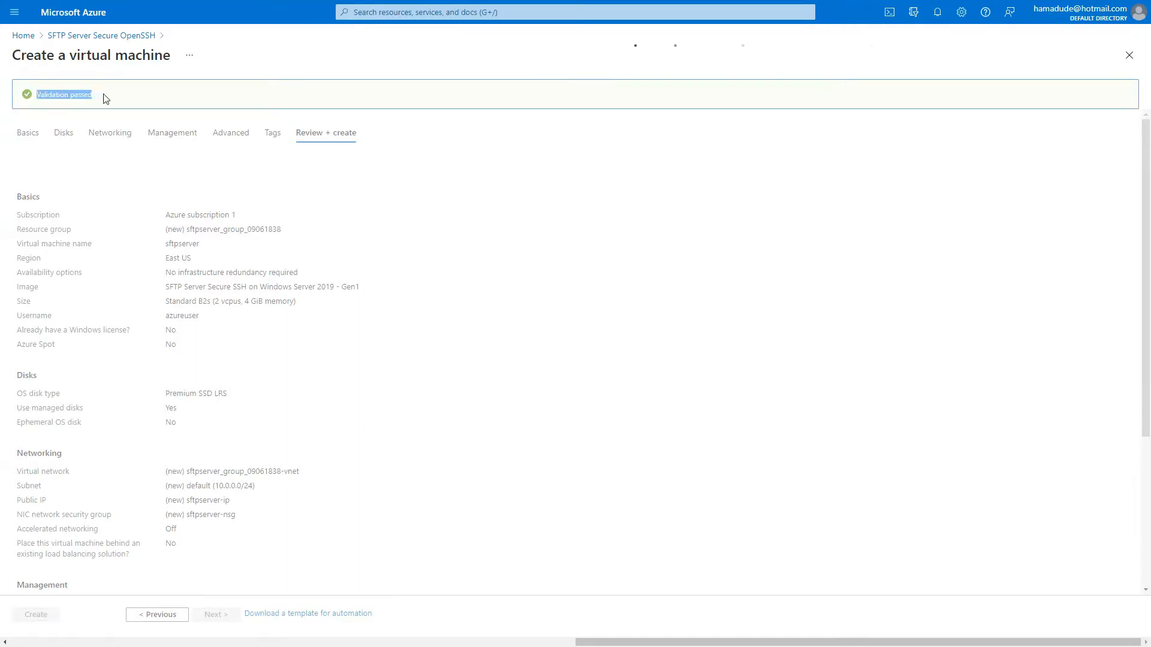
mouse_move(187, 374)
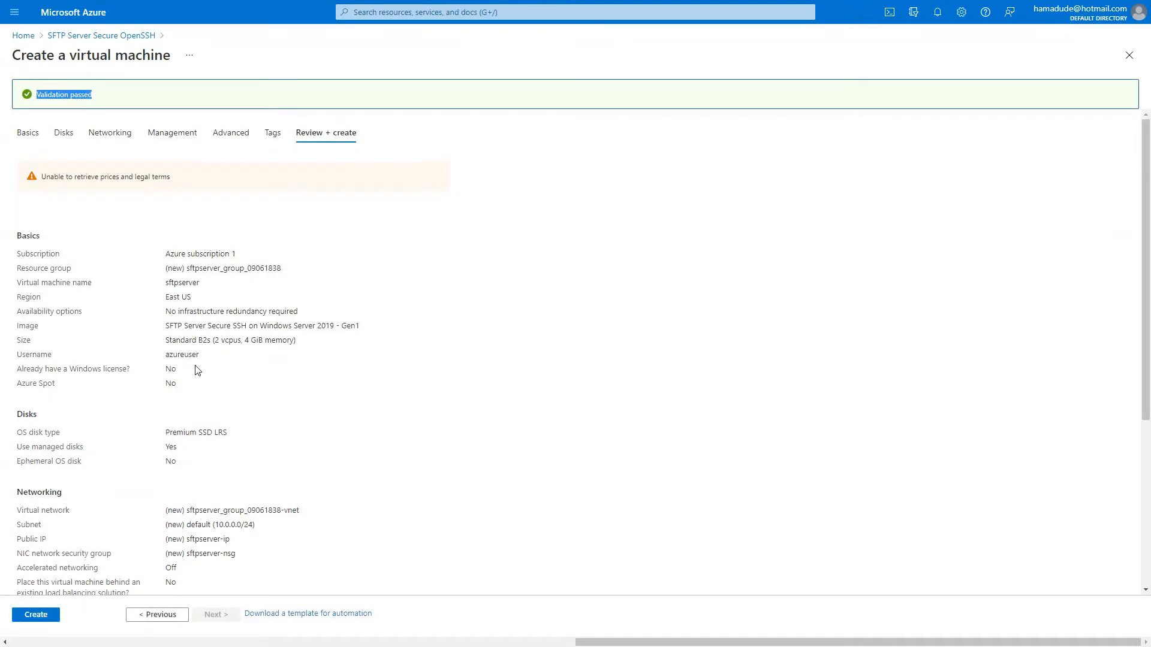
mouse_move(260, 340)
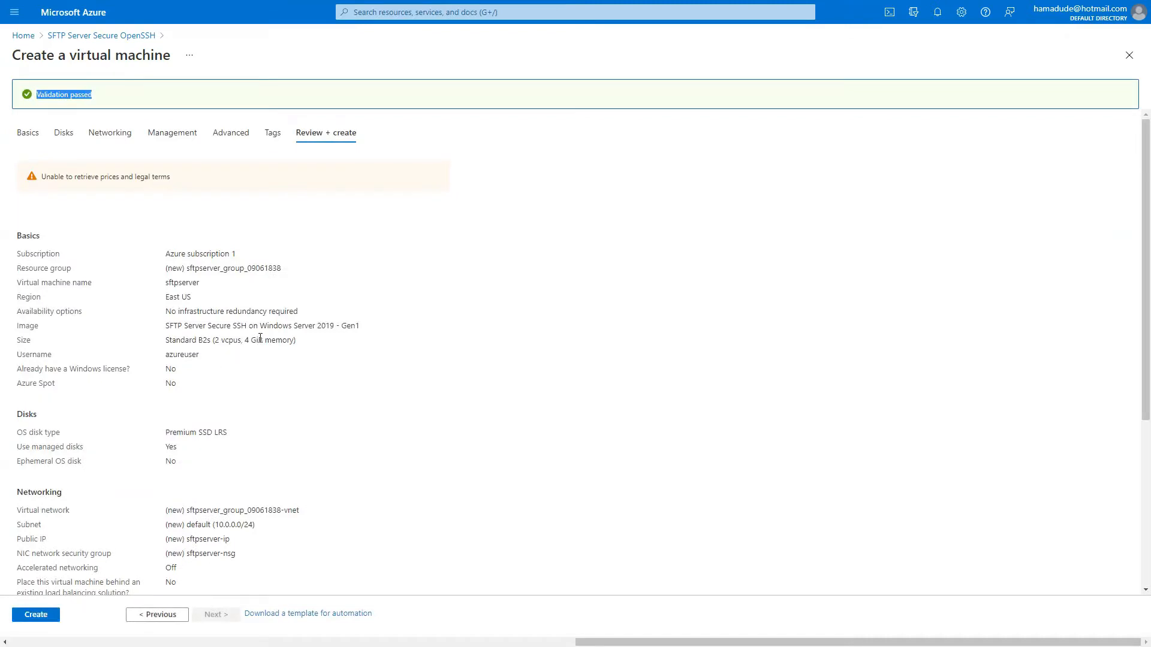
scroll("down", 3)
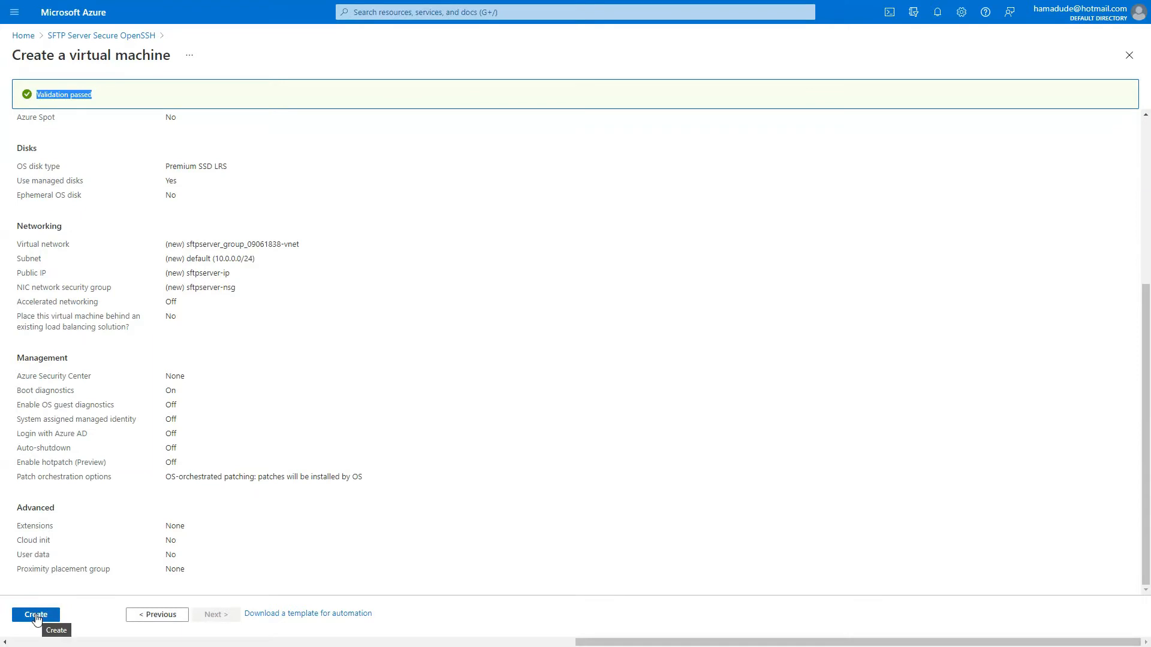
left_click(34, 614)
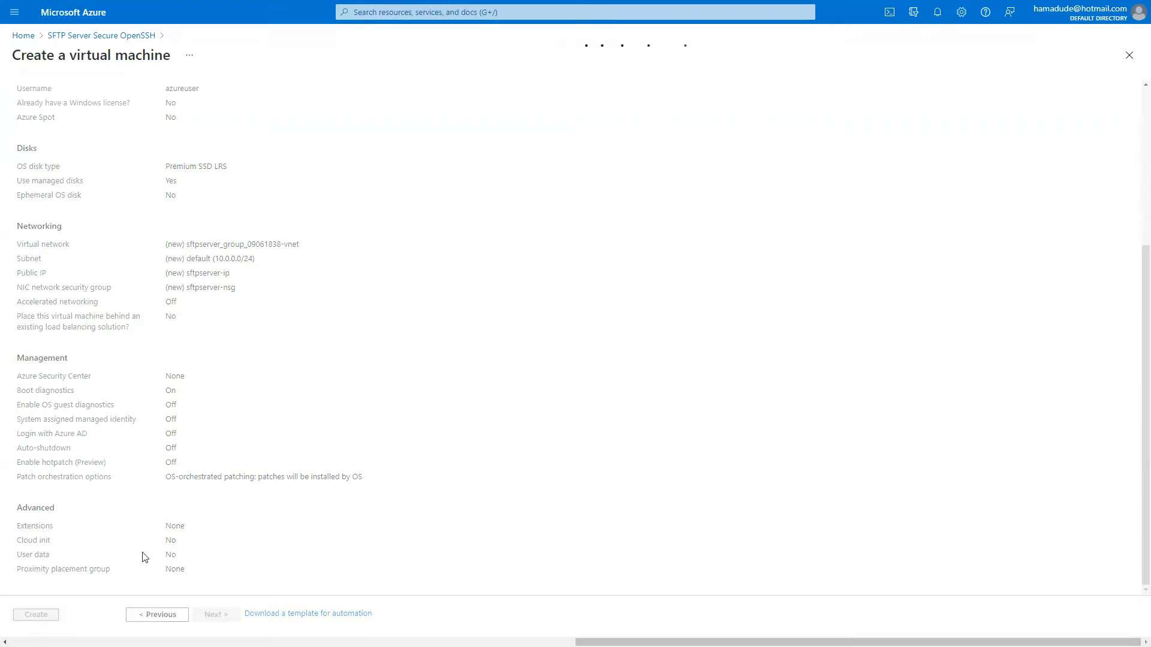
left_click(34, 614)
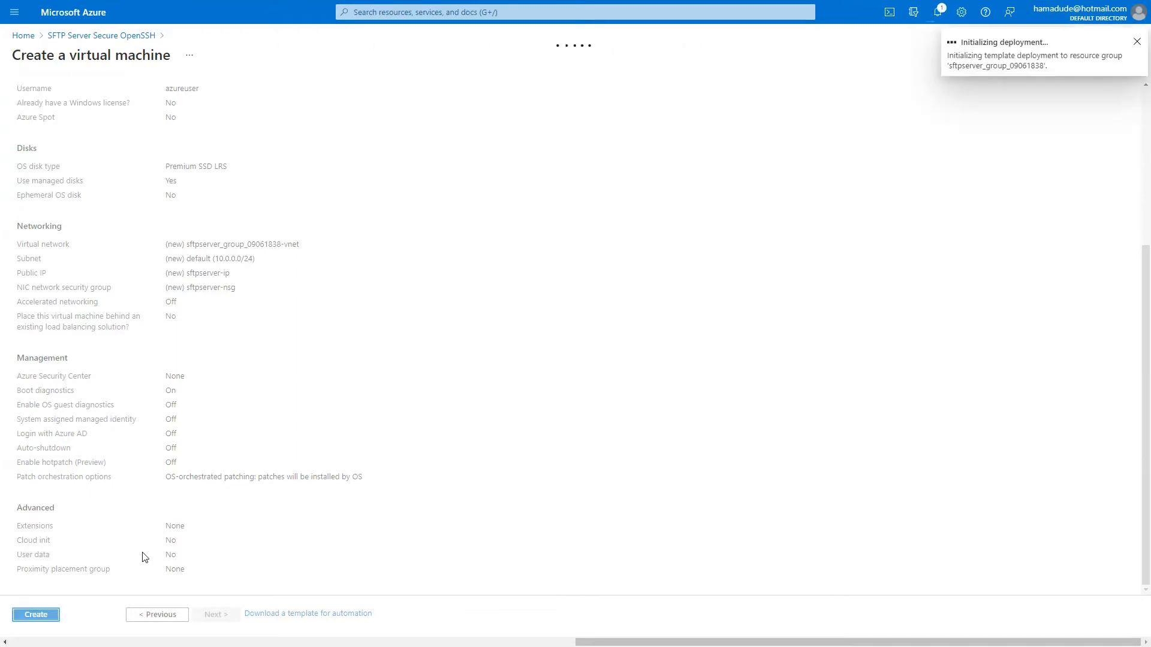
left_click(36, 614)
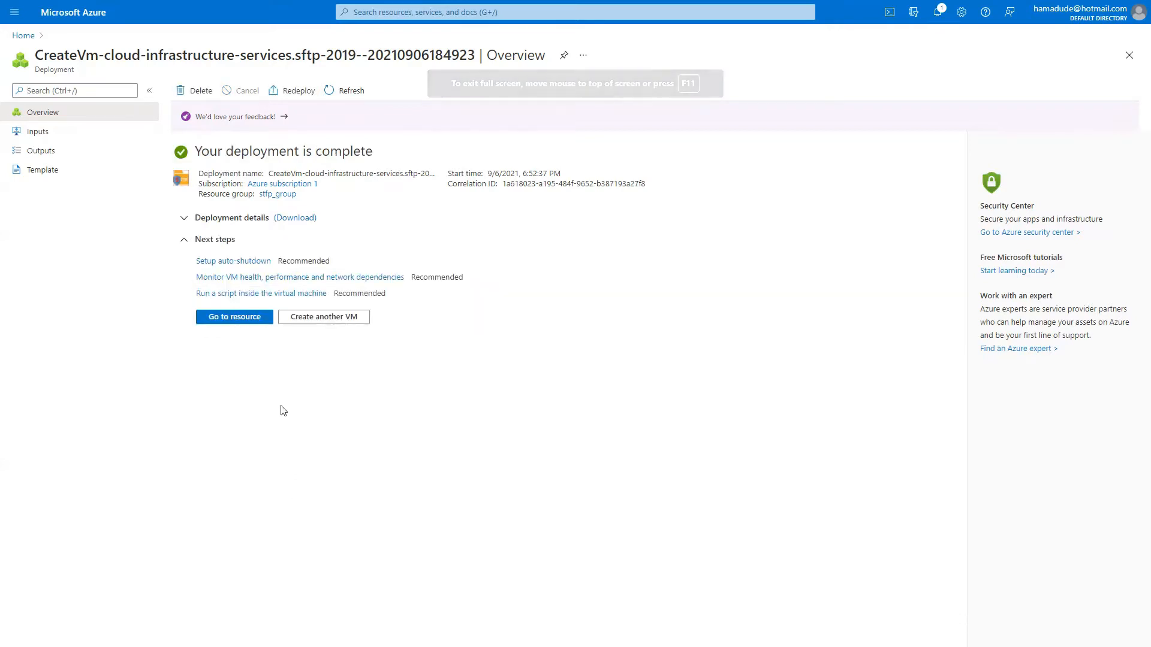
Open the stfp VM resource and download its RDP connection file
left_click(233, 317)
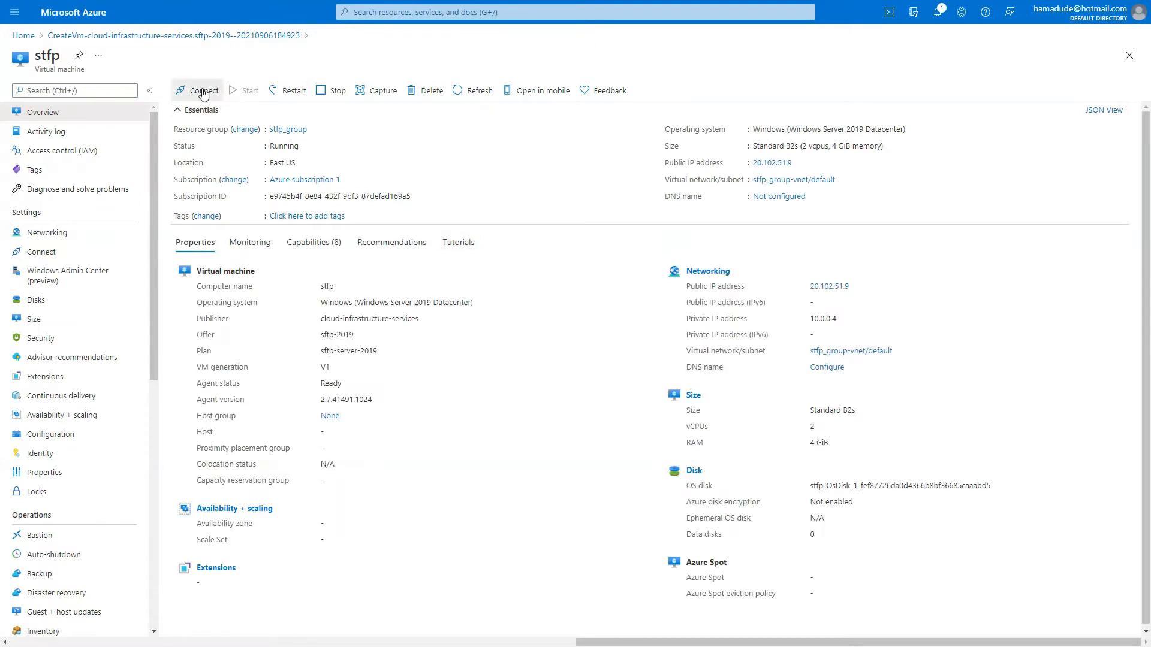
left_click(203, 90)
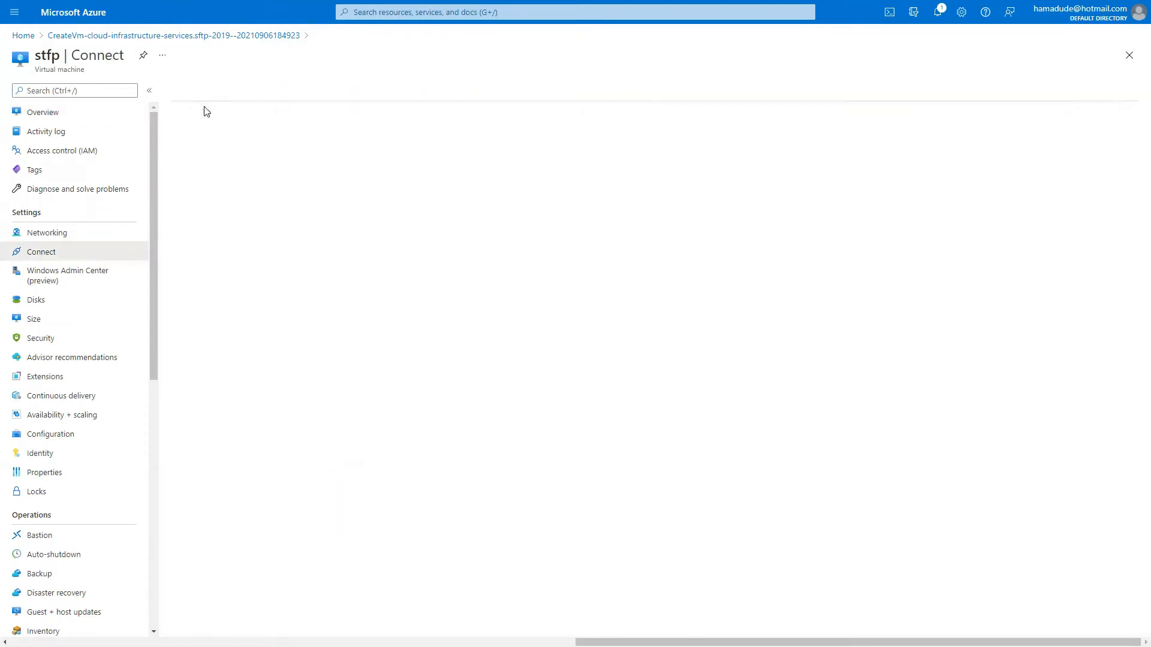
left_click(41, 252)
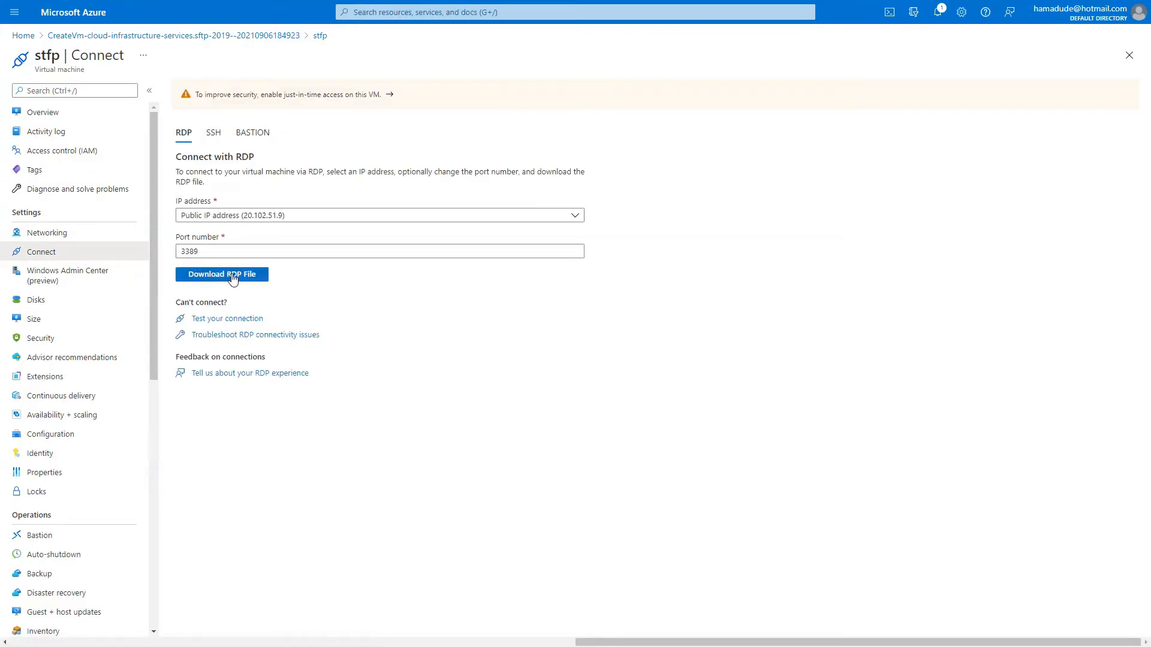
left_click(222, 274)
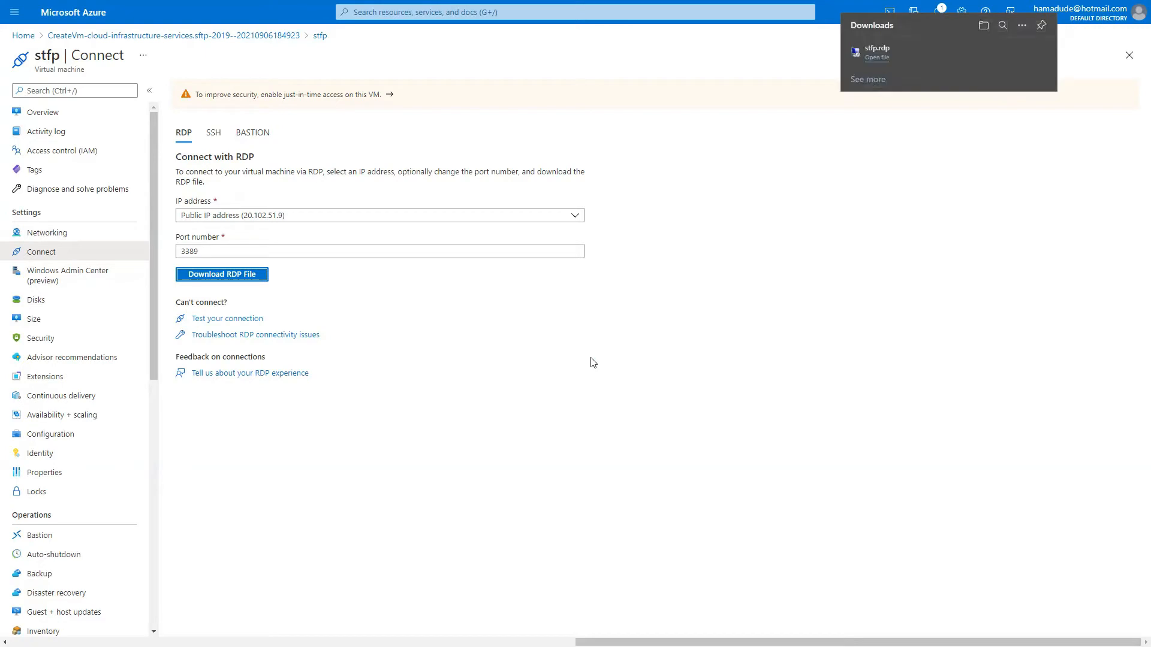
Open stfp.rdp, sign in as azureuser and accept the certificate to connect
left_click(877, 57)
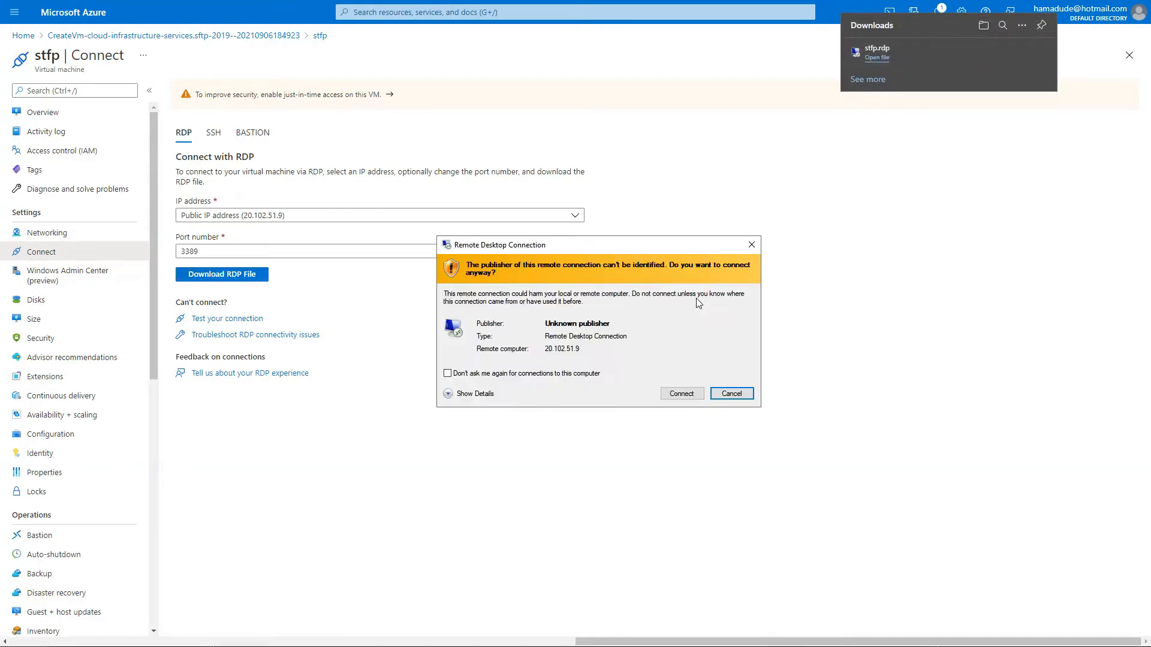
left_click(682, 393)
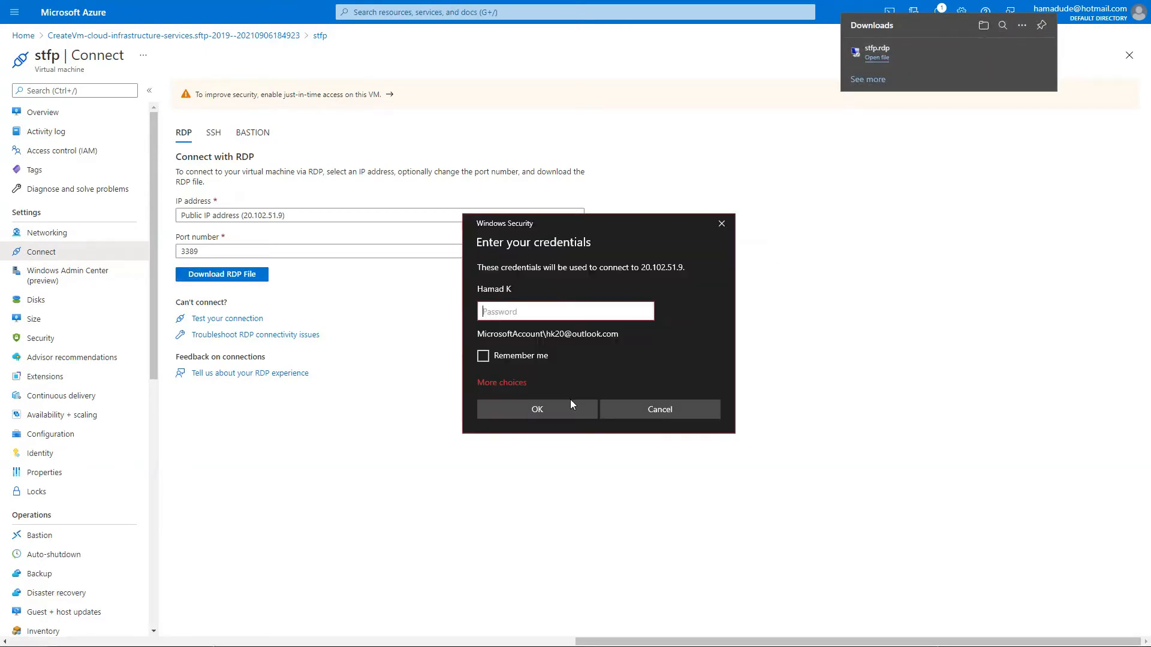
left_click(501, 372)
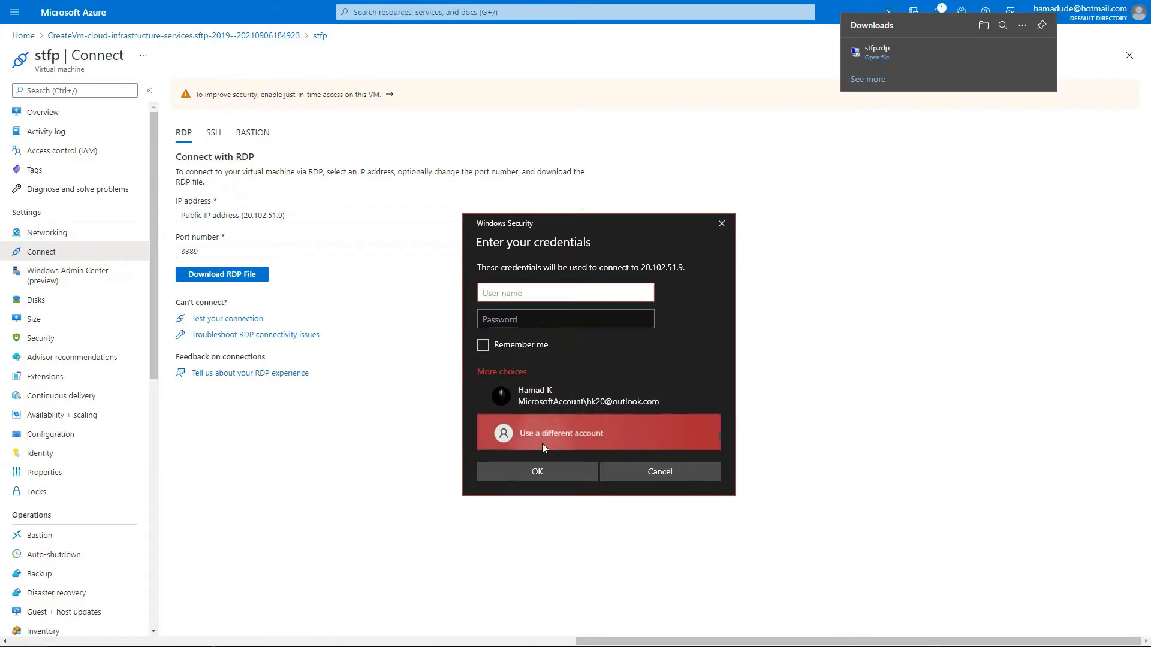
type("azureuser")
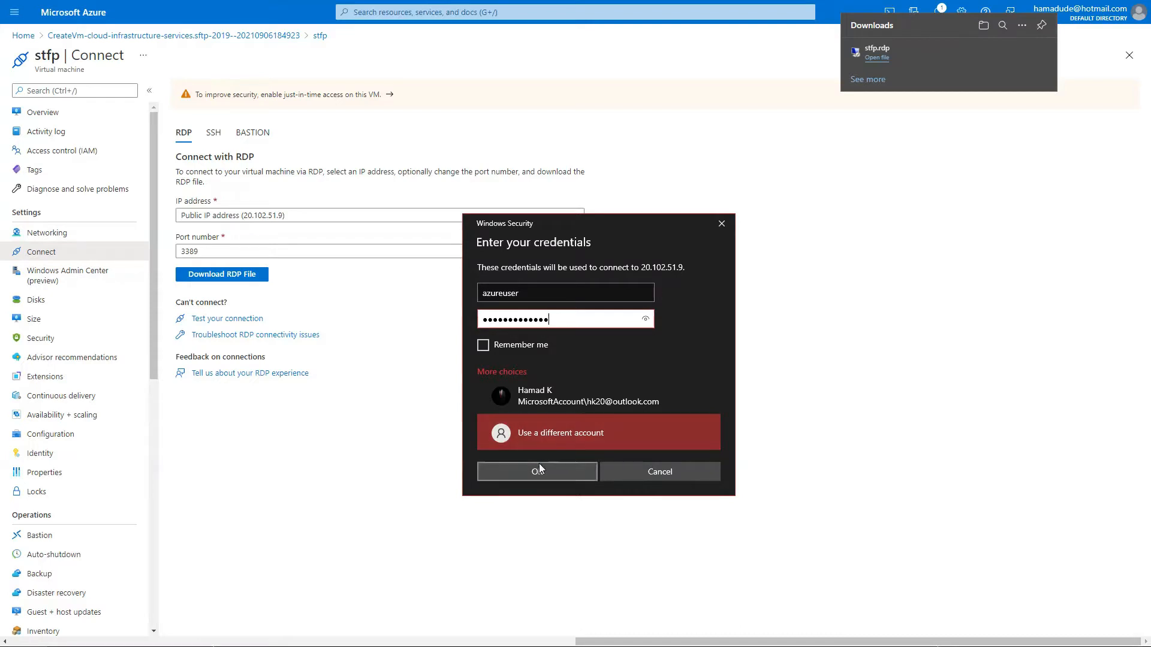
left_click(537, 472)
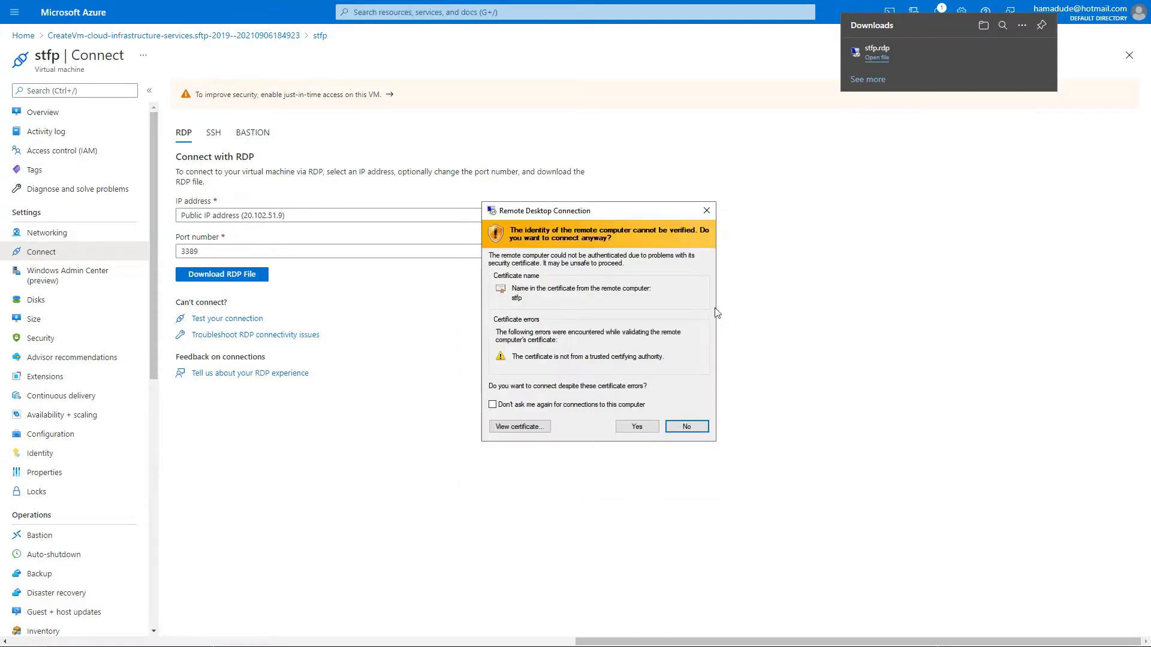
left_click(636, 426)
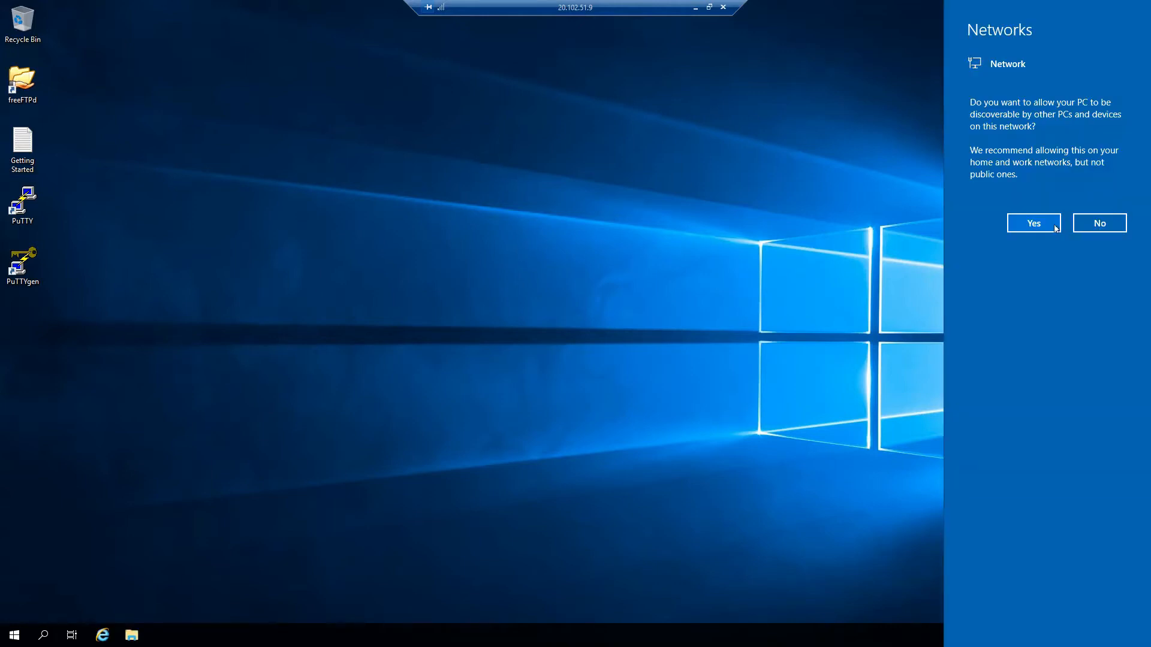
Answer Yes to make the remote server discoverable on the network
left_click(1033, 223)
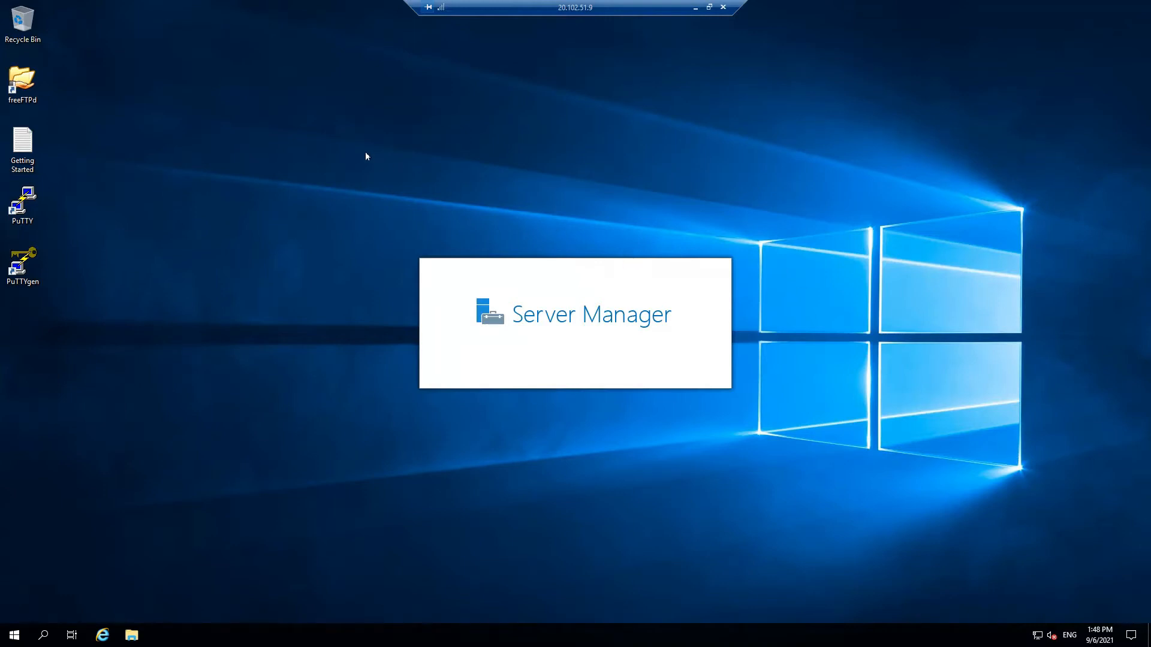
mouse_move(69, 136)
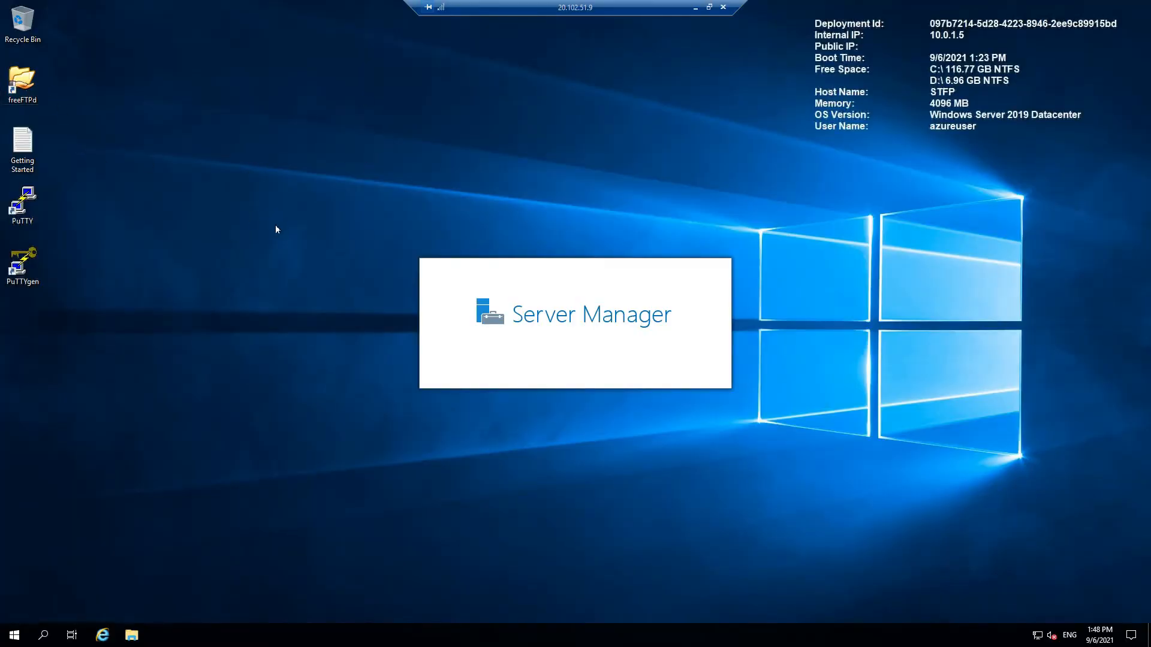
mouse_move(70, 63)
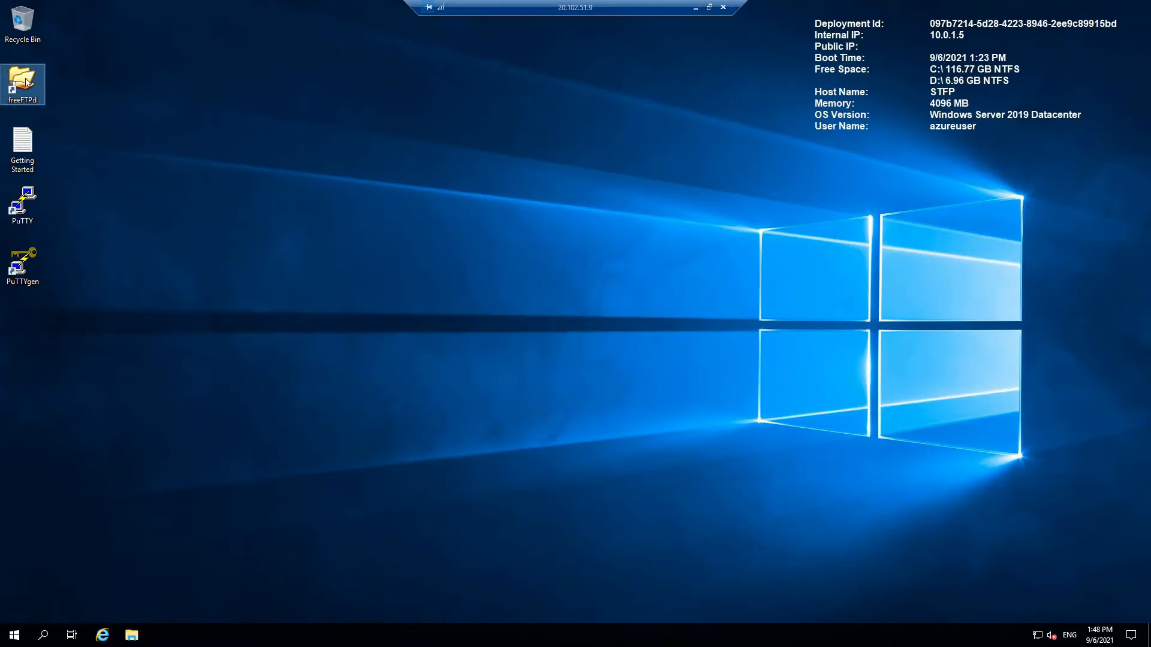
Open the freeFTPd desktop shortcut's context menu on the remote server
right_click(23, 78)
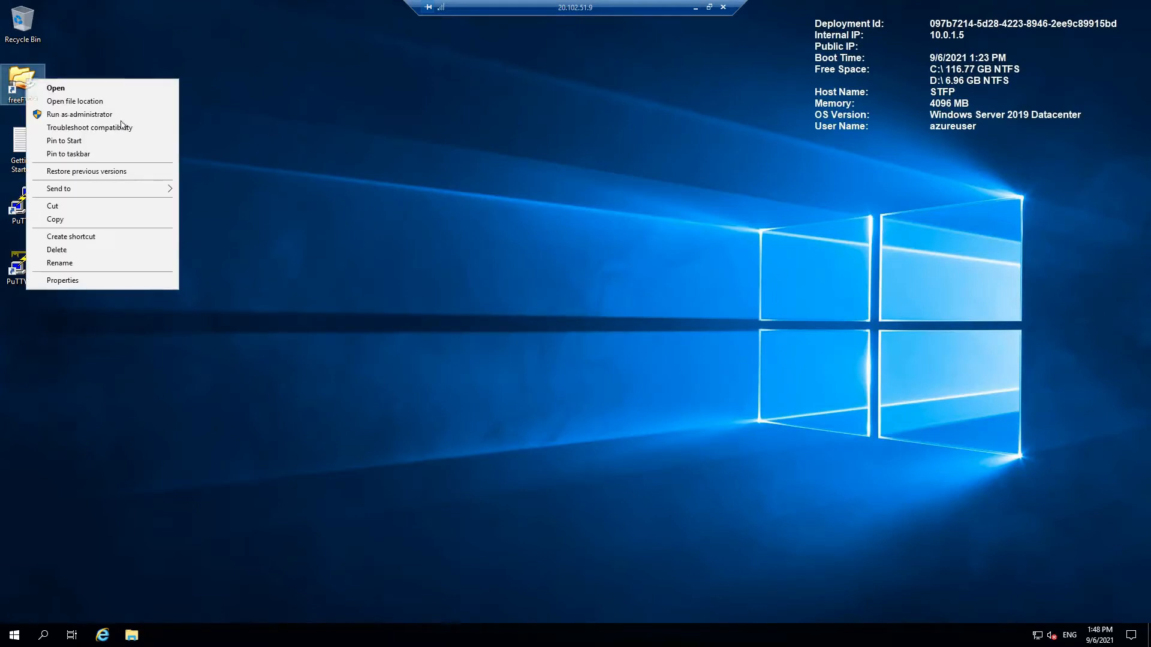
mouse_move(90, 119)
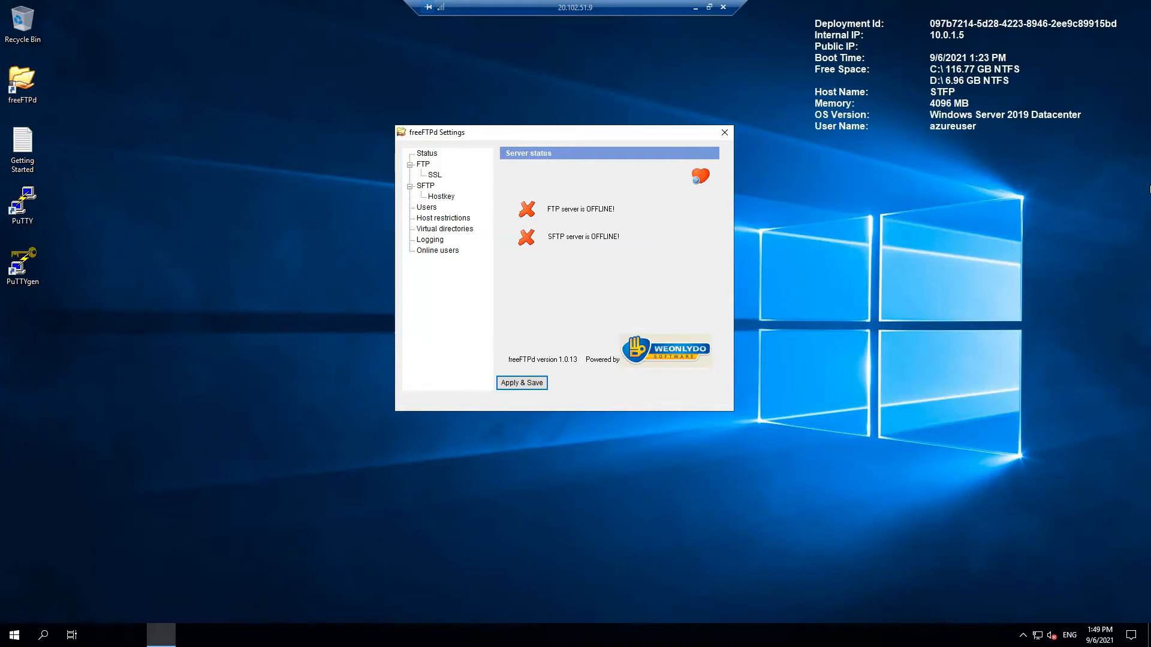
mouse_move(1094, 292)
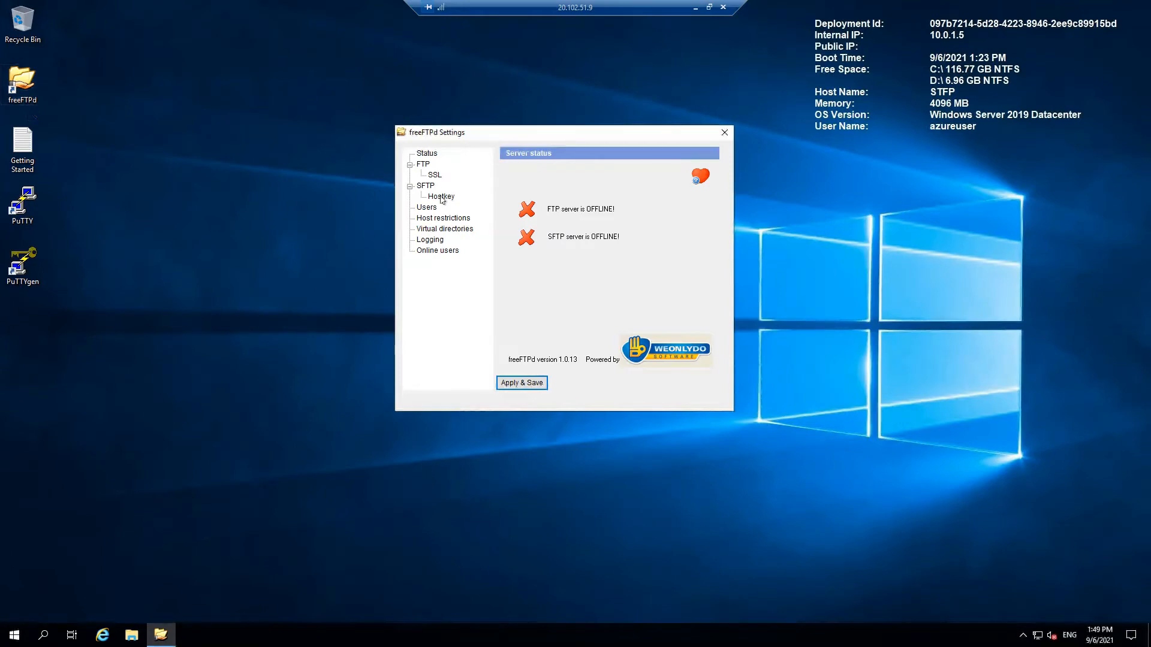
mouse_move(485, 129)
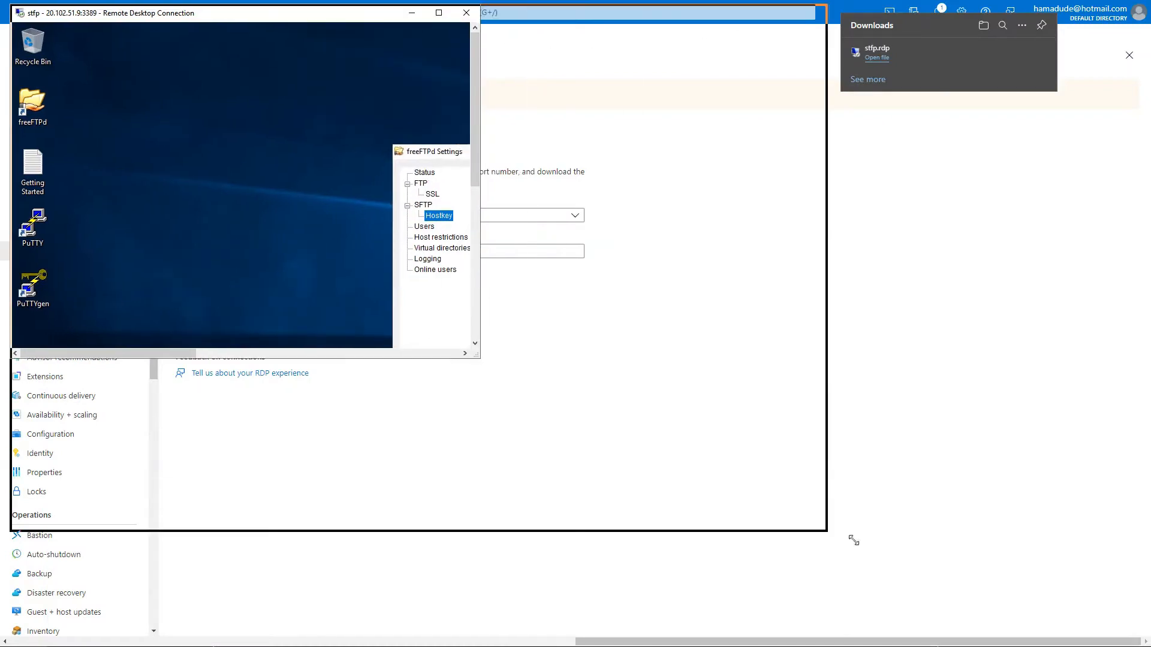
Regenerate RSA and DSA host keys, saving privatekey.rsa and privatekey.dsa in the freeFTPd folder
left_click(438, 13)
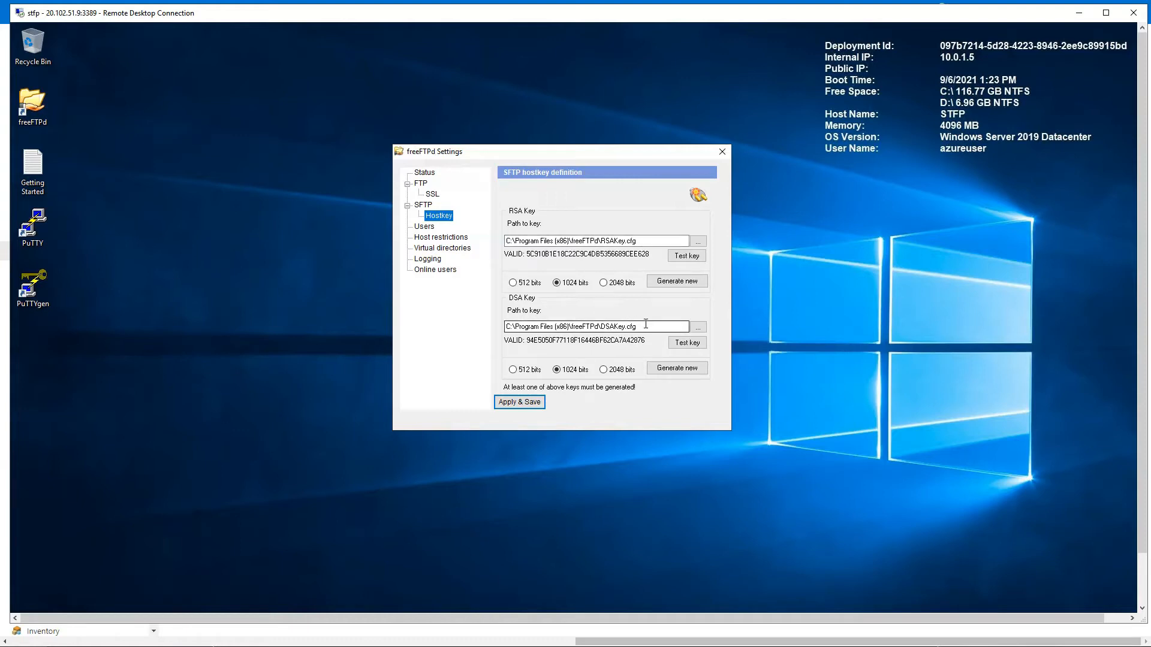
mouse_move(648, 240)
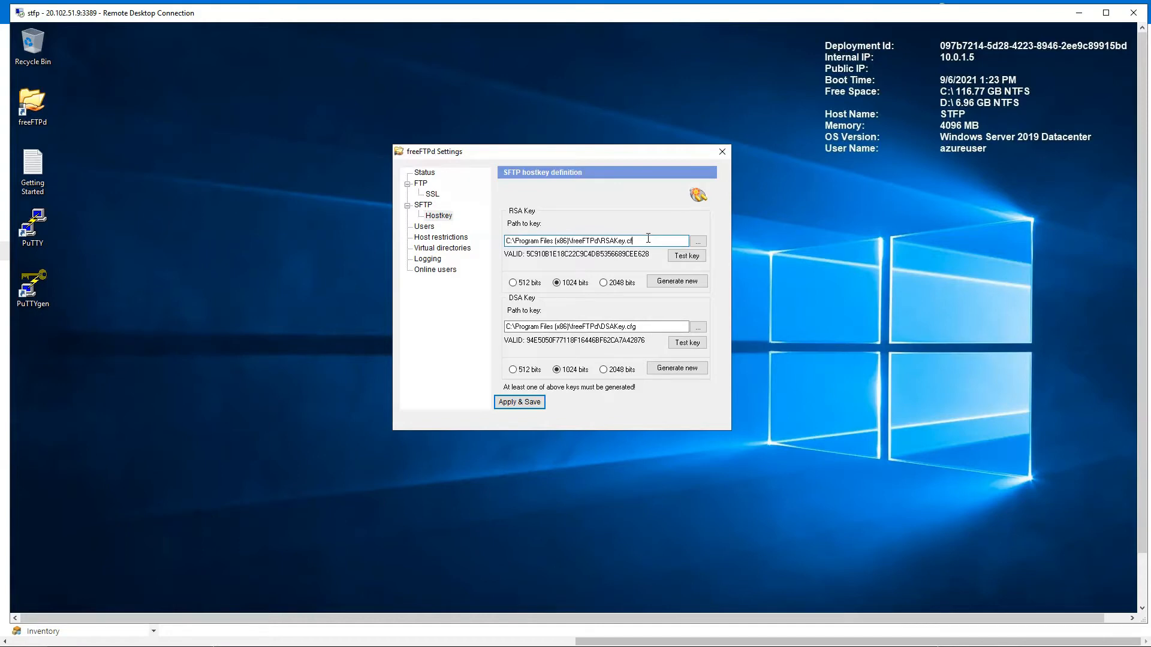
type("rsa")
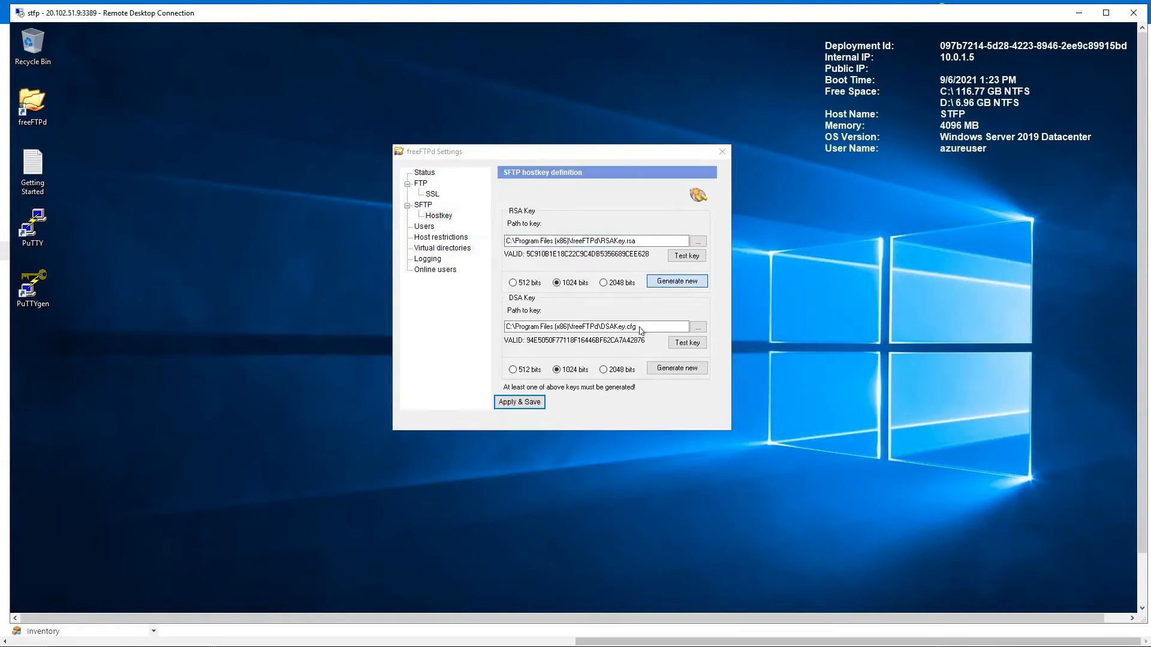
left_click(677, 281)
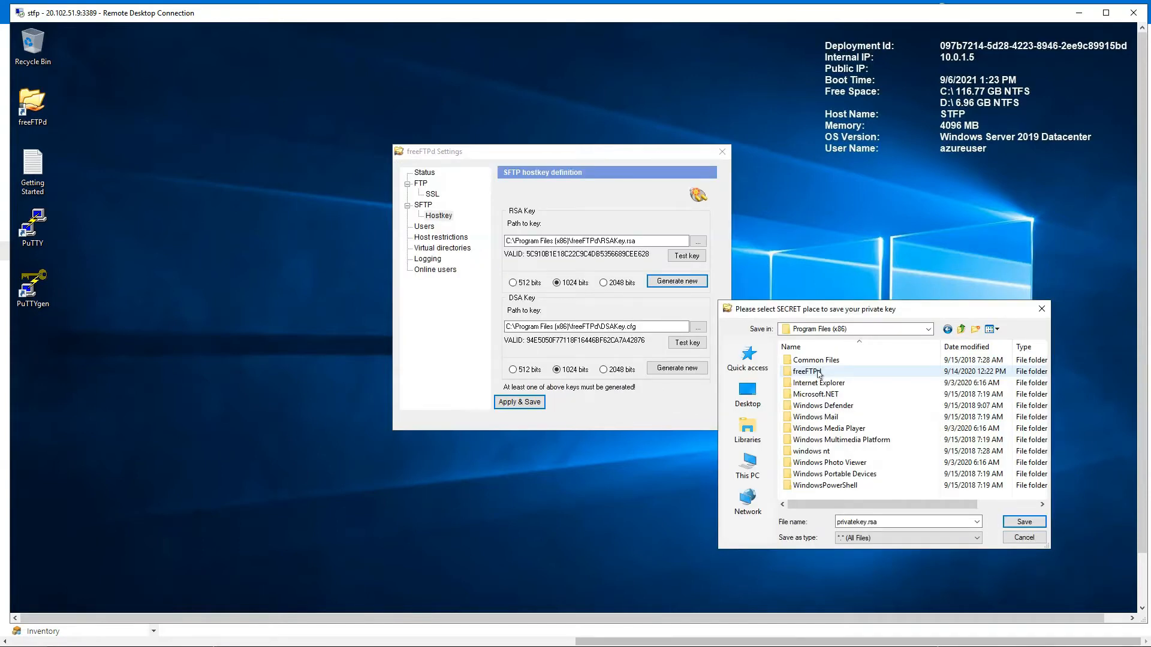
double_click(805, 371)
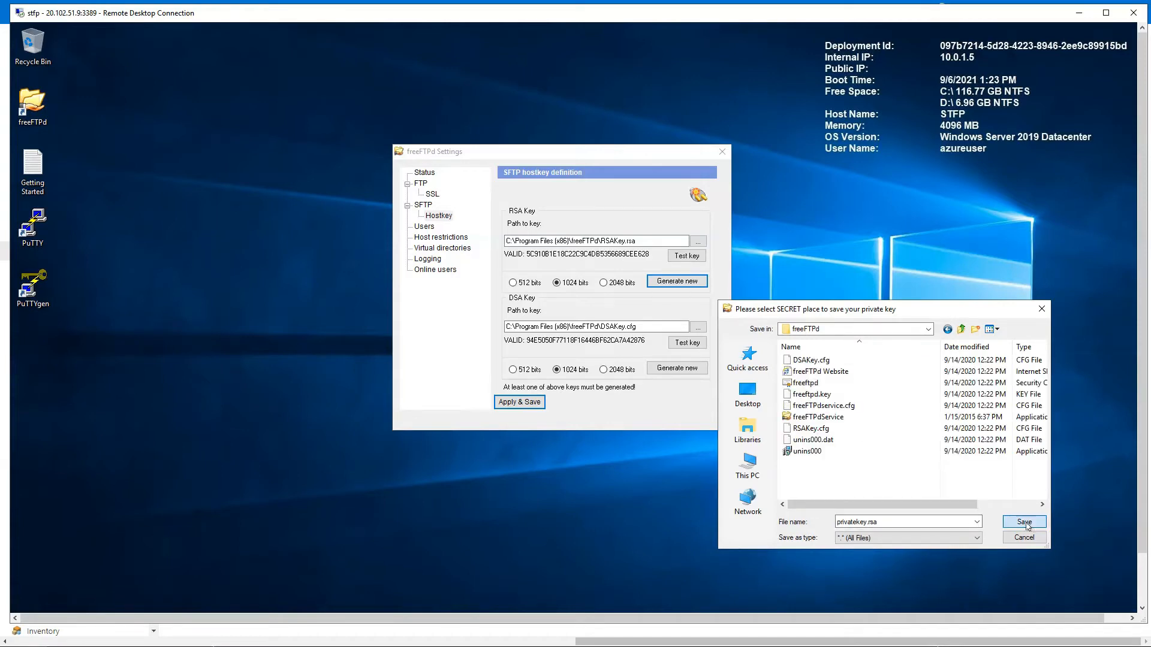
left_click(1024, 521)
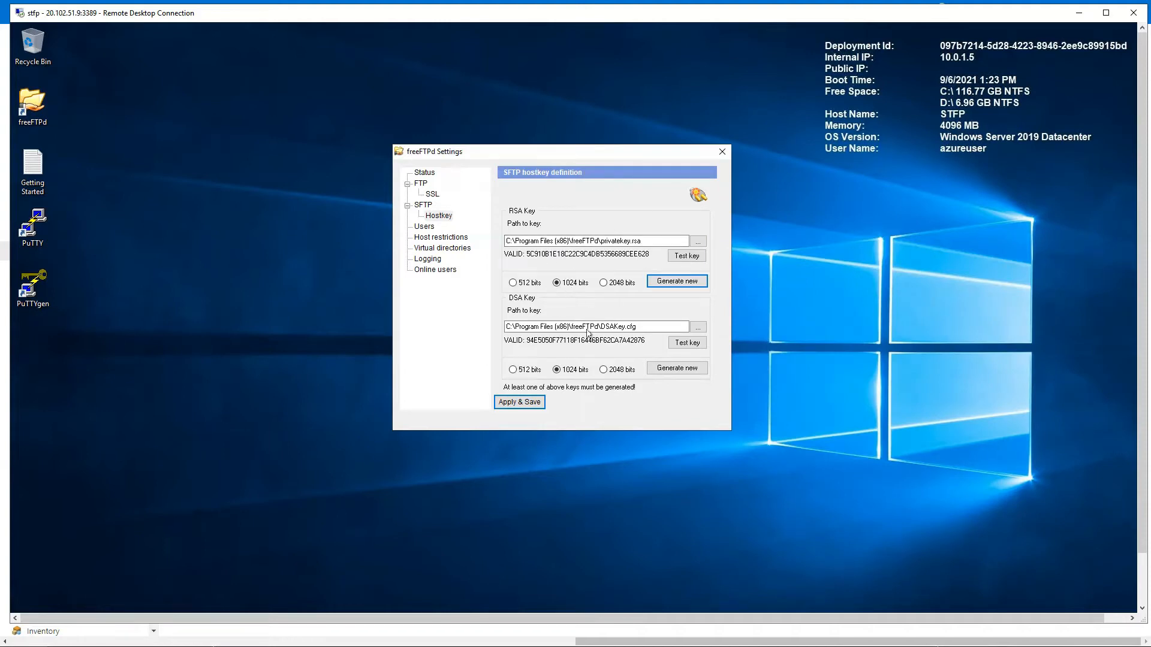
mouse_move(667, 336)
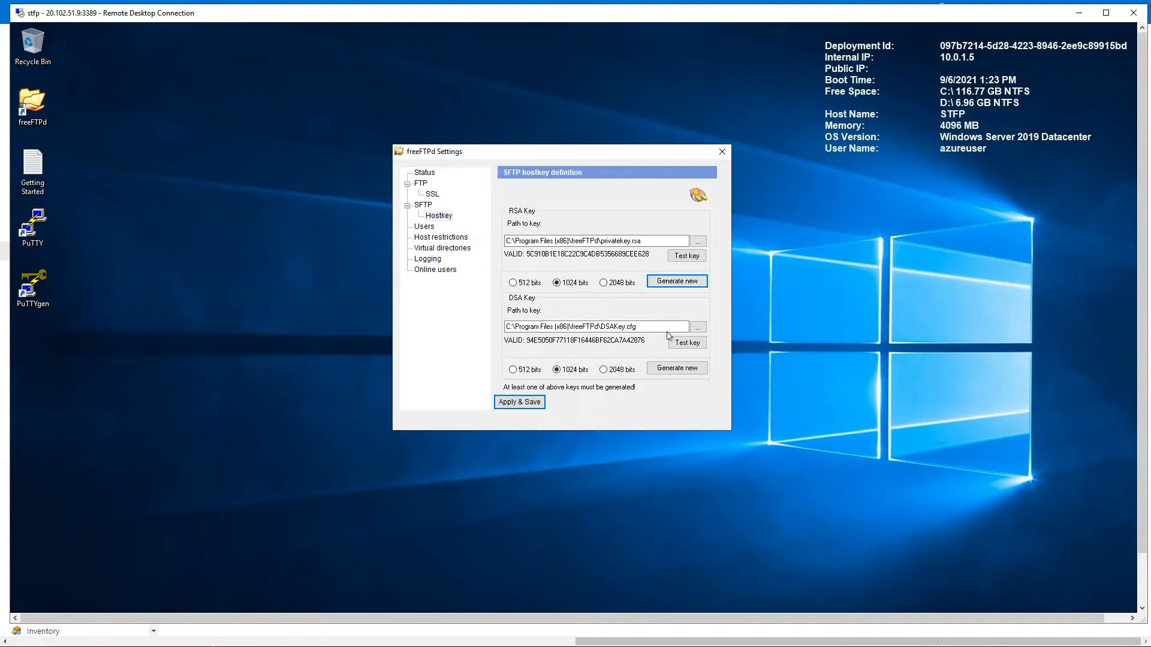
mouse_move(666, 363)
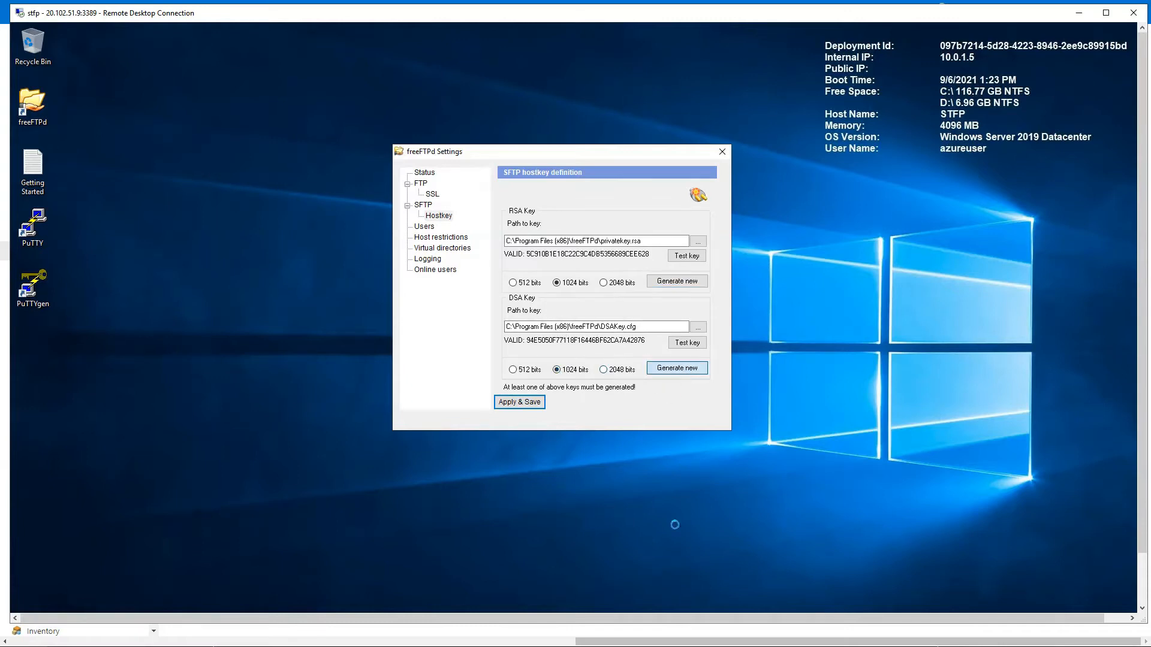
left_click(677, 368)
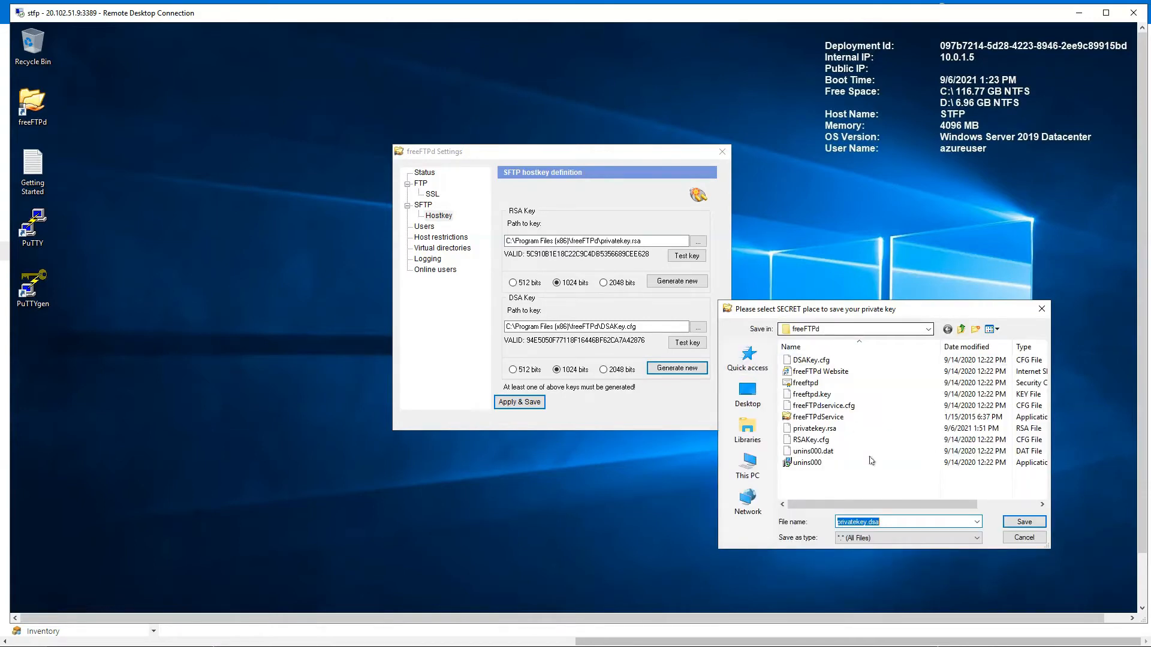
left_click(1024, 521)
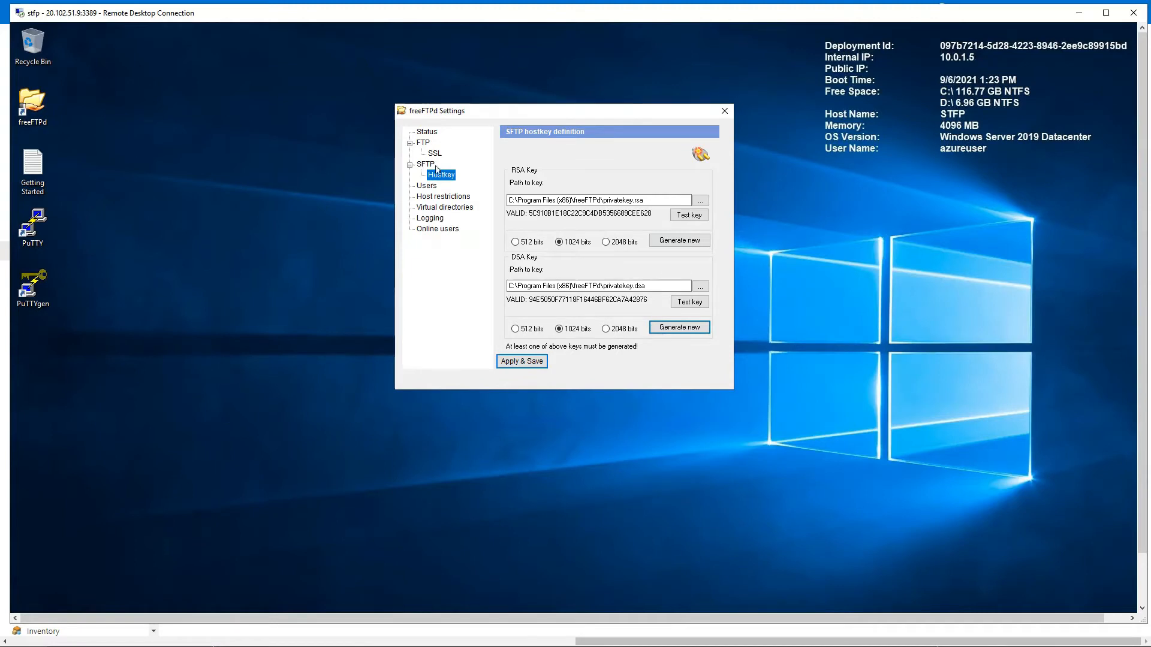
Set greeting 'Welcome to SFTP Server in Azure' and goodbye 'See ya', then start SFTP
left_click(425, 164)
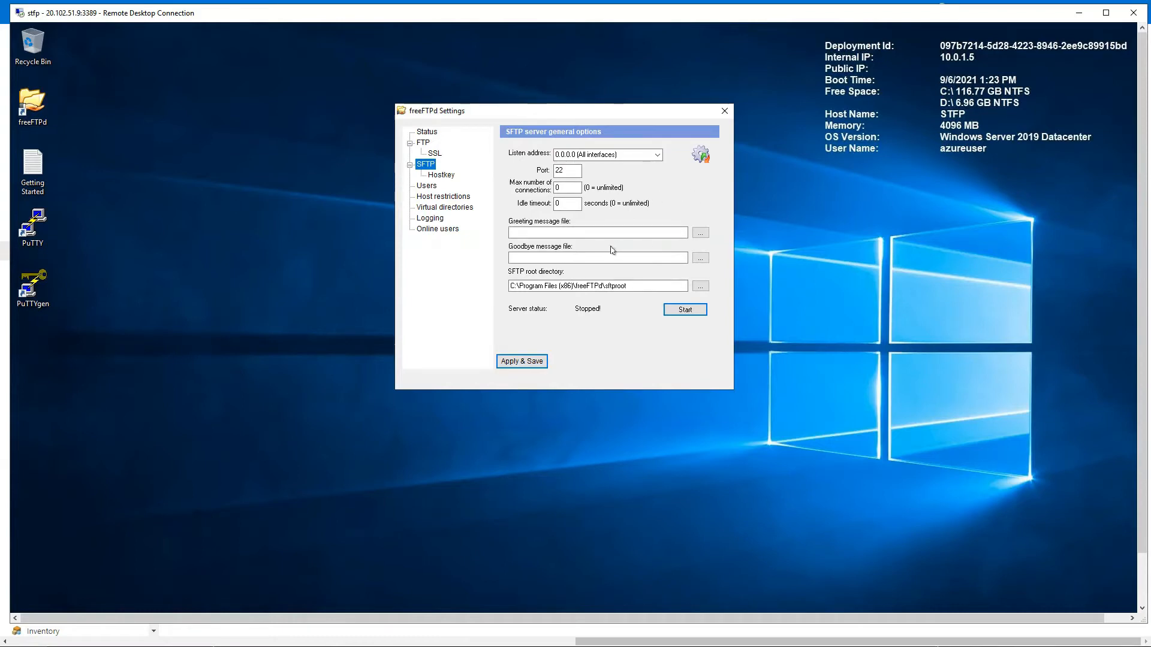
left_click(568, 231)
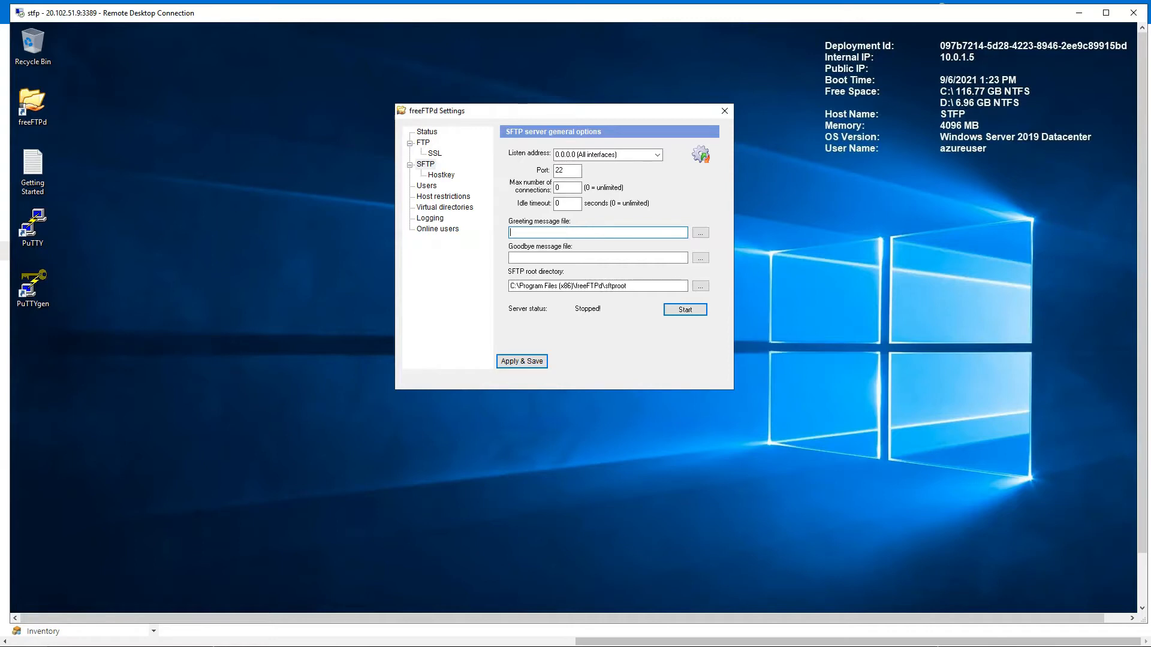
type("Welcome to S")
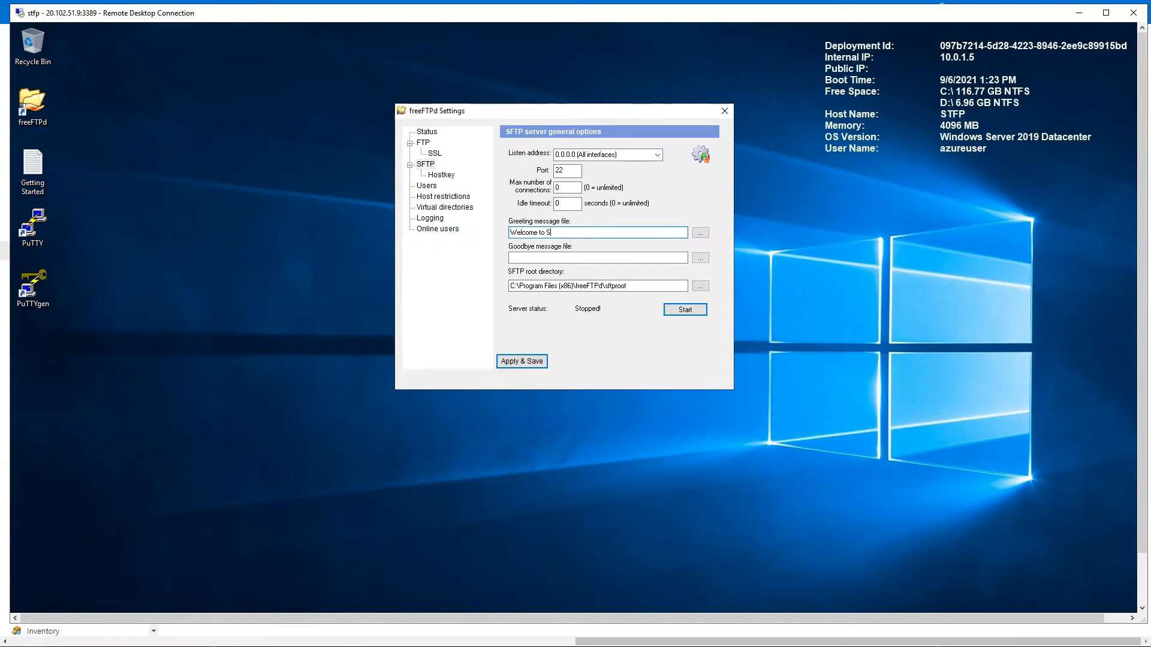
type("FTP Server")
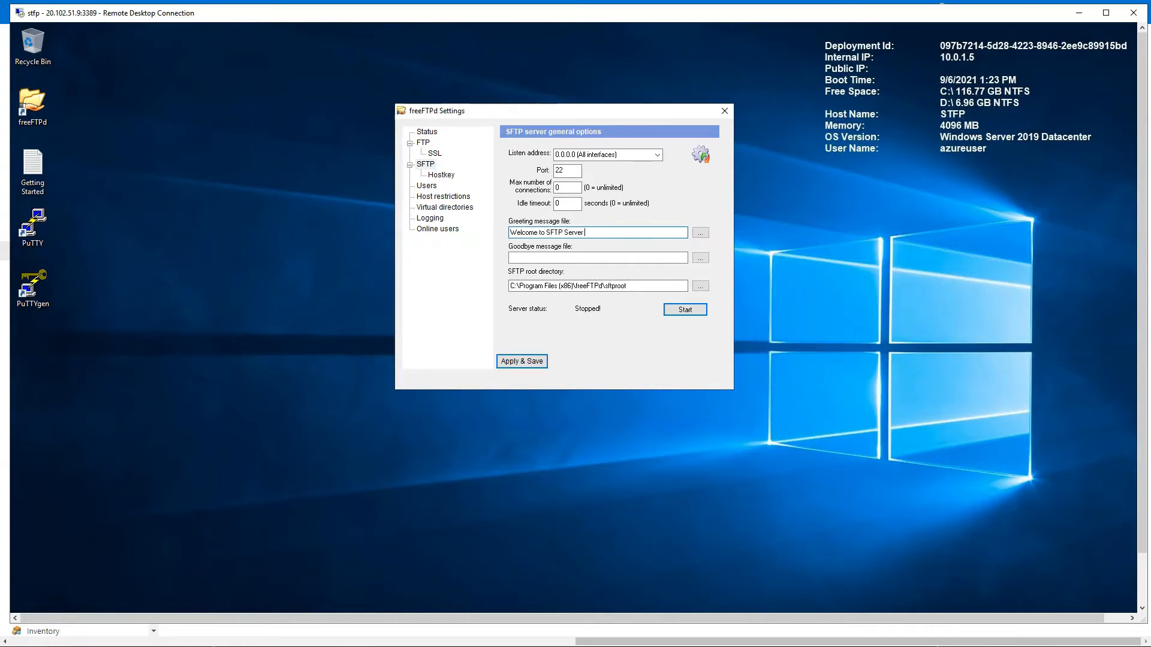
type("in Azure")
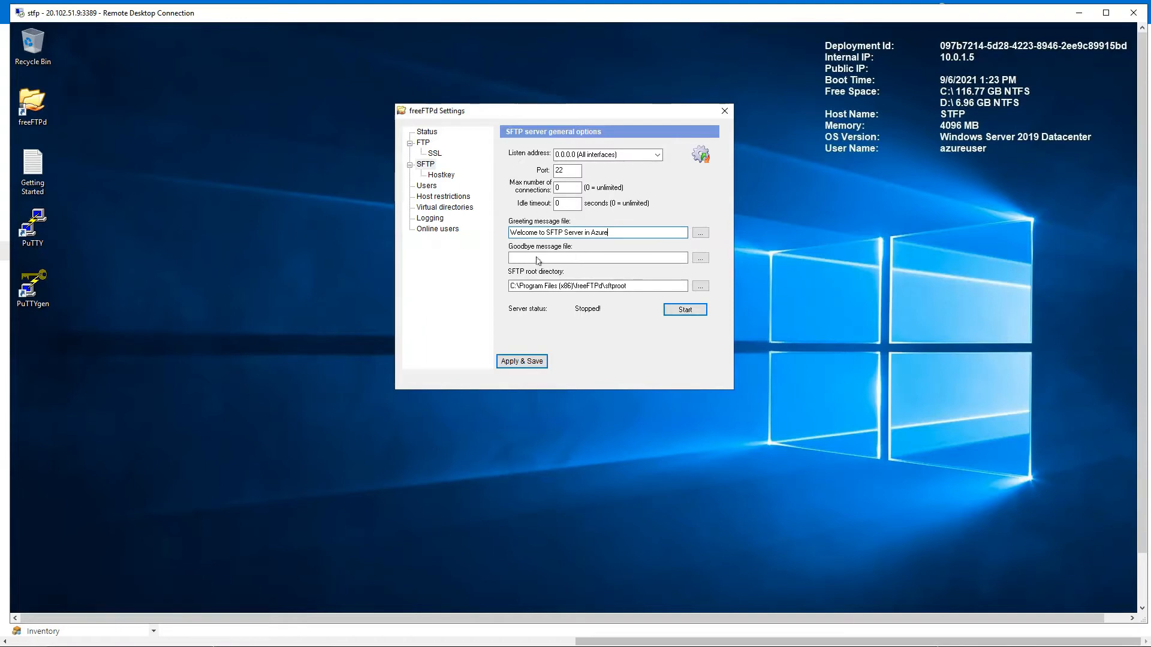
type("S")
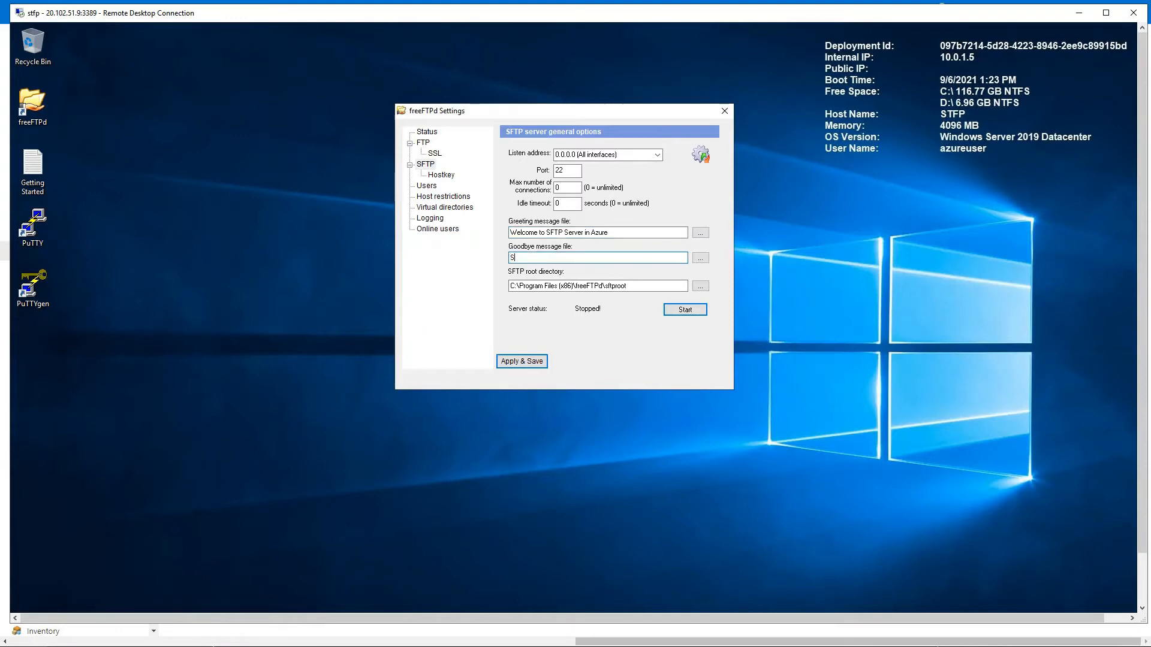
type("ee ya")
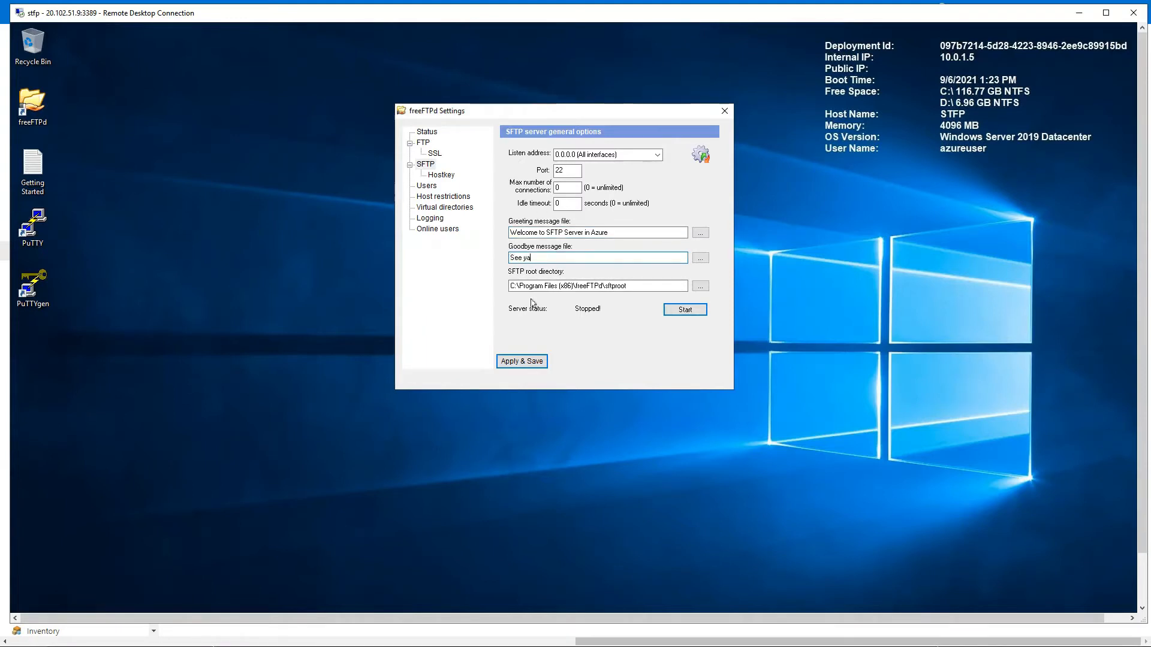
mouse_move(549, 305)
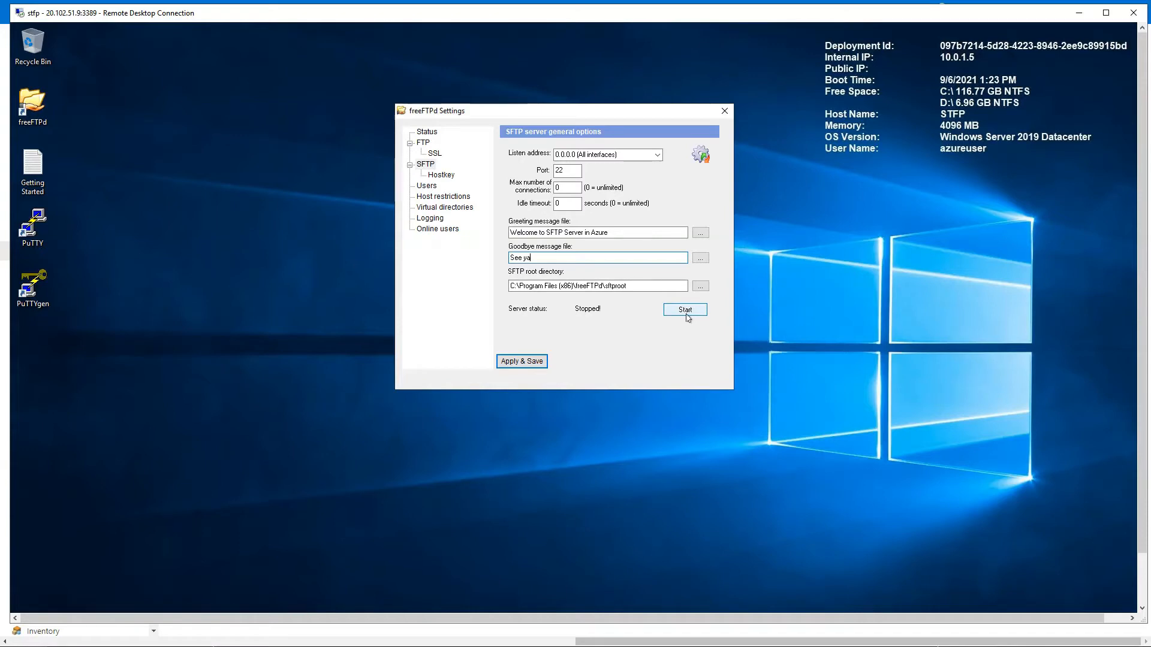
left_click(685, 309)
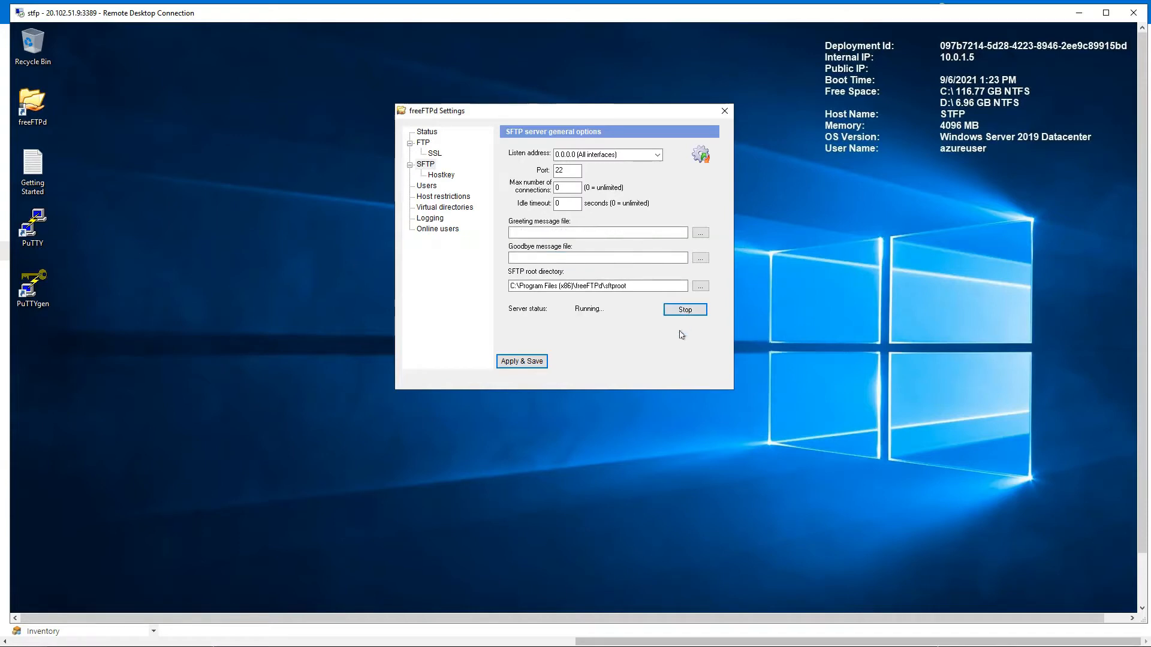
mouse_move(592, 304)
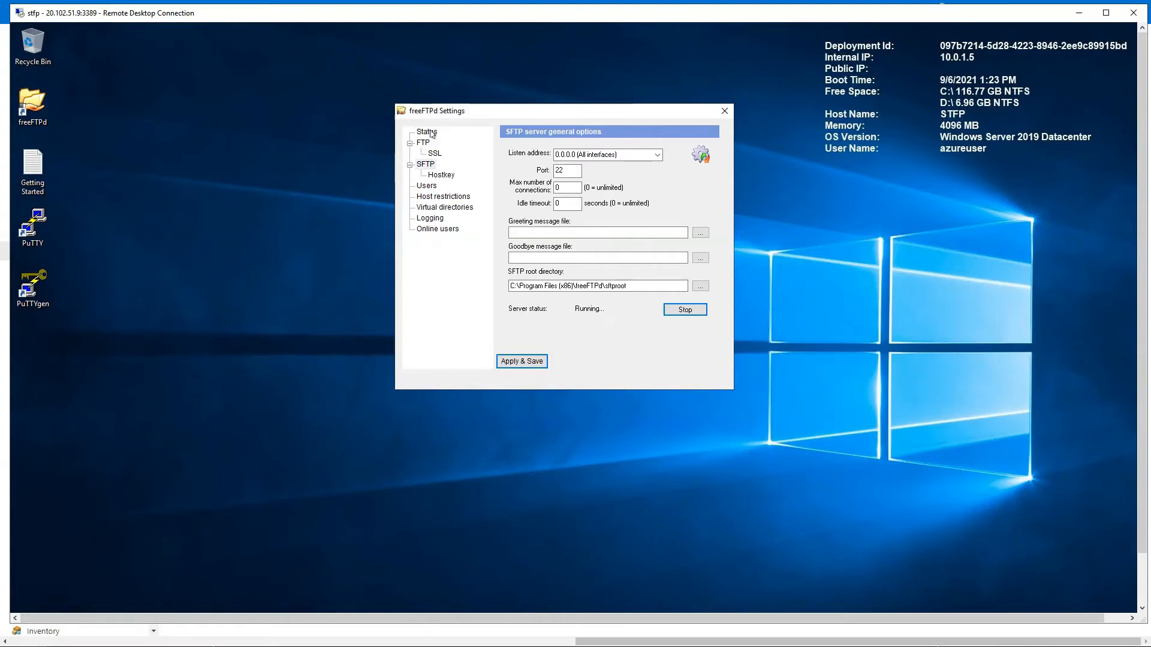
left_click(427, 131)
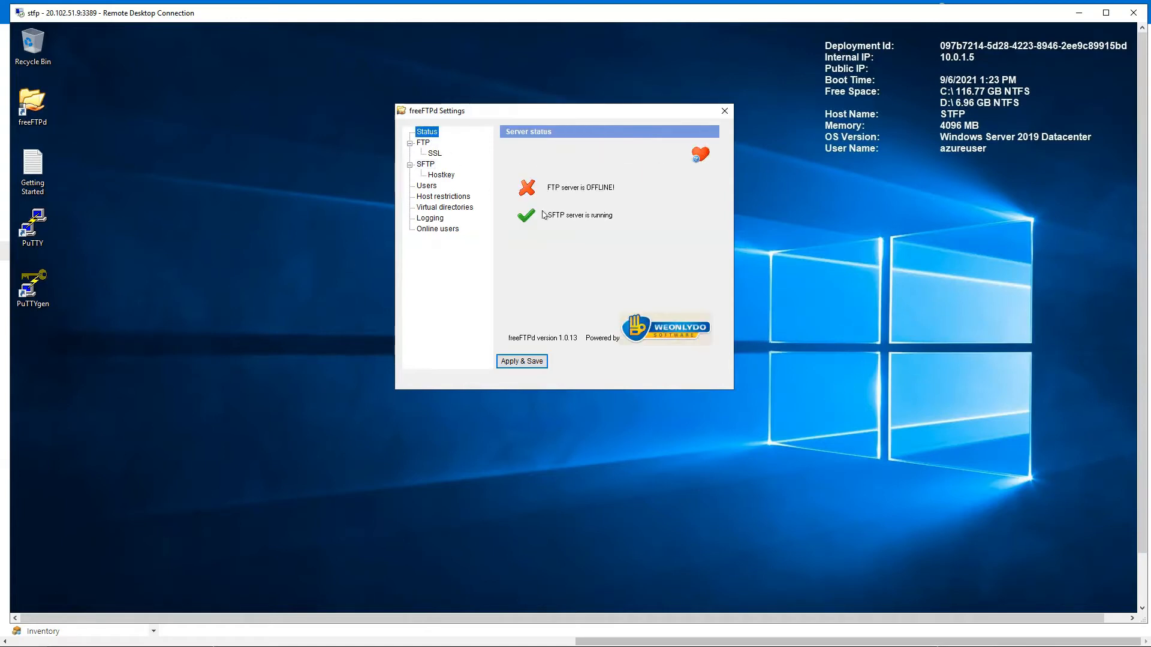
mouse_move(591, 209)
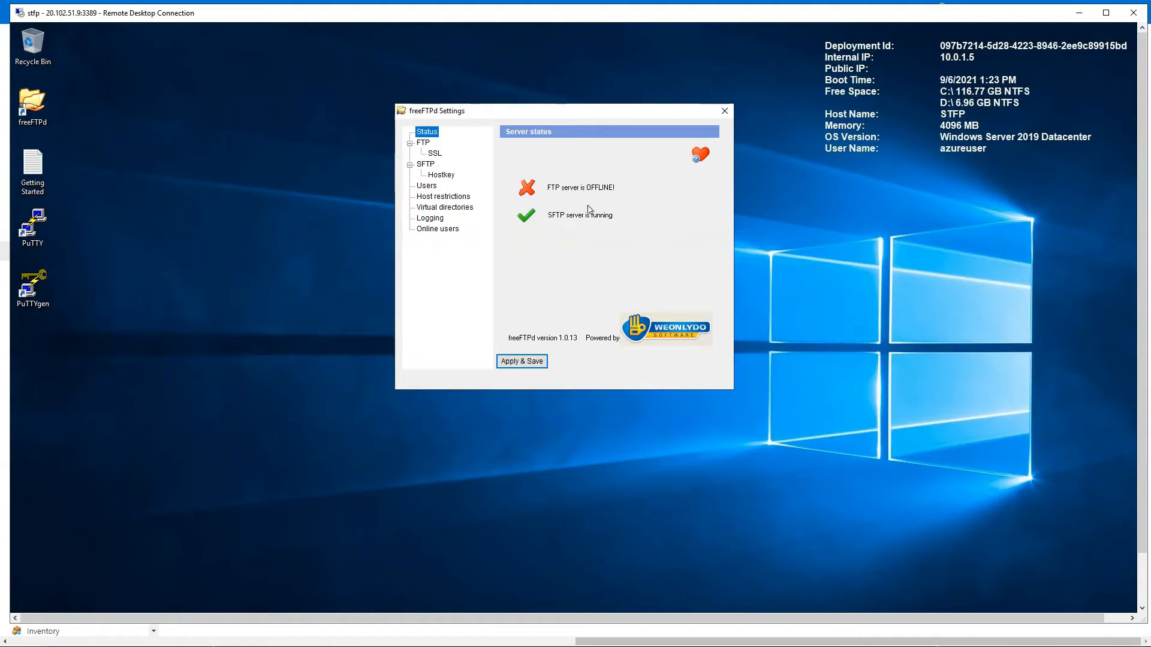
mouse_move(588, 214)
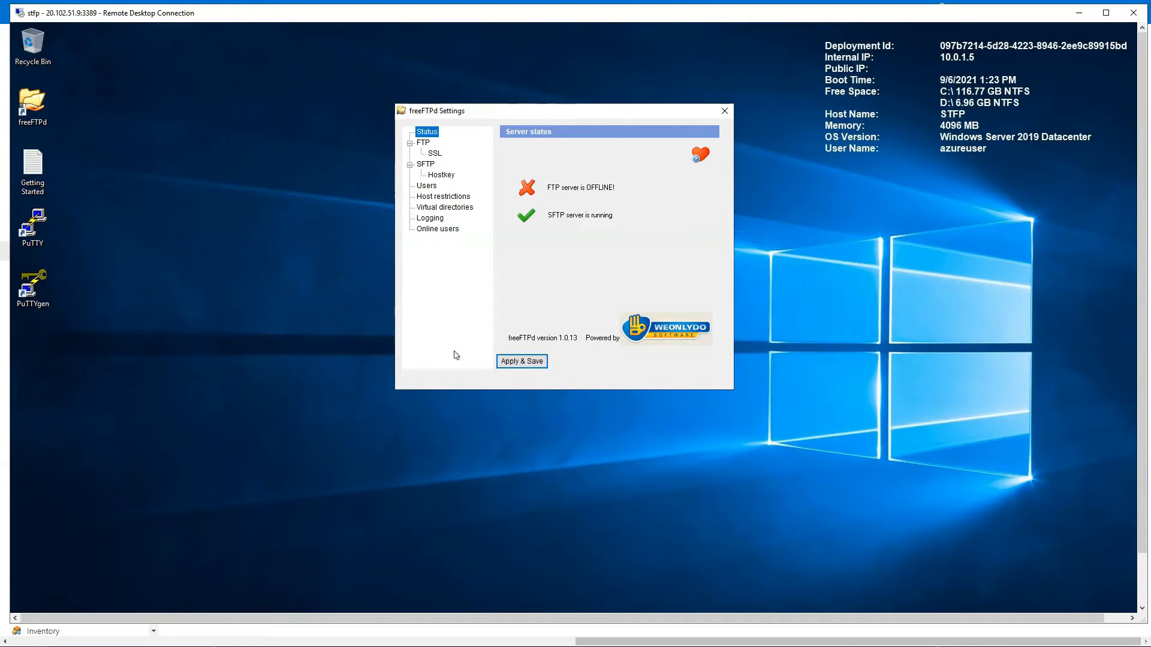
mouse_move(694, 291)
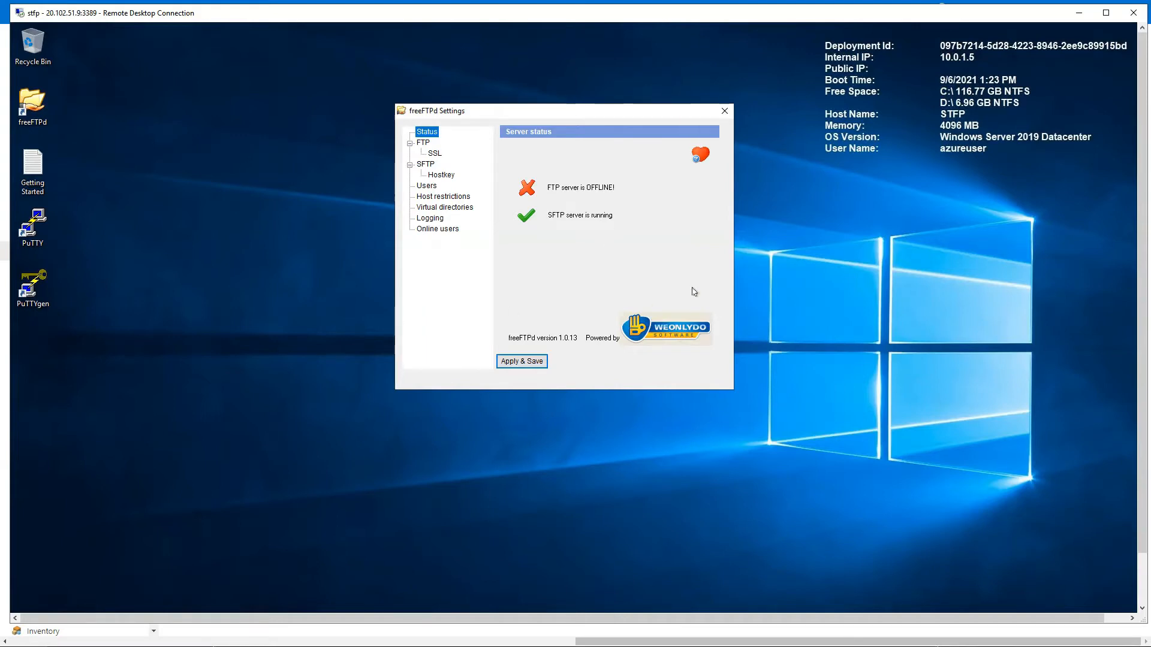
mouse_move(698, 277)
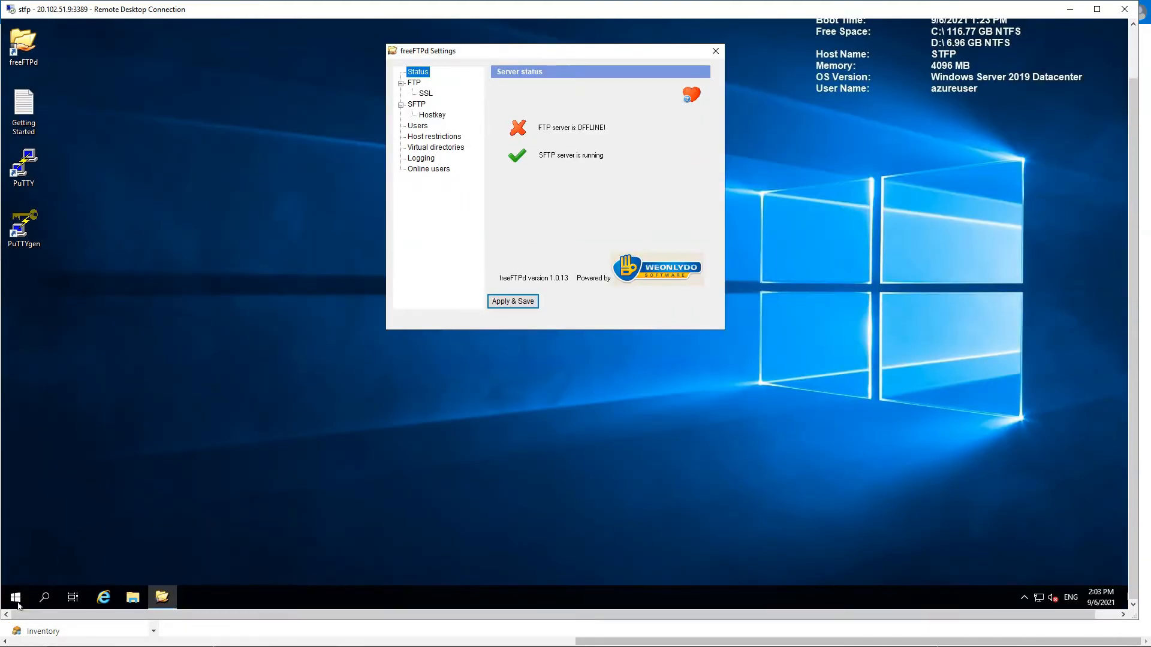
Launch Computer Management from Start search and select Local Users and Groups > Users
left_click(13, 596)
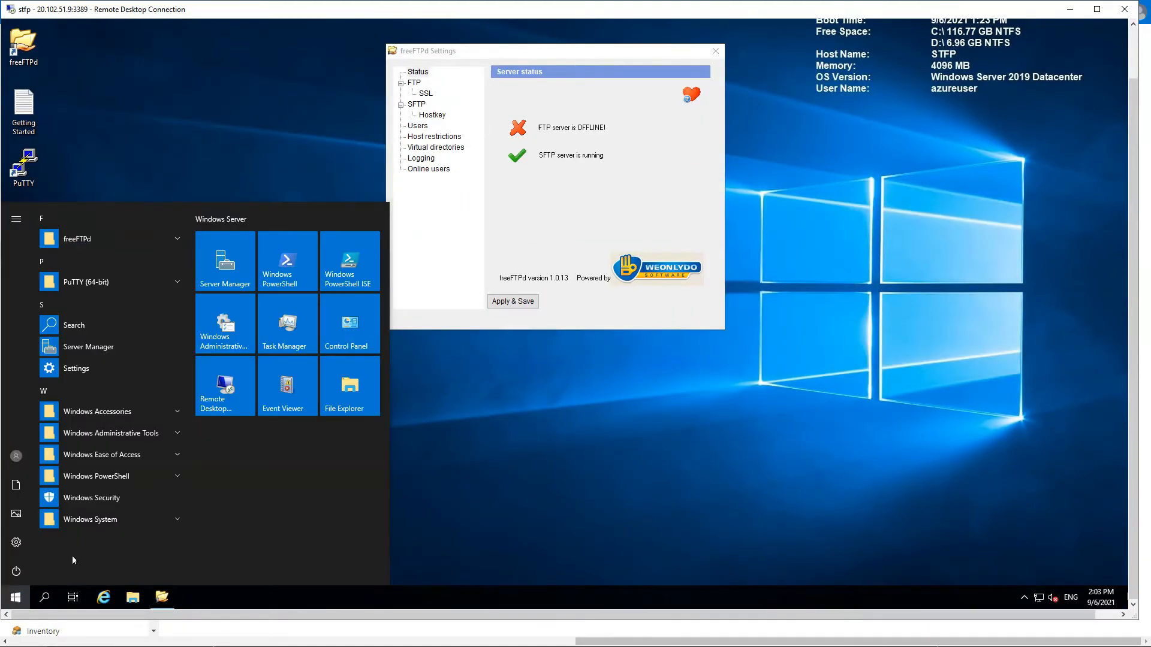
type("Comp")
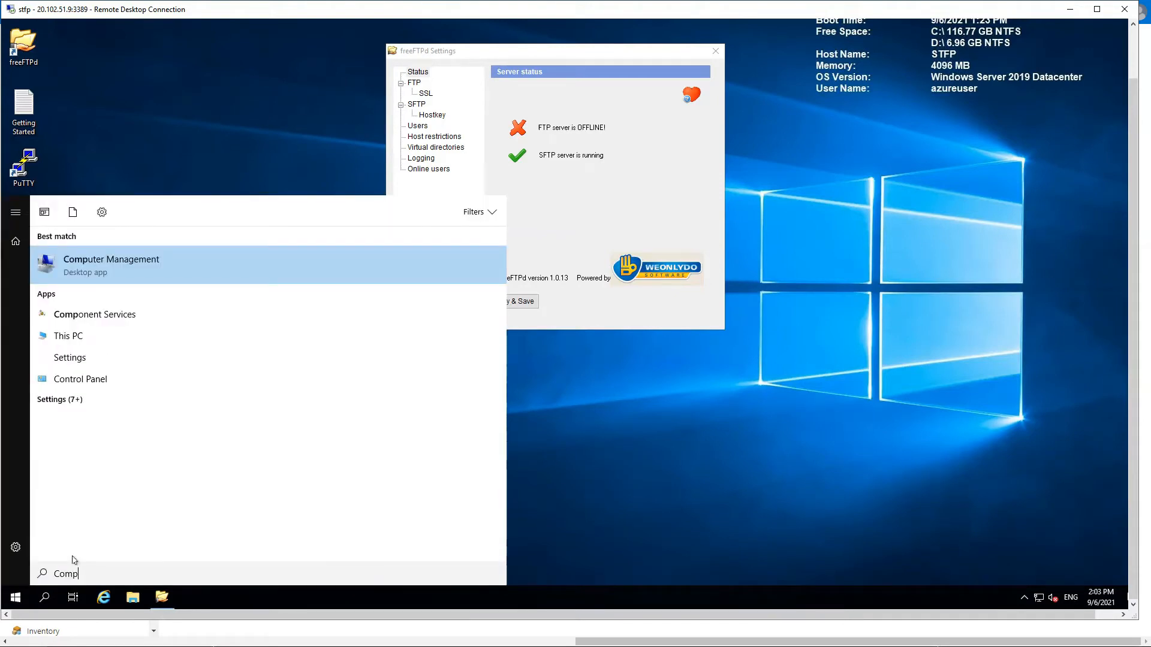
left_click(111, 265)
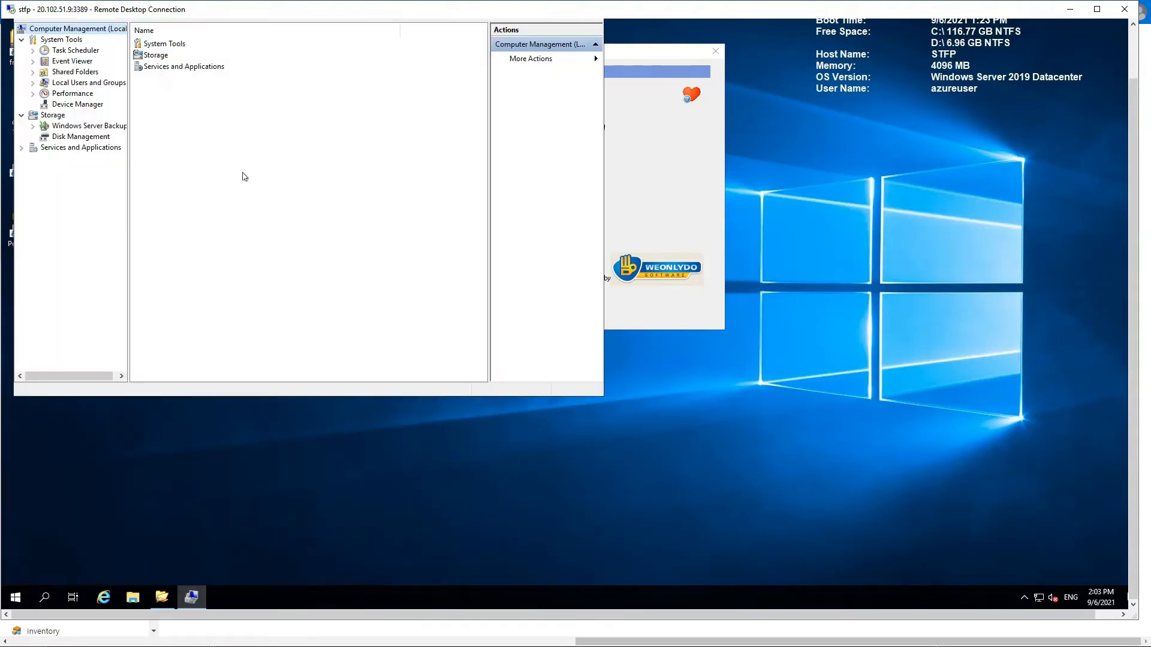
mouse_move(214, 595)
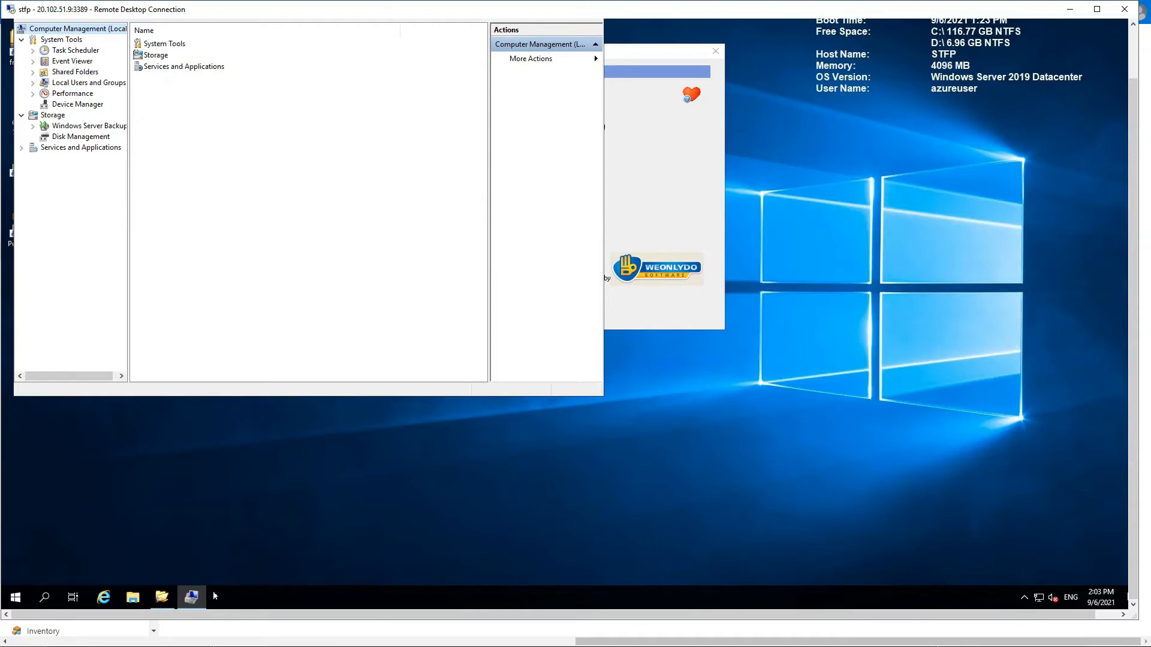
mouse_move(592, 7)
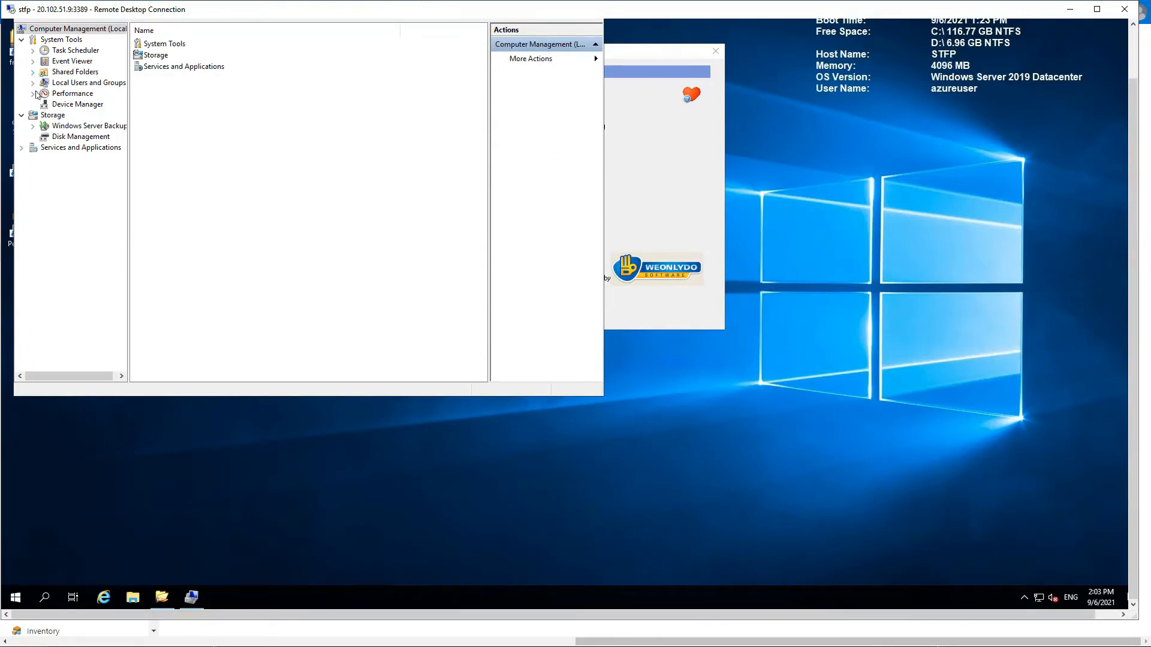
left_click(87, 83)
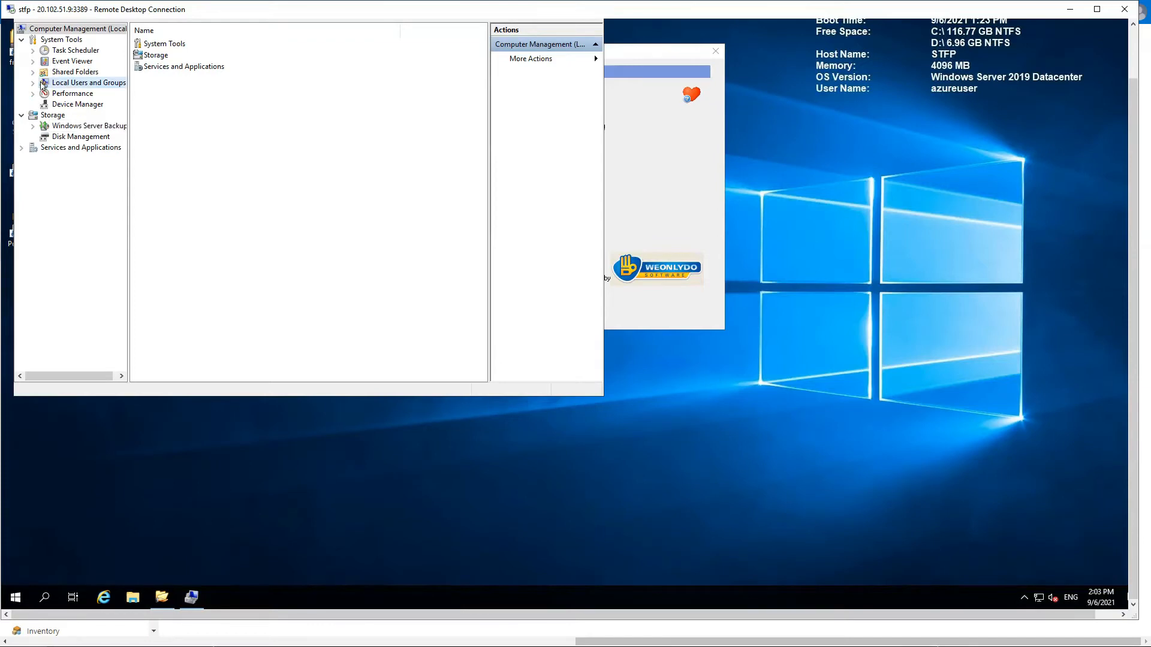
left_click(87, 82)
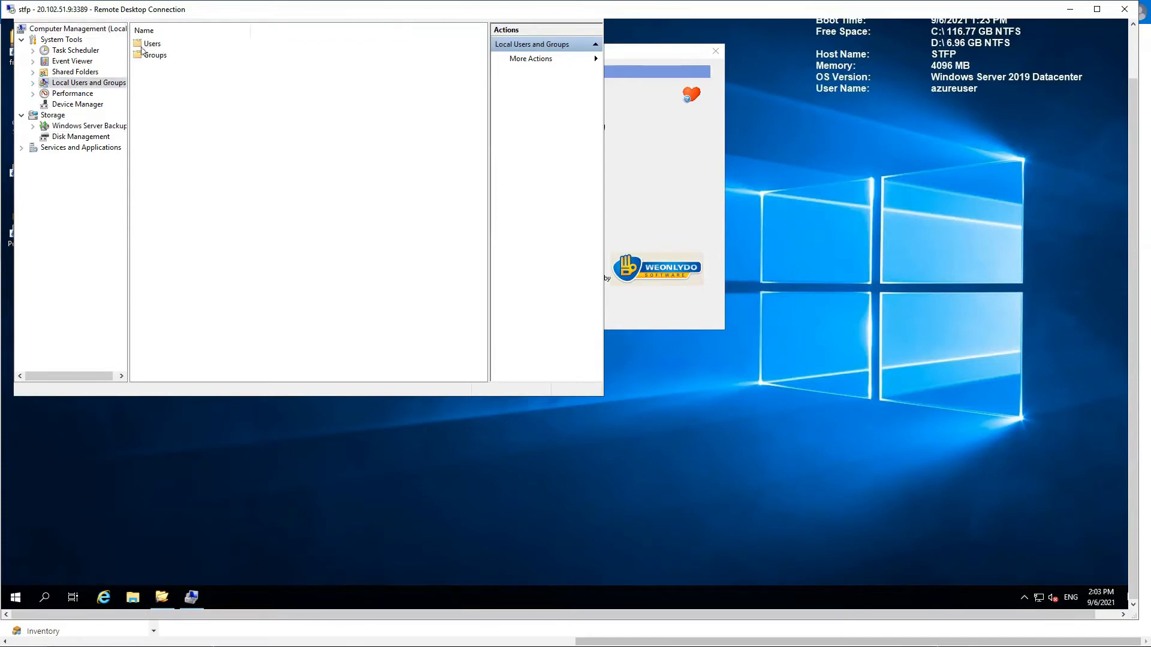
left_click(35, 82)
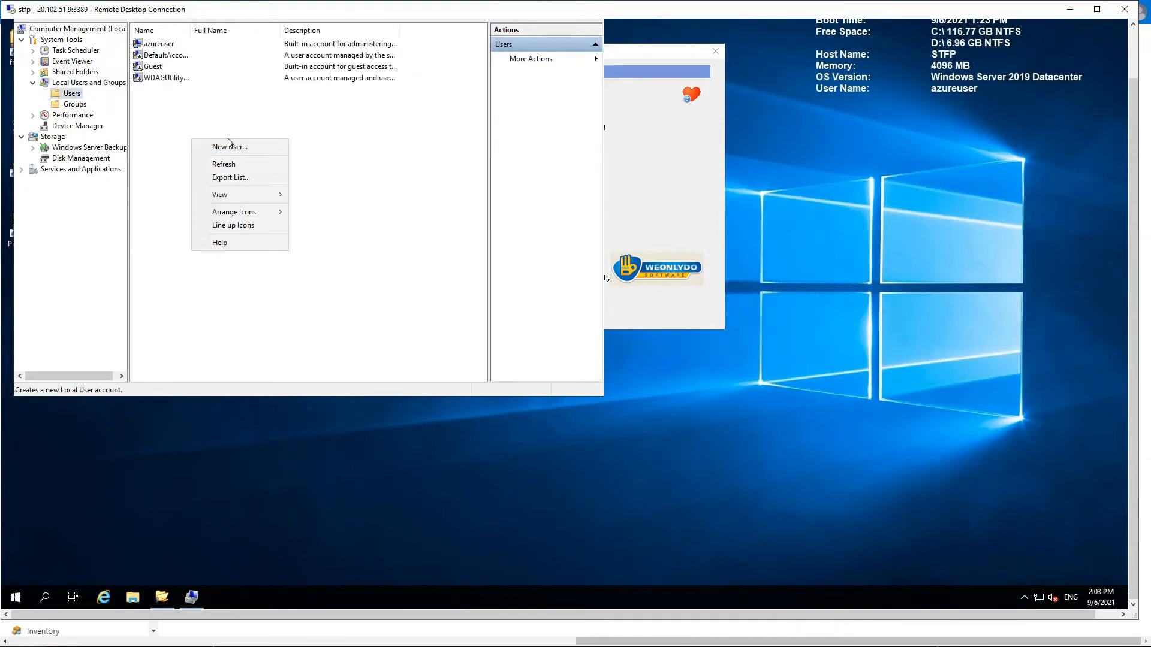
Fill in new user demouser, full name demo, description forcon, without forced password change
left_click(229, 147)
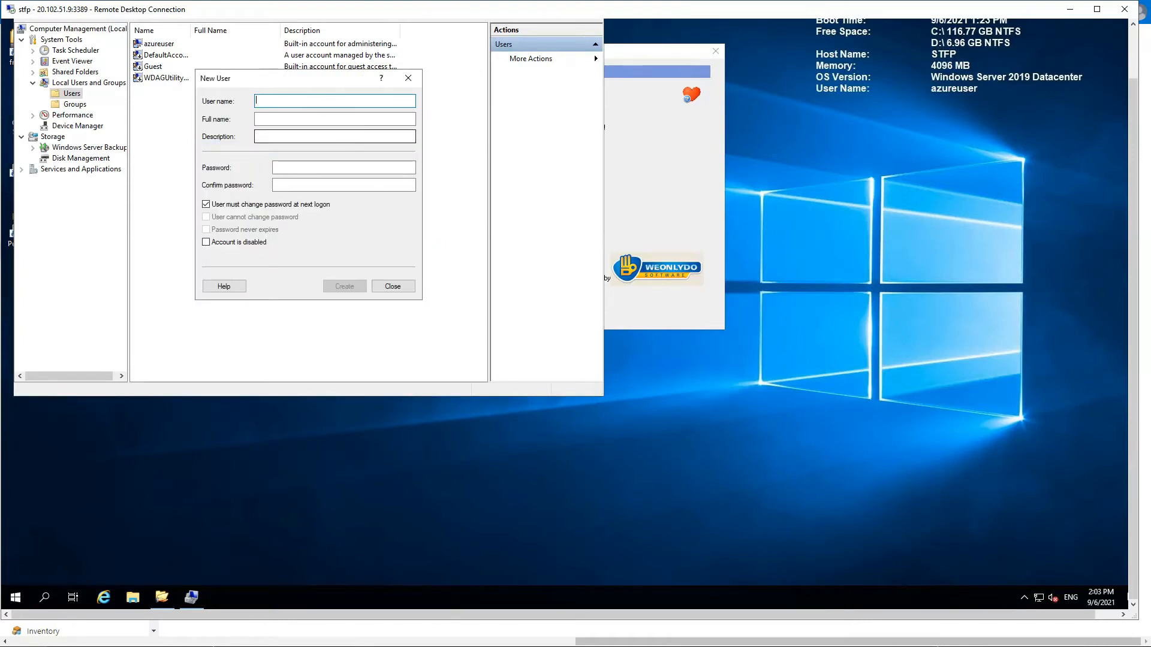
type("demouser")
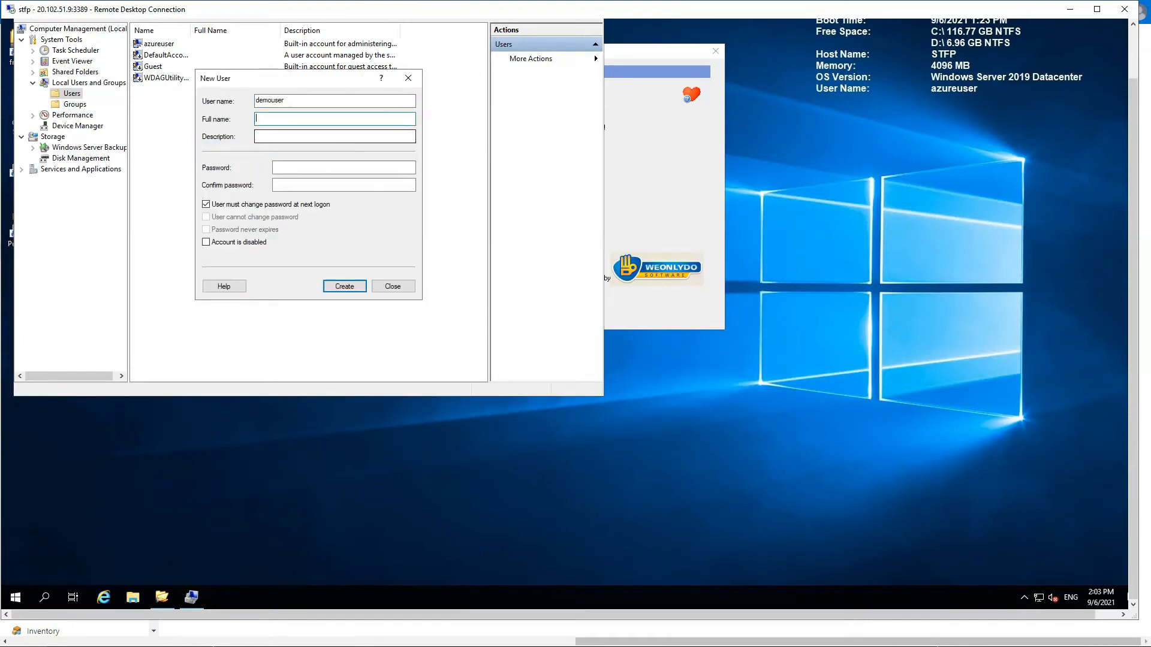
type("demo")
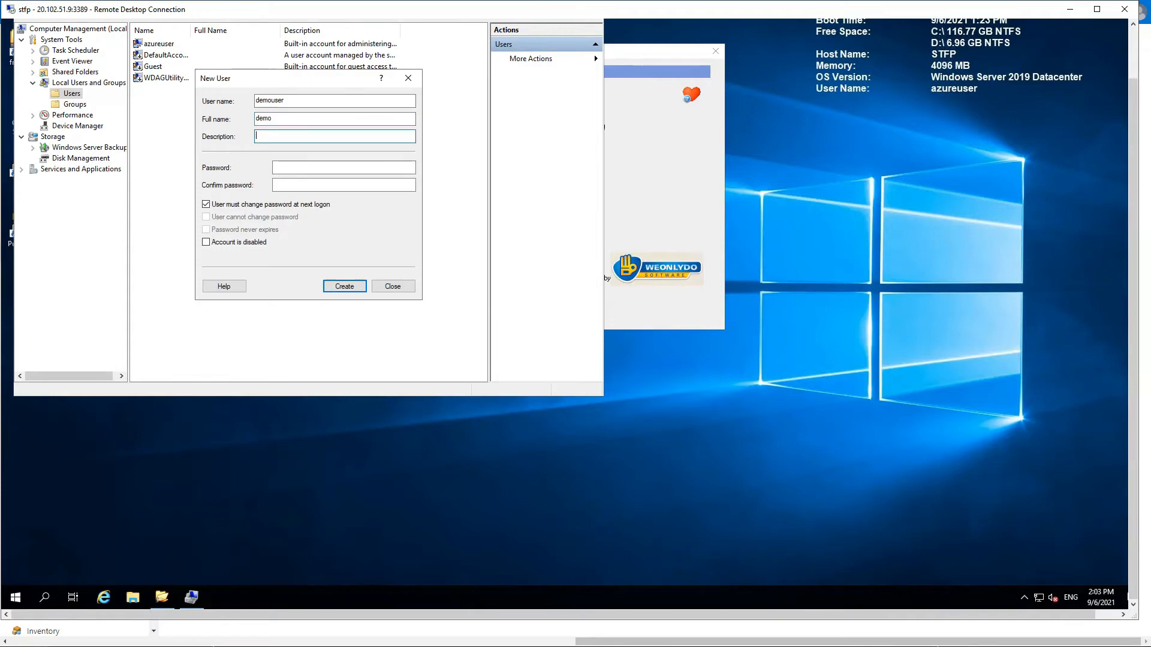
type("for")
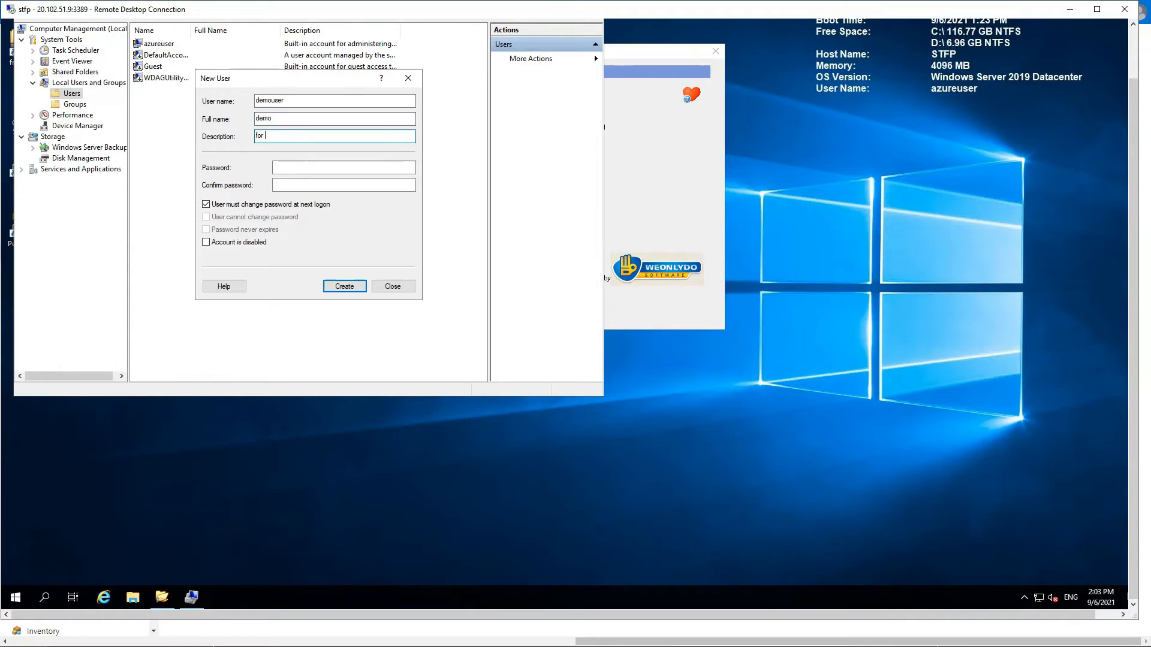
type("con")
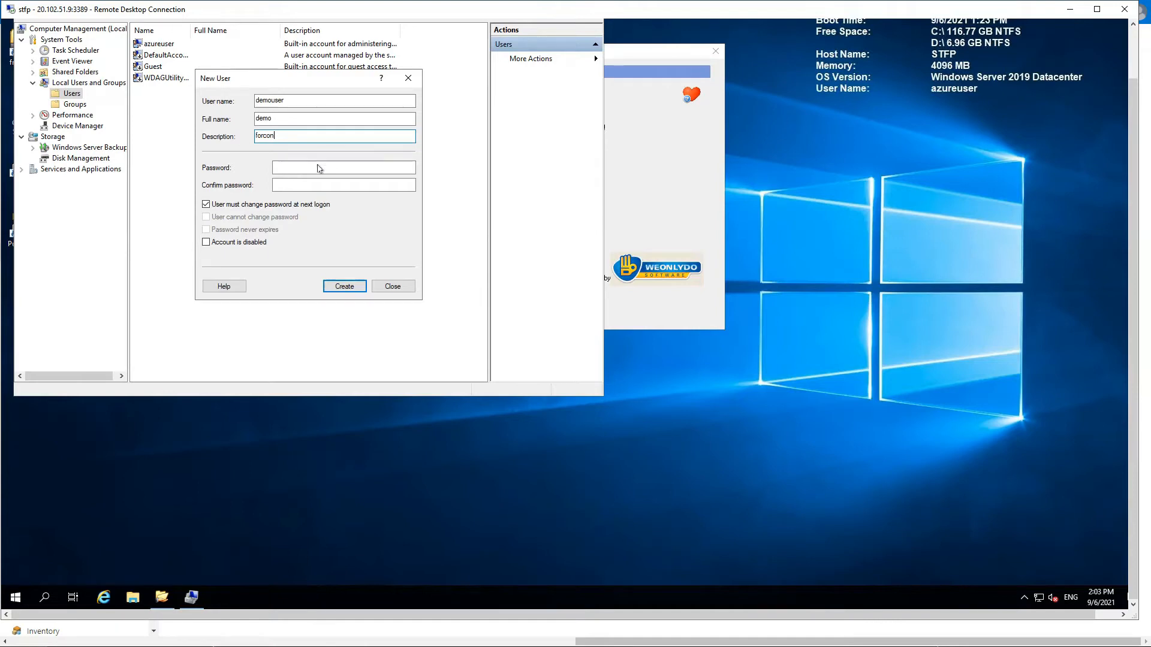
left_click(343, 167)
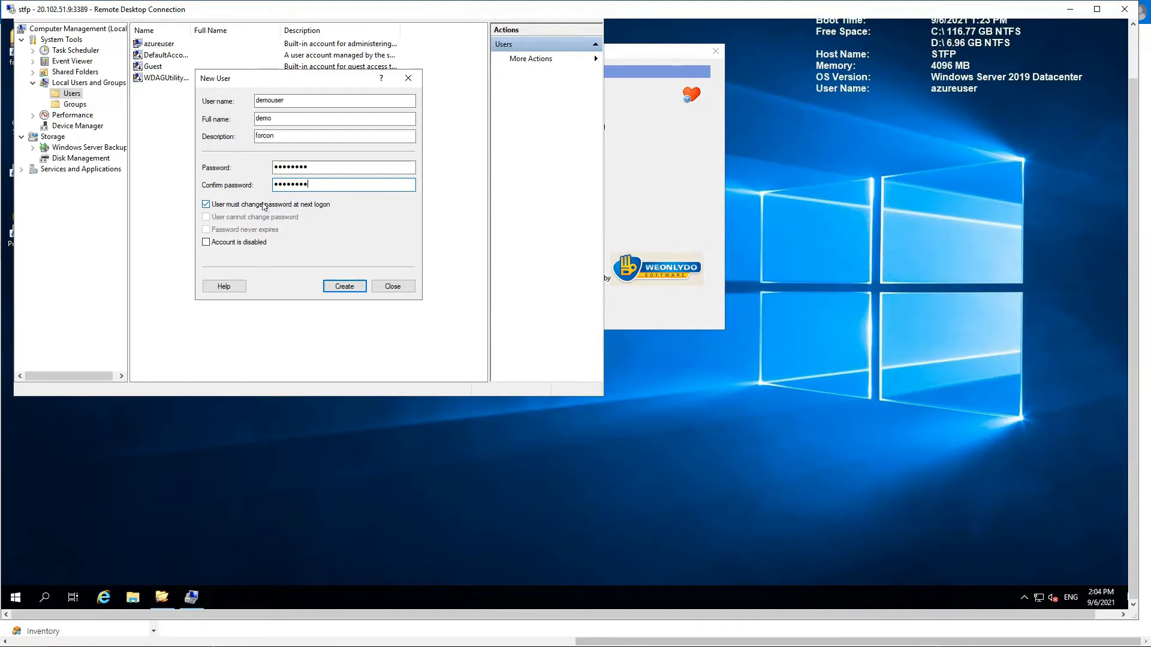
left_click(206, 204)
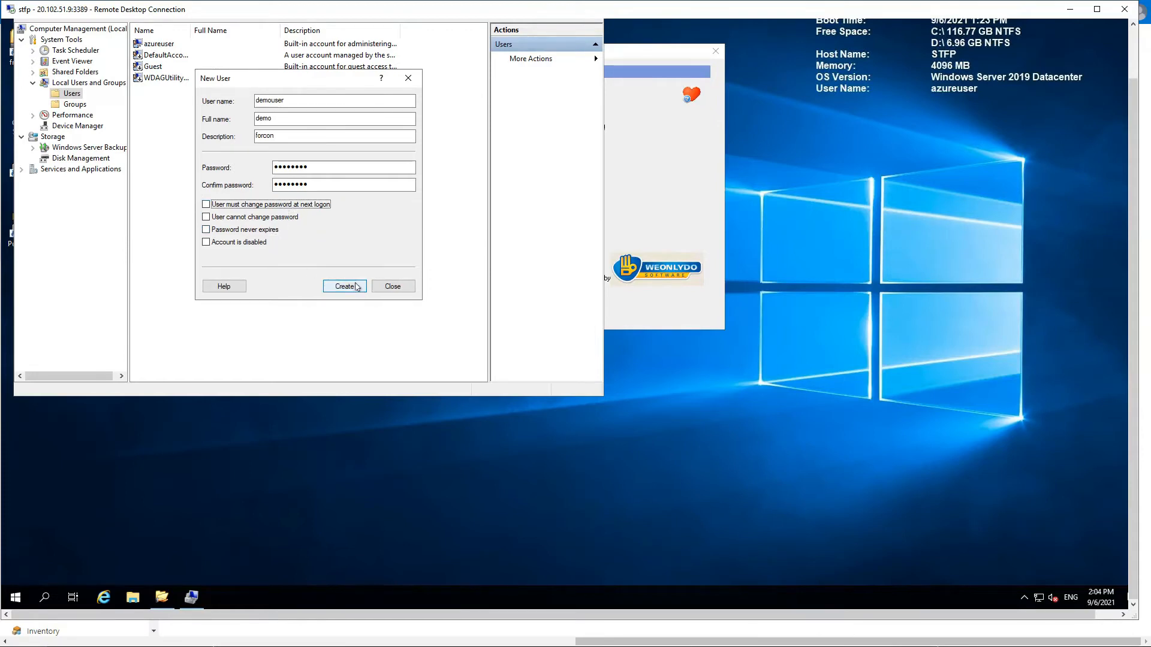
left_click(344, 286)
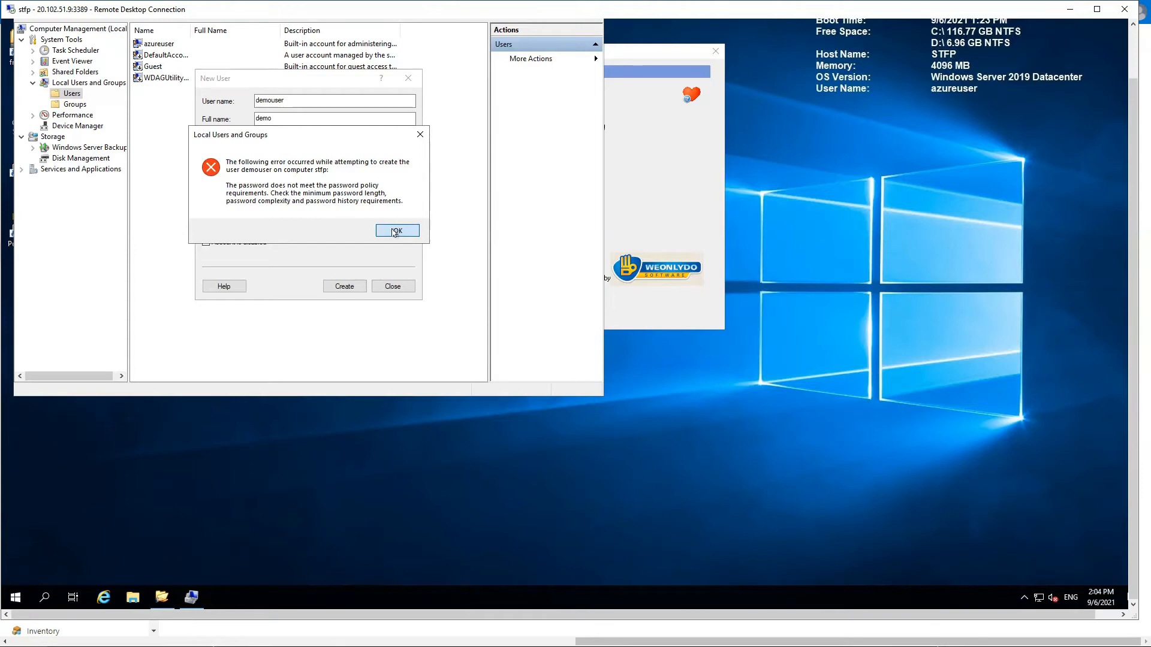
Dismiss the password policy error and create demouser with a stronger password
left_click(396, 230)
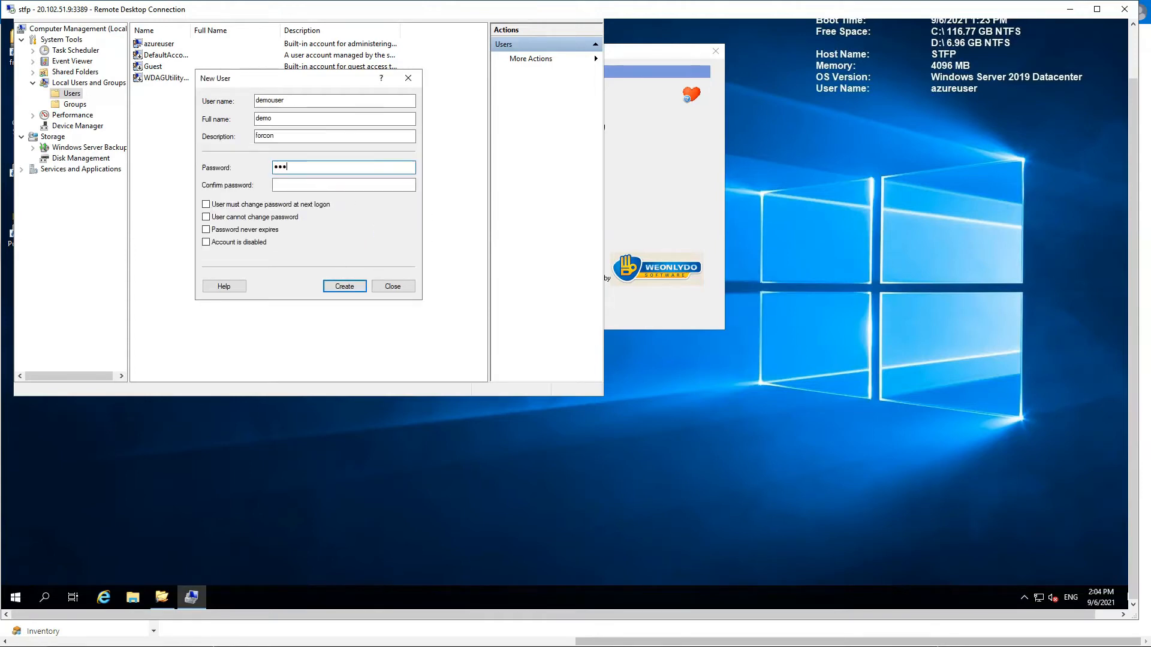
type("password")
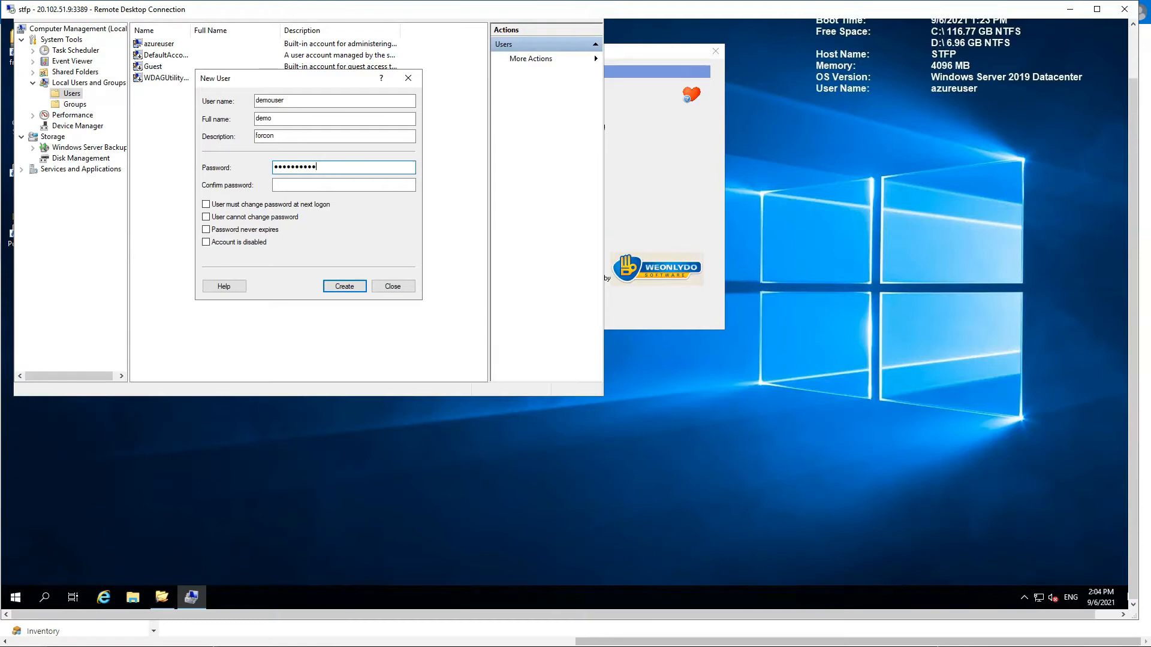
type("••••")
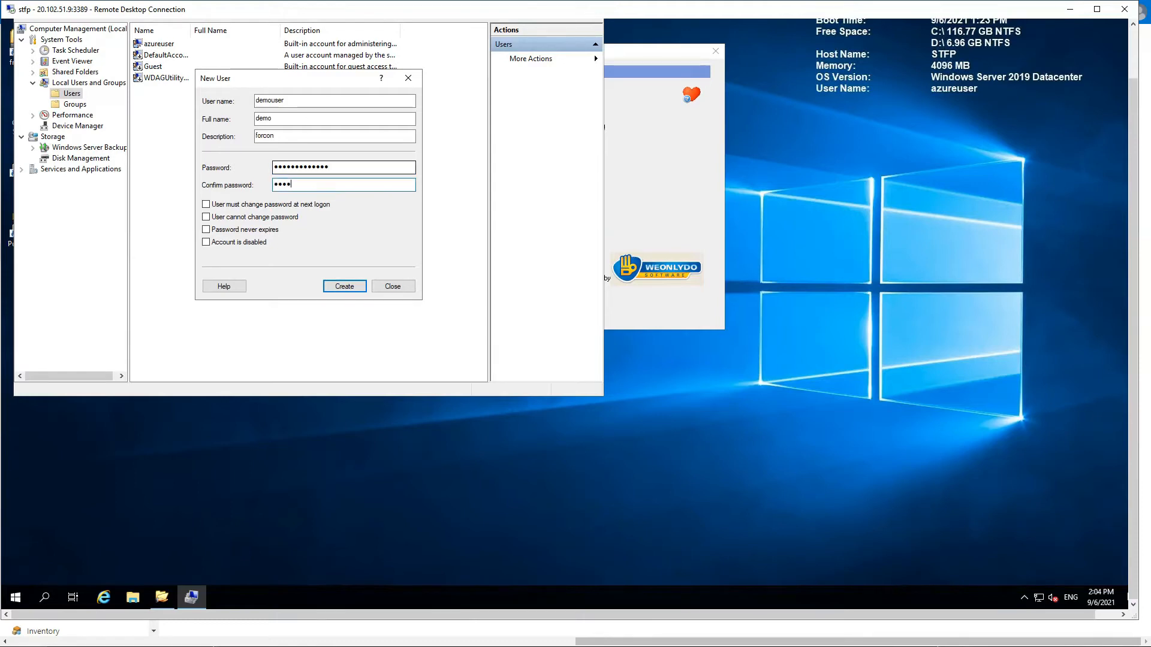
type("••••••")
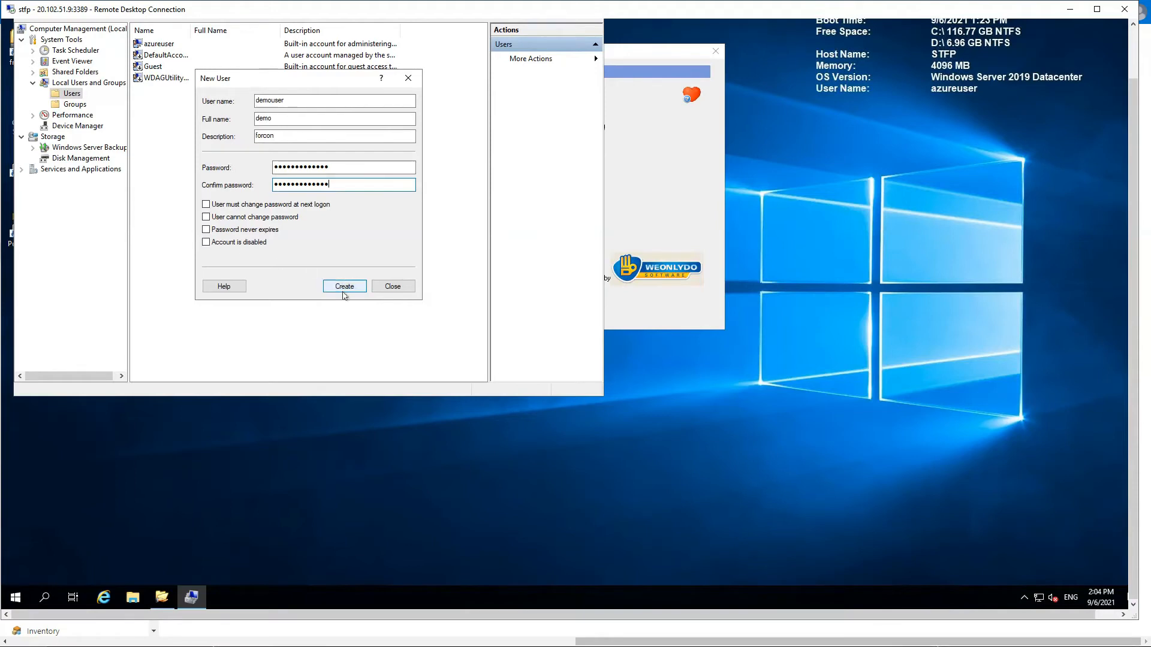
left_click(344, 286)
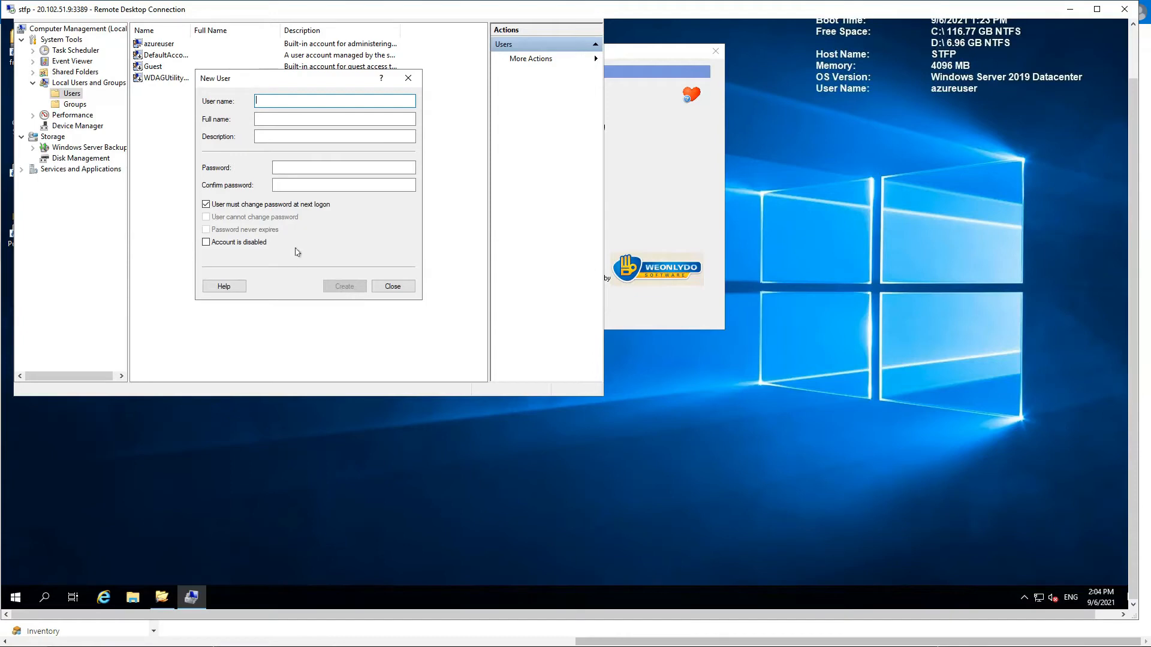
Move aside and close the blank New User form, then select demouser
left_click_drag(214, 78, 266, 86)
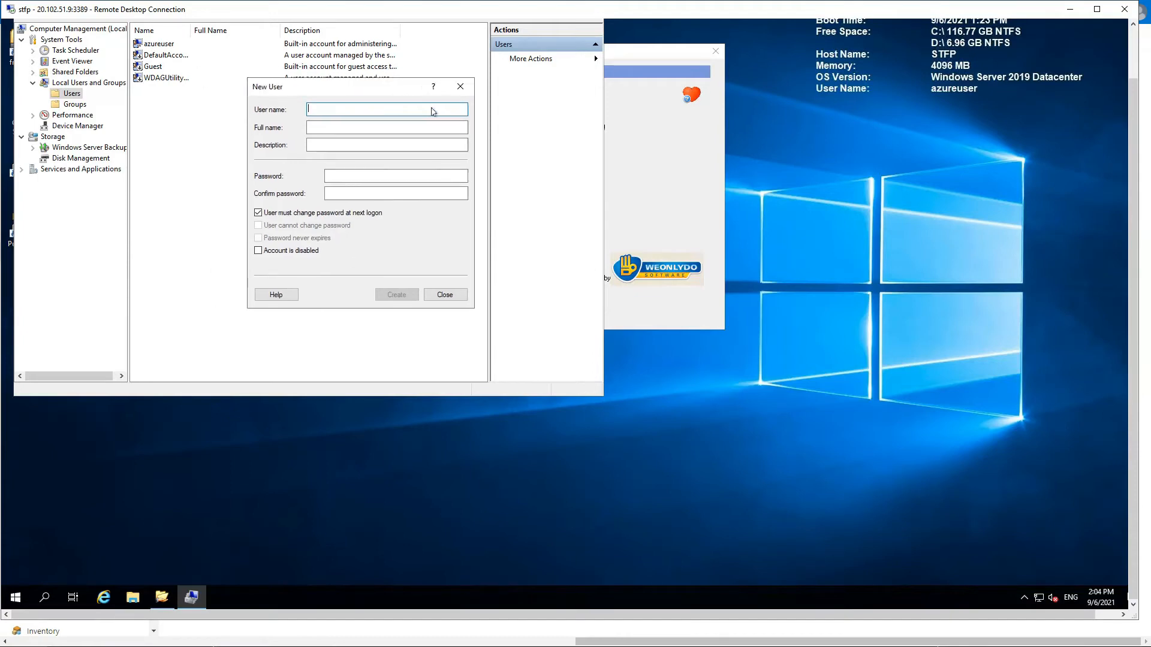
left_click_drag(341, 86, 432, 140)
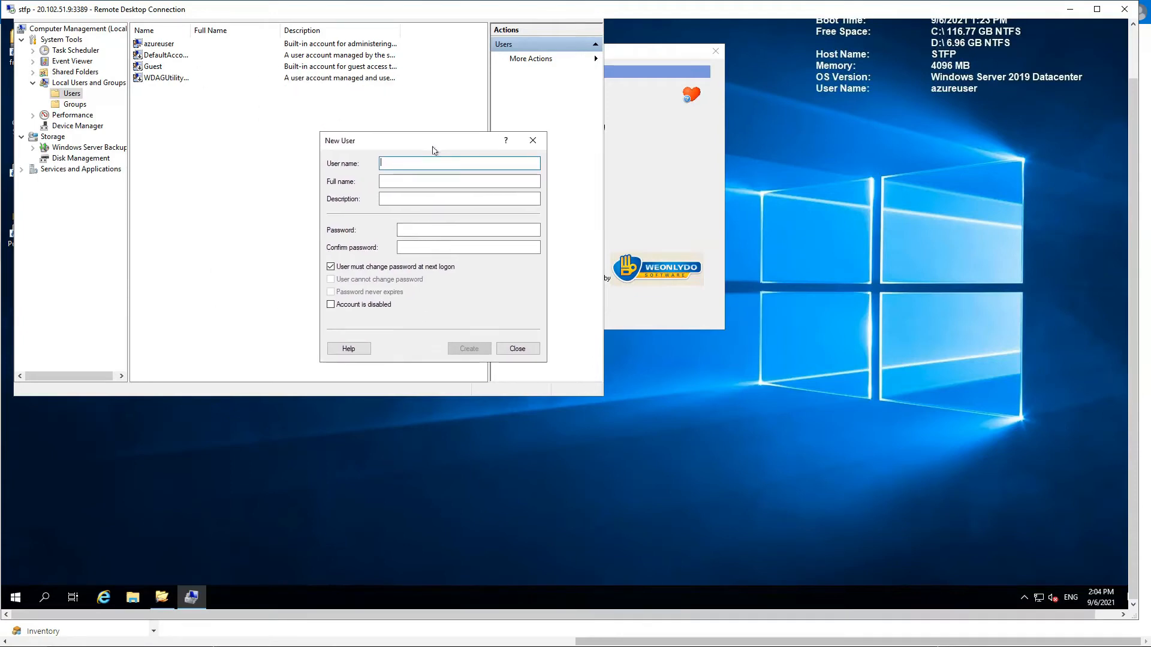
left_click(517, 348)
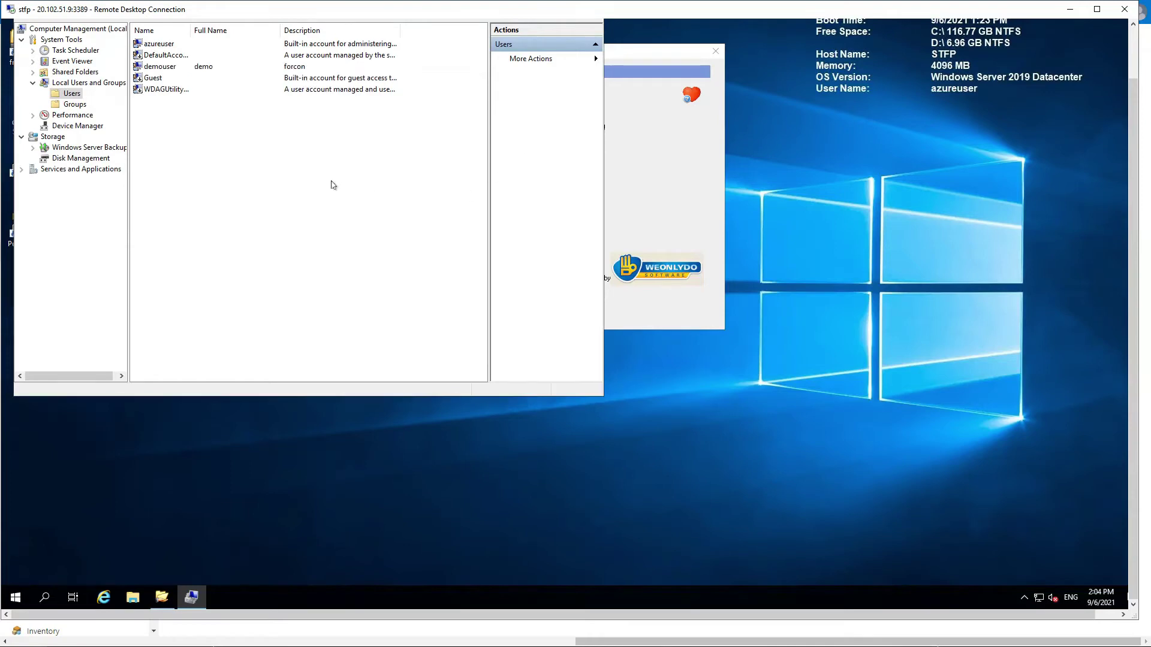
left_click(155, 66)
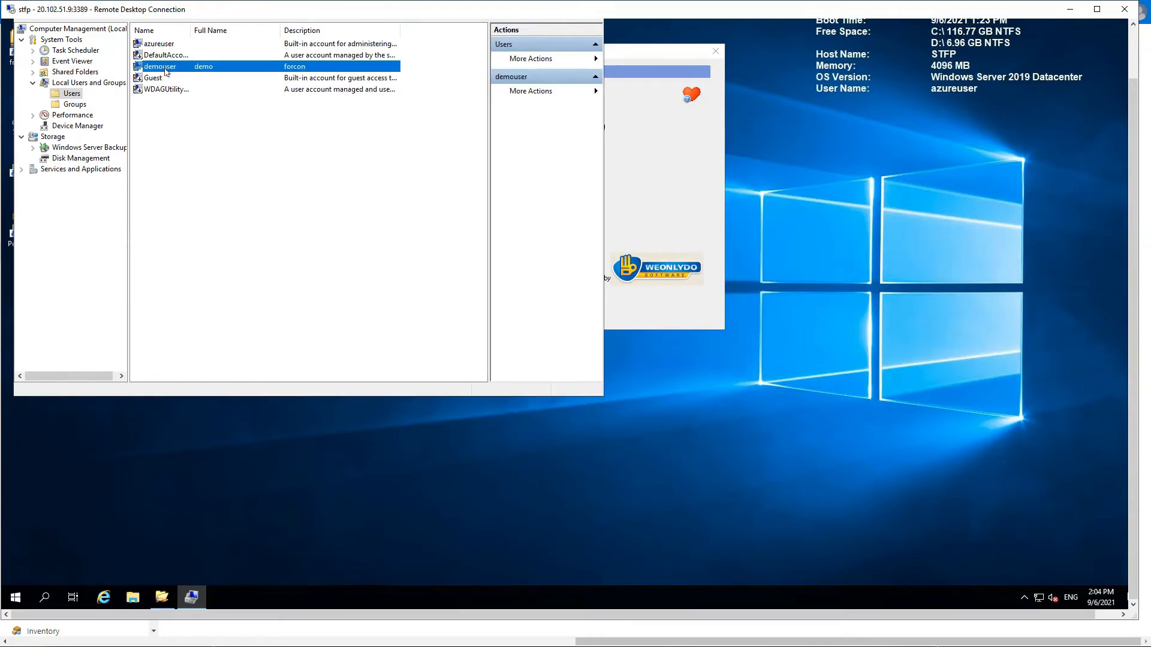
mouse_move(205, 121)
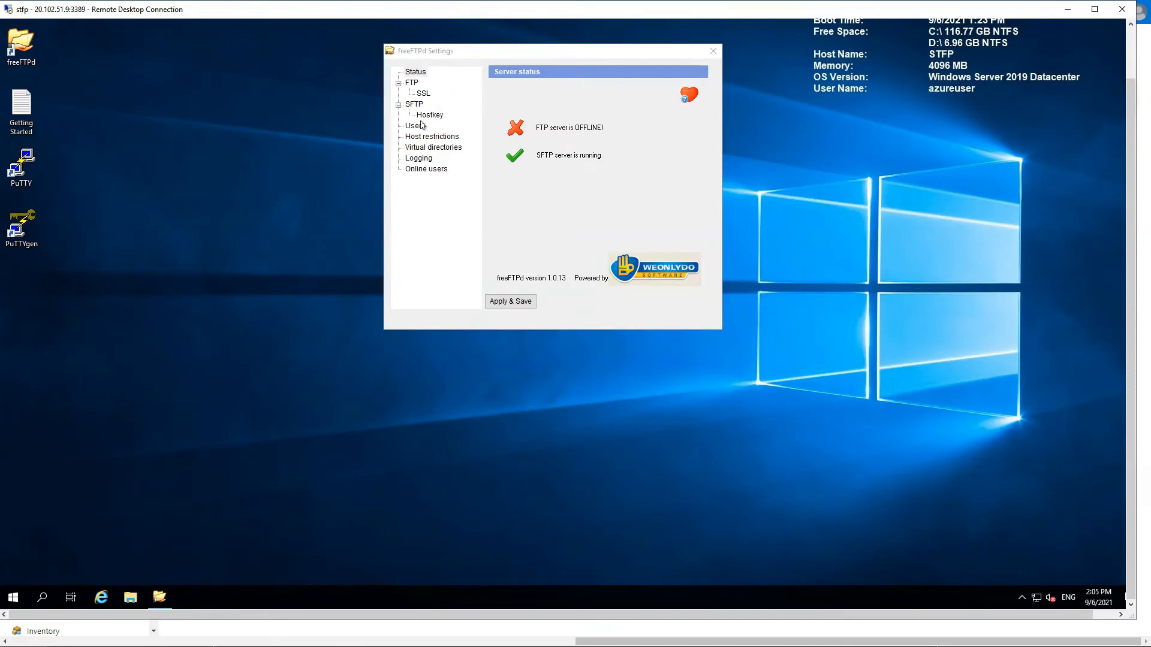
Add freeFTPd user demouser with NT authentication and FTP unchecked, then apply and save
left_click(415, 125)
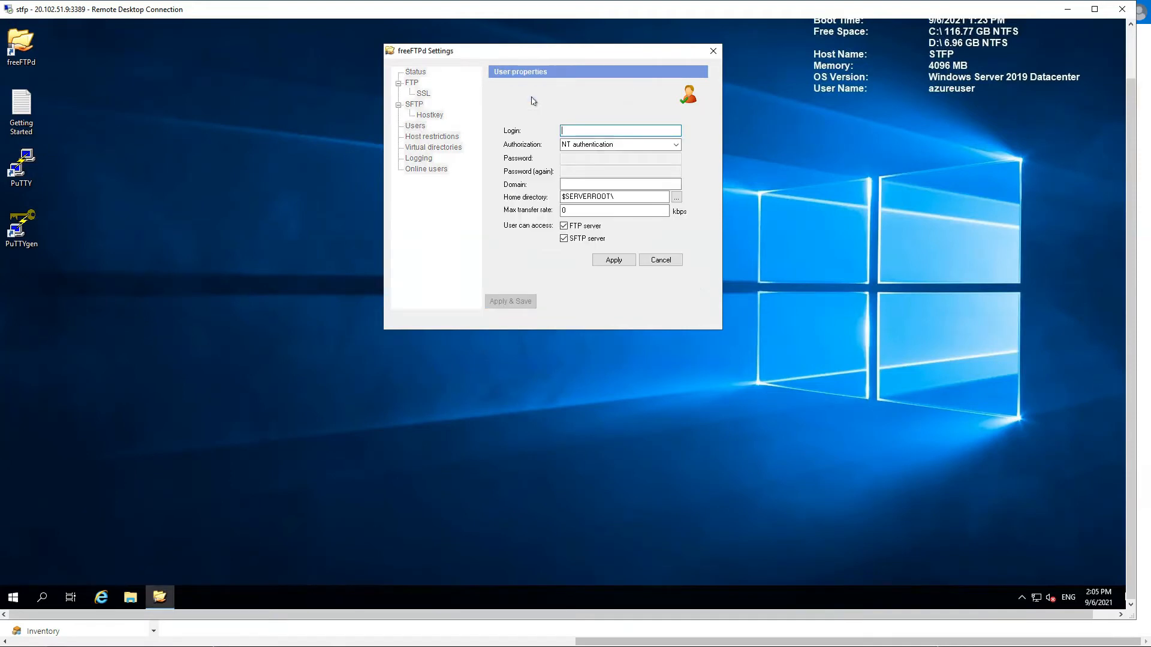
mouse_move(562, 114)
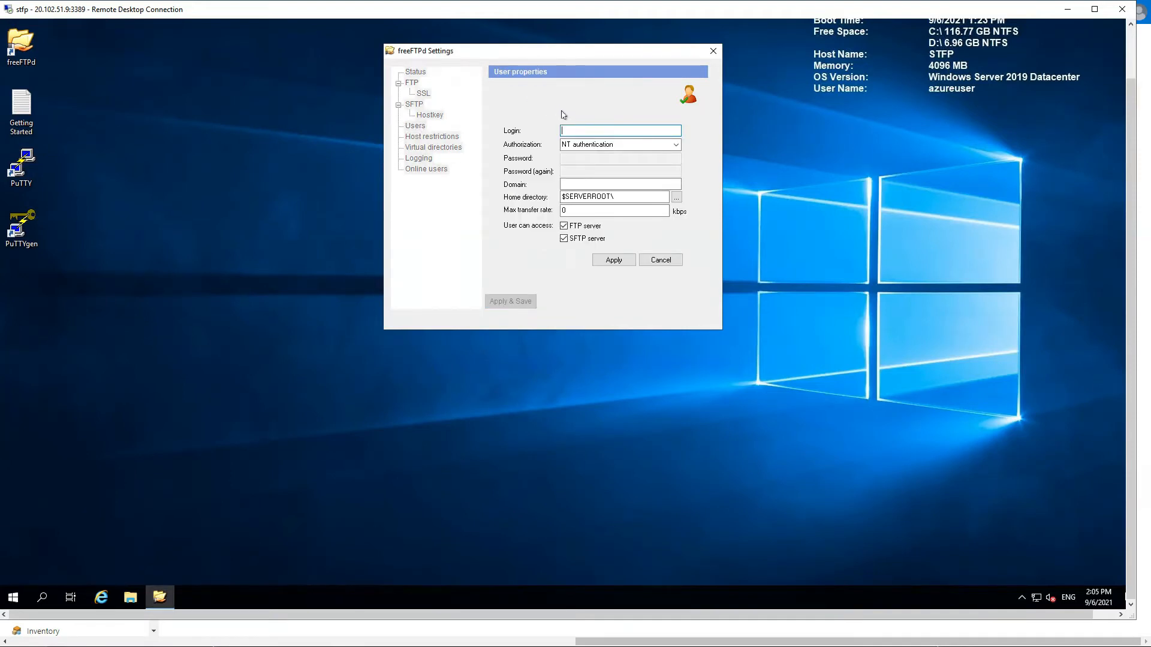
type("demo")
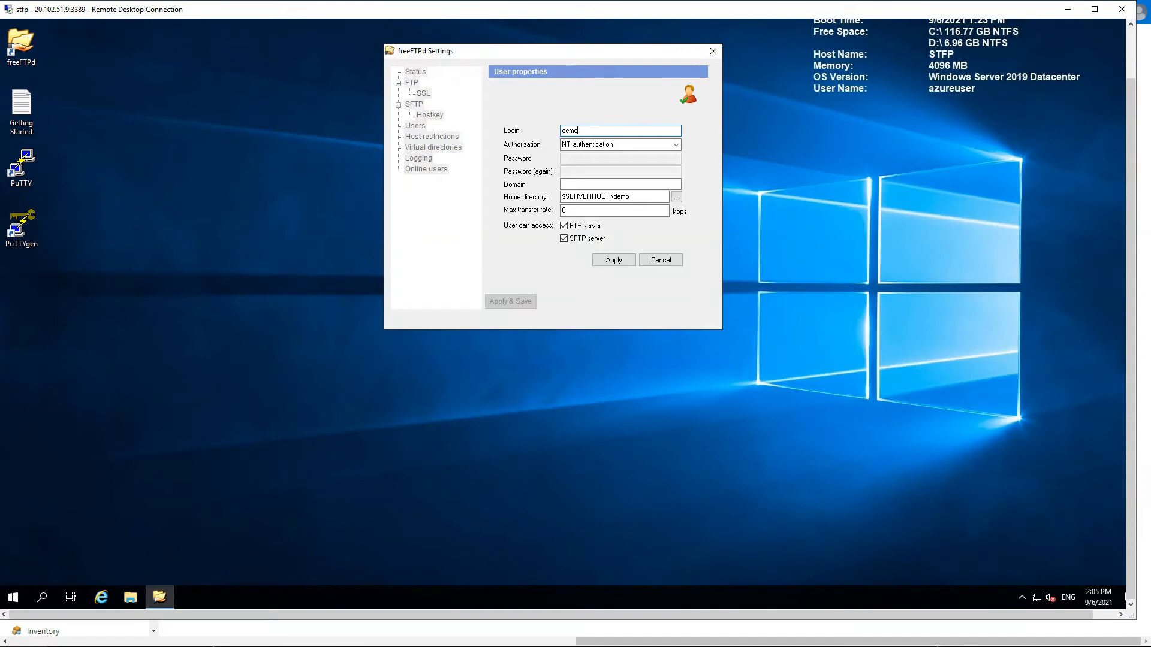
type("user")
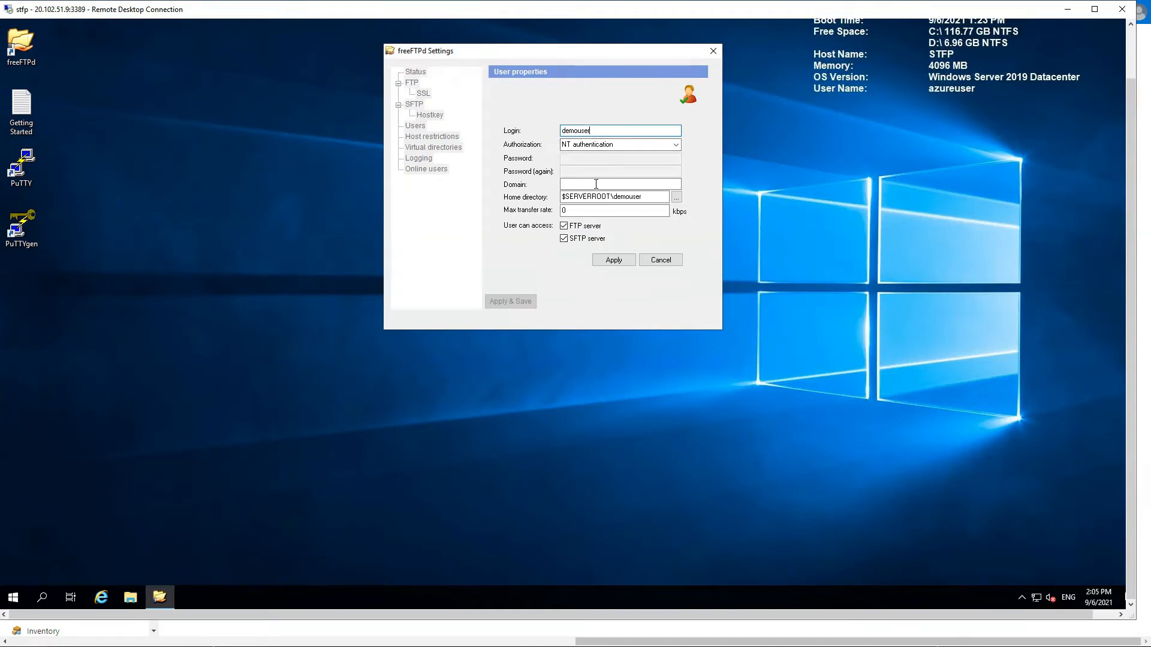
mouse_move(574, 268)
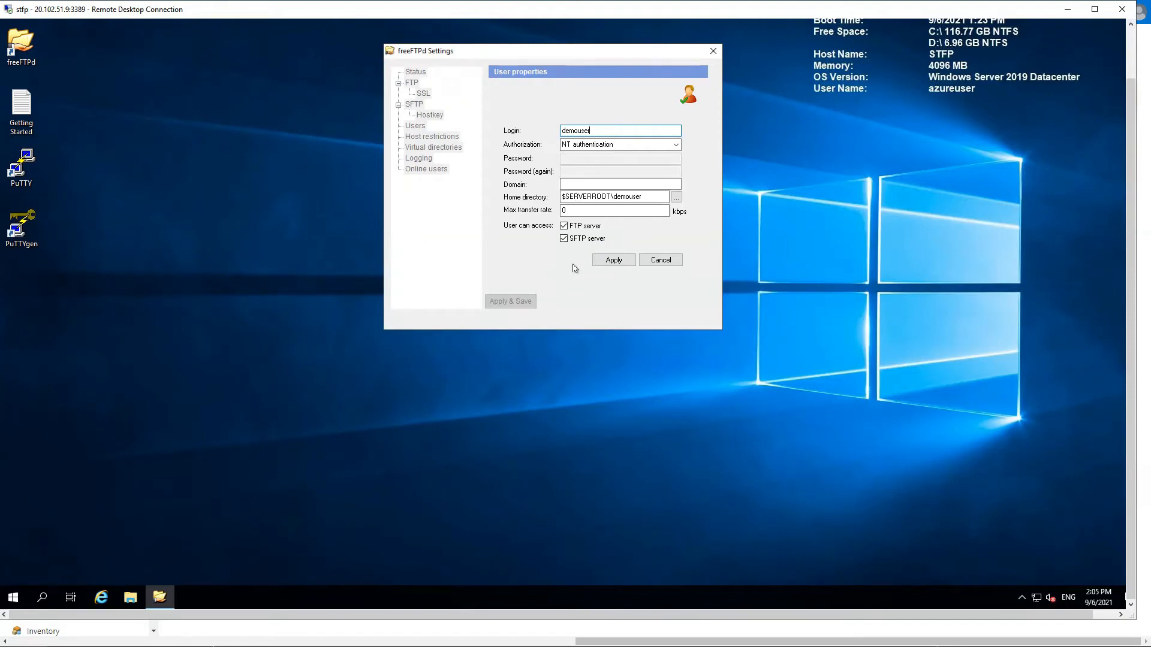
left_click(564, 226)
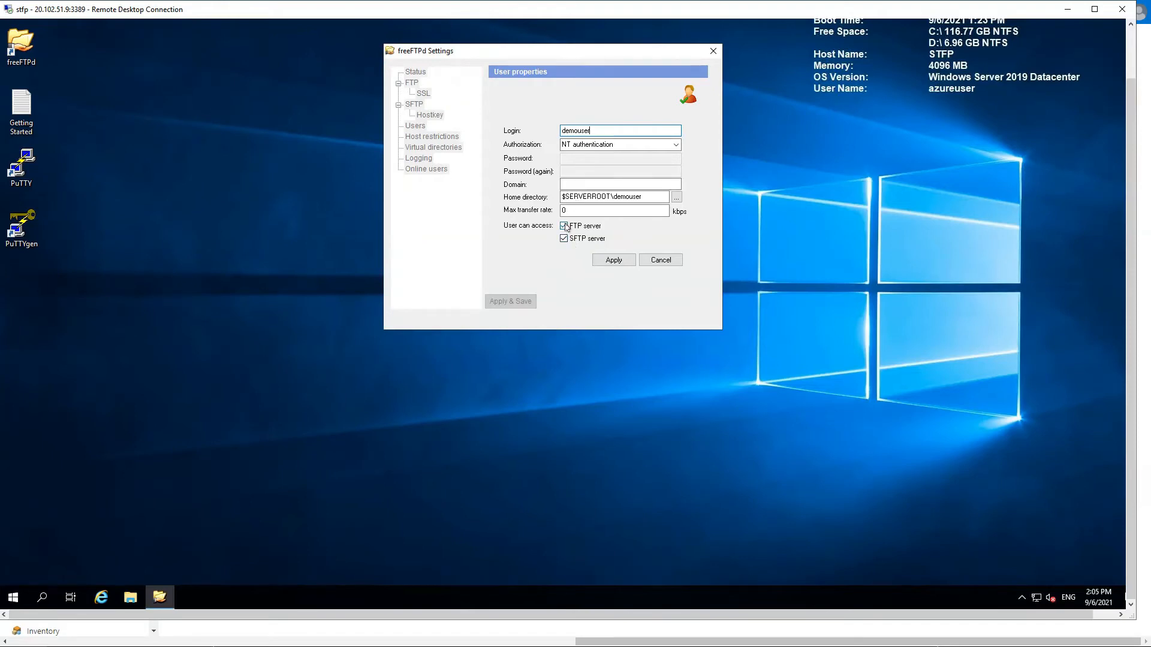
left_click(564, 226)
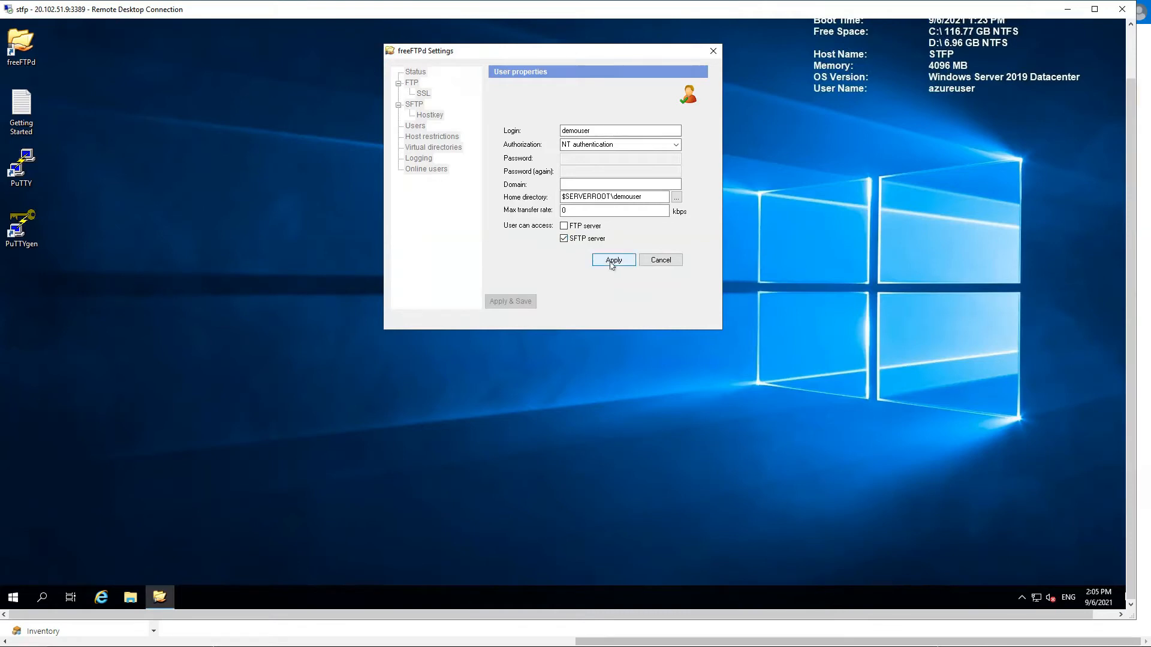
left_click(613, 260)
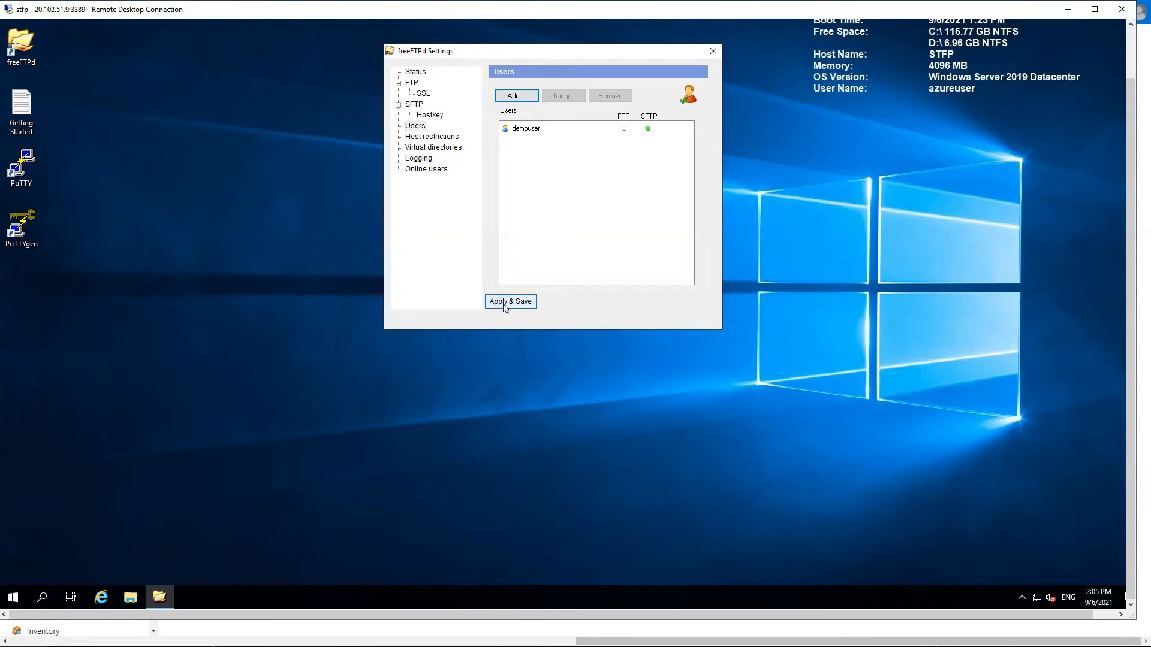
left_click(509, 300)
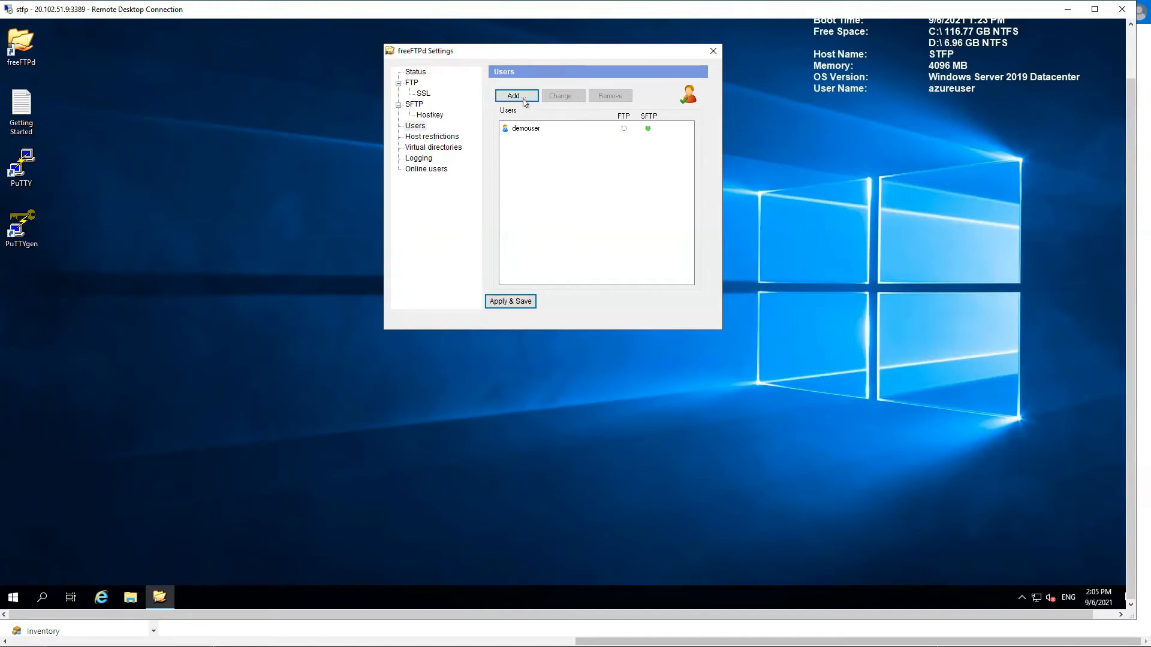
Add user anysuser on domain testdomain.com with SFTP-only access
left_click(515, 95)
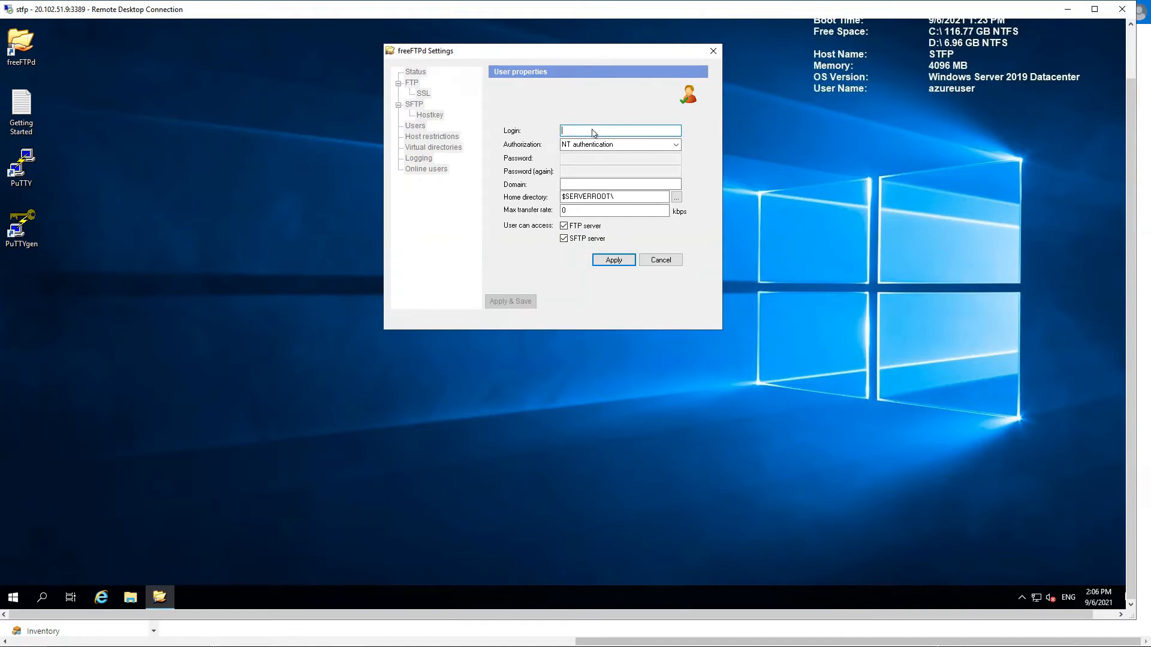
mouse_move(588, 130)
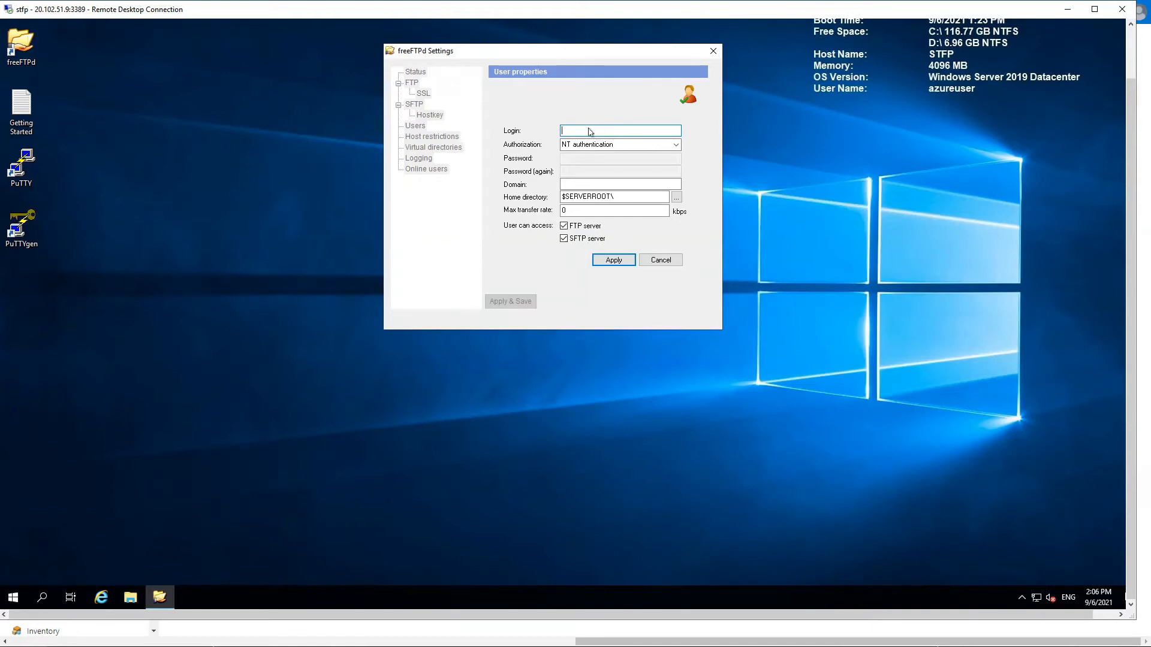
type("anysuser")
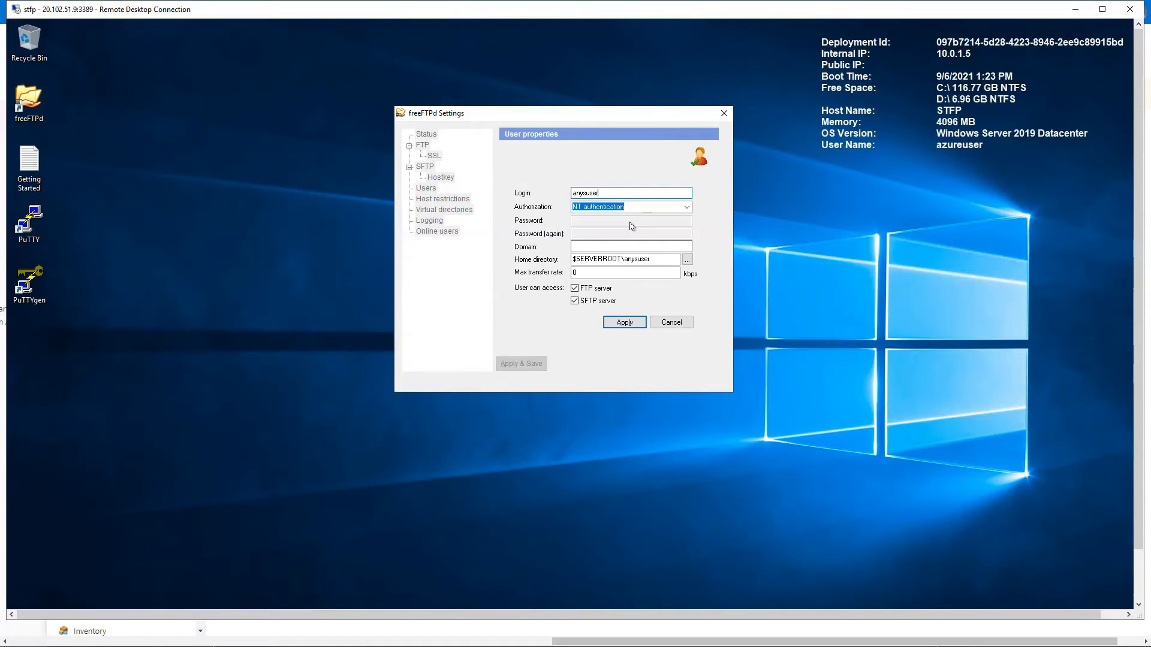
mouse_move(622, 252)
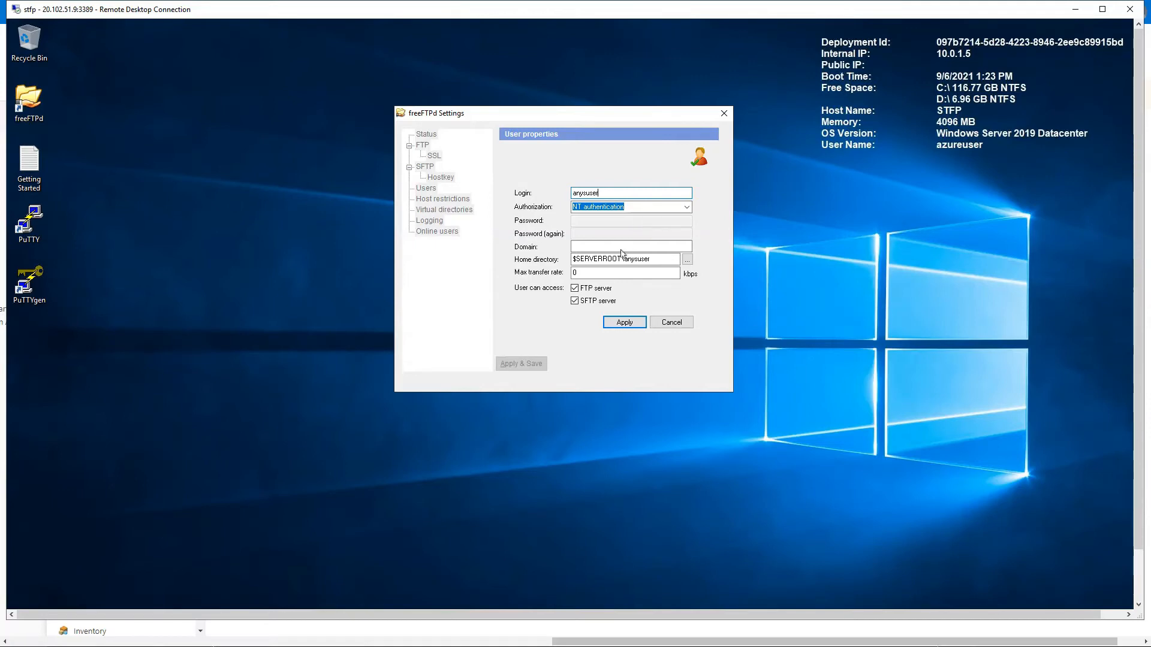
left_click(630, 246)
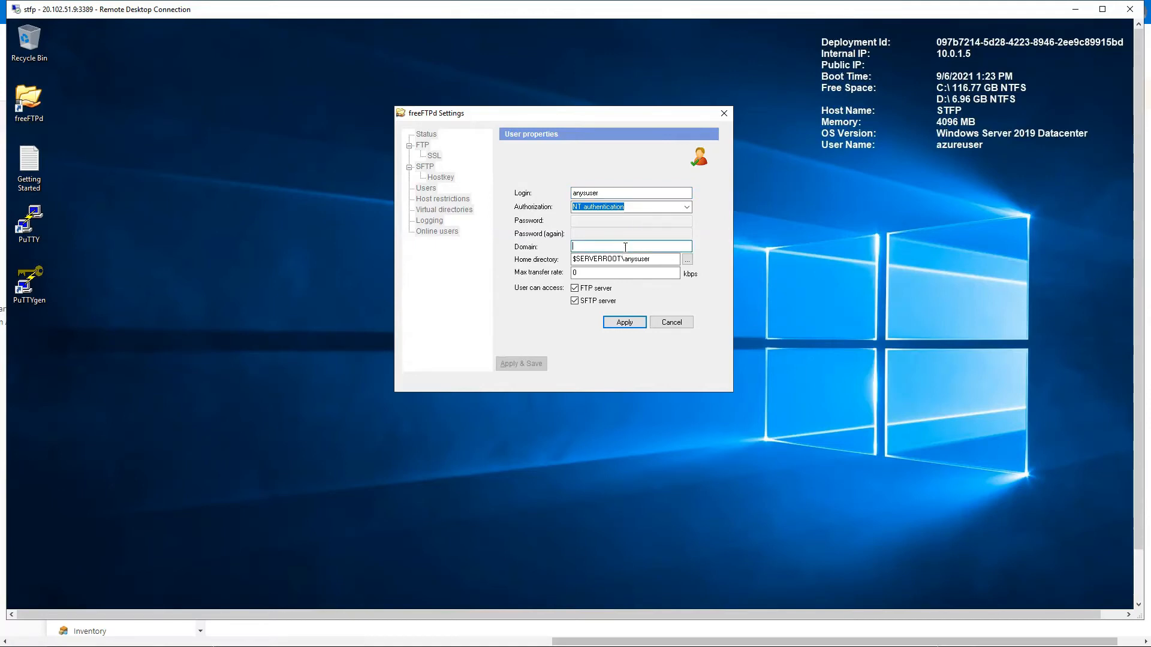
type("testdomain.")
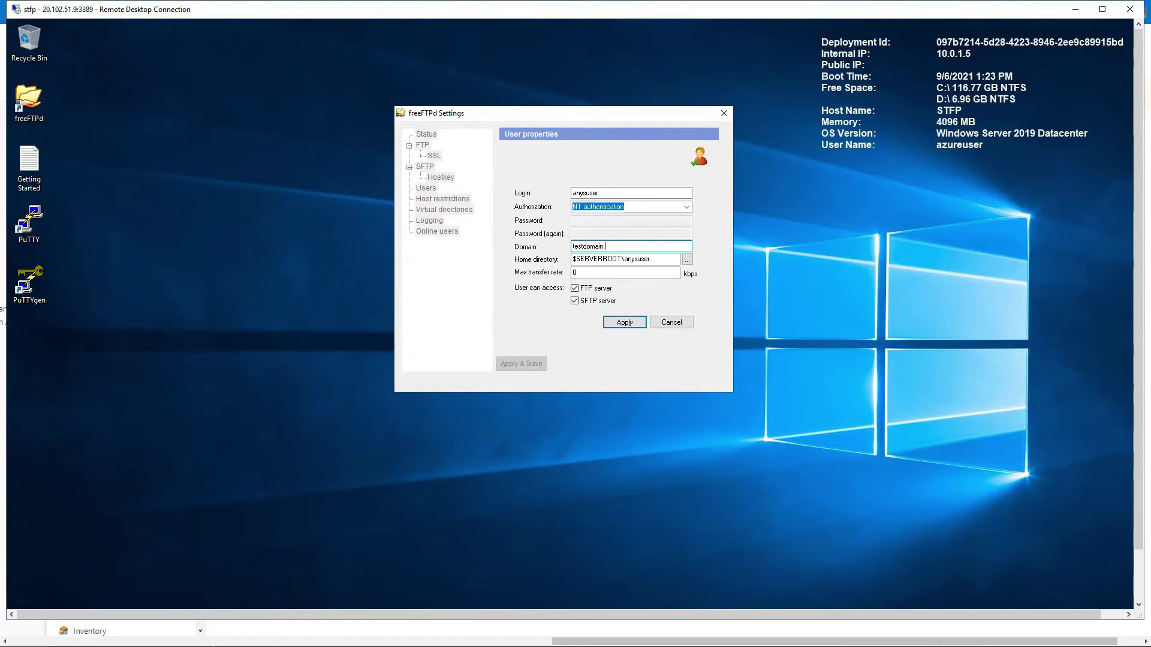
type("com")
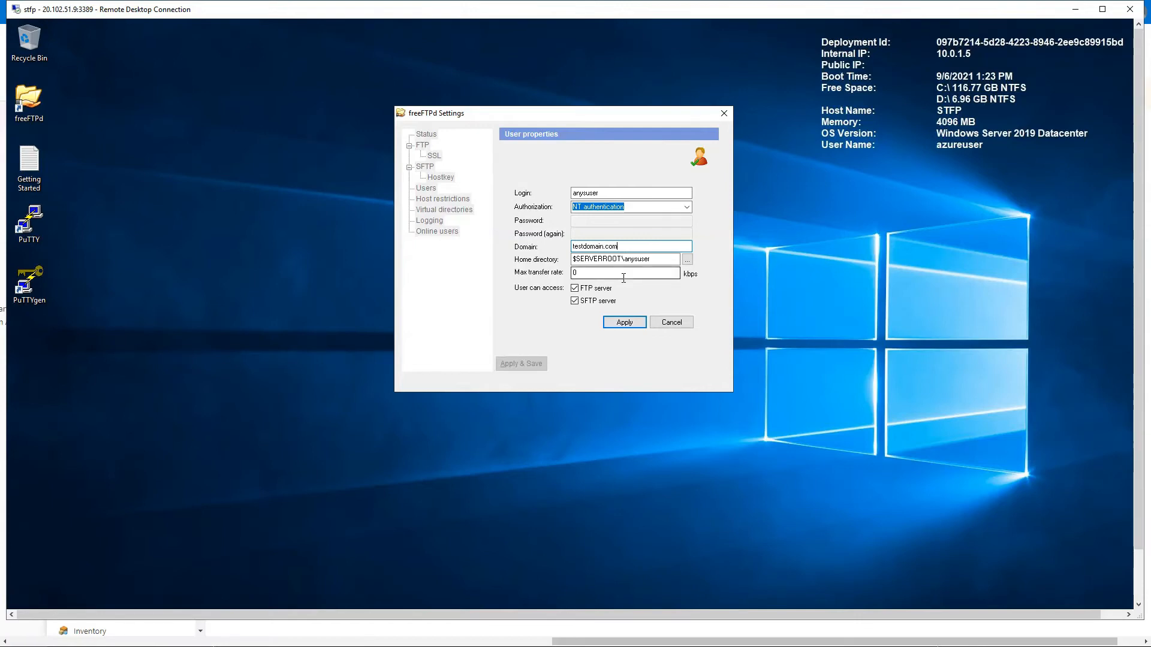
left_click(574, 288)
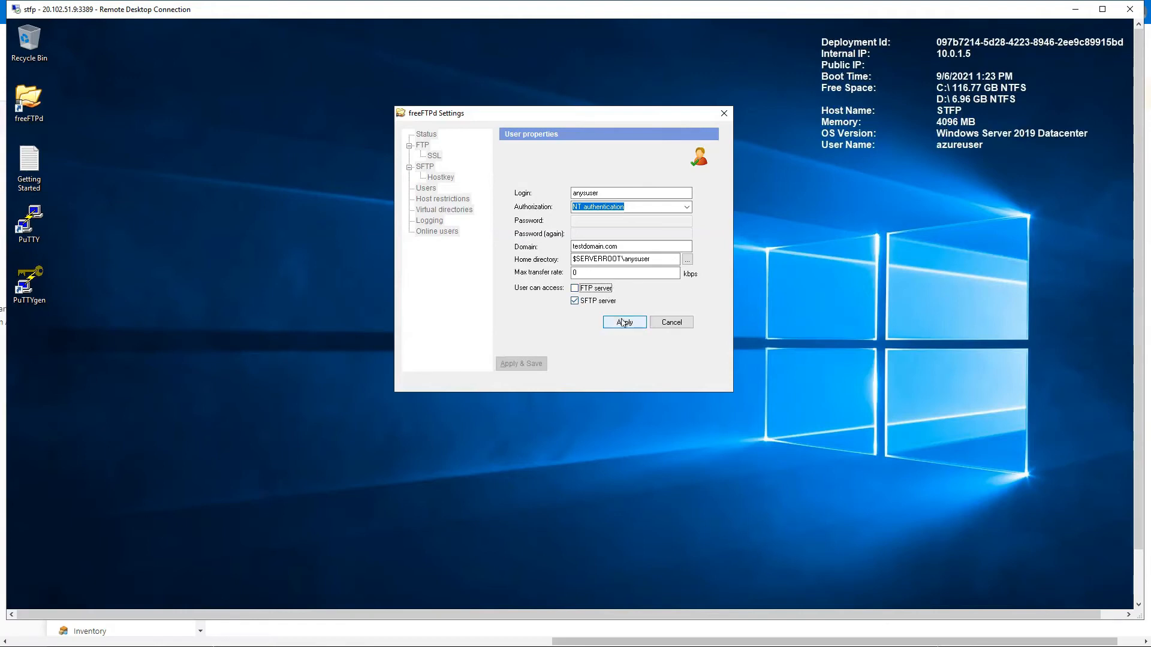
left_click(623, 322)
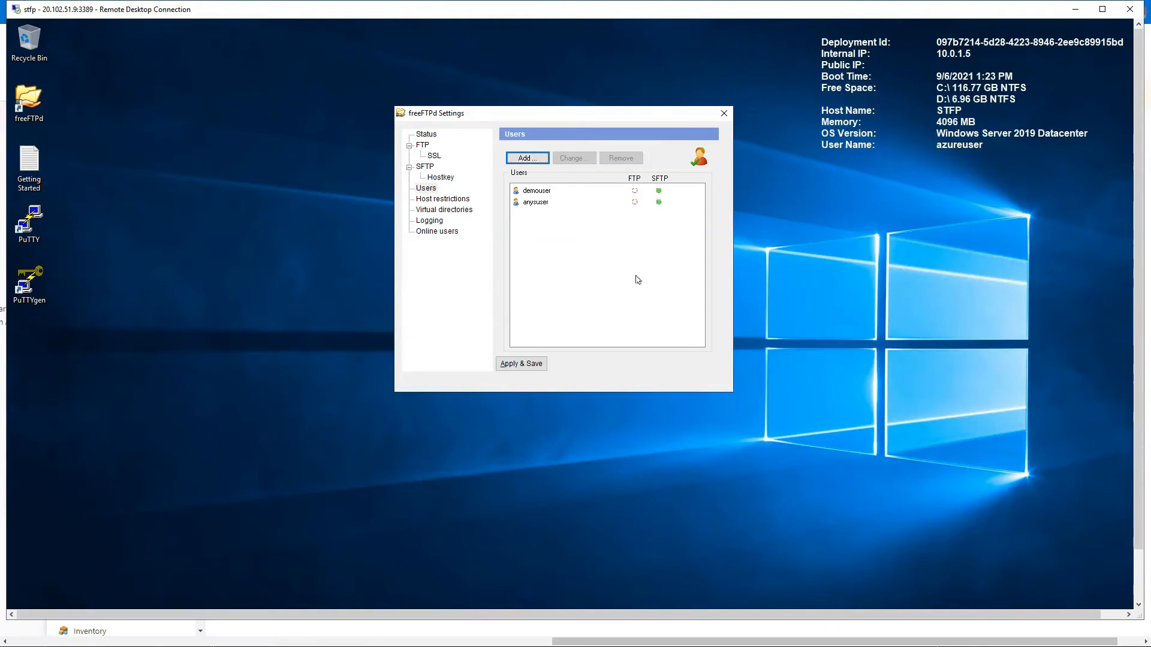
left_click(536, 202)
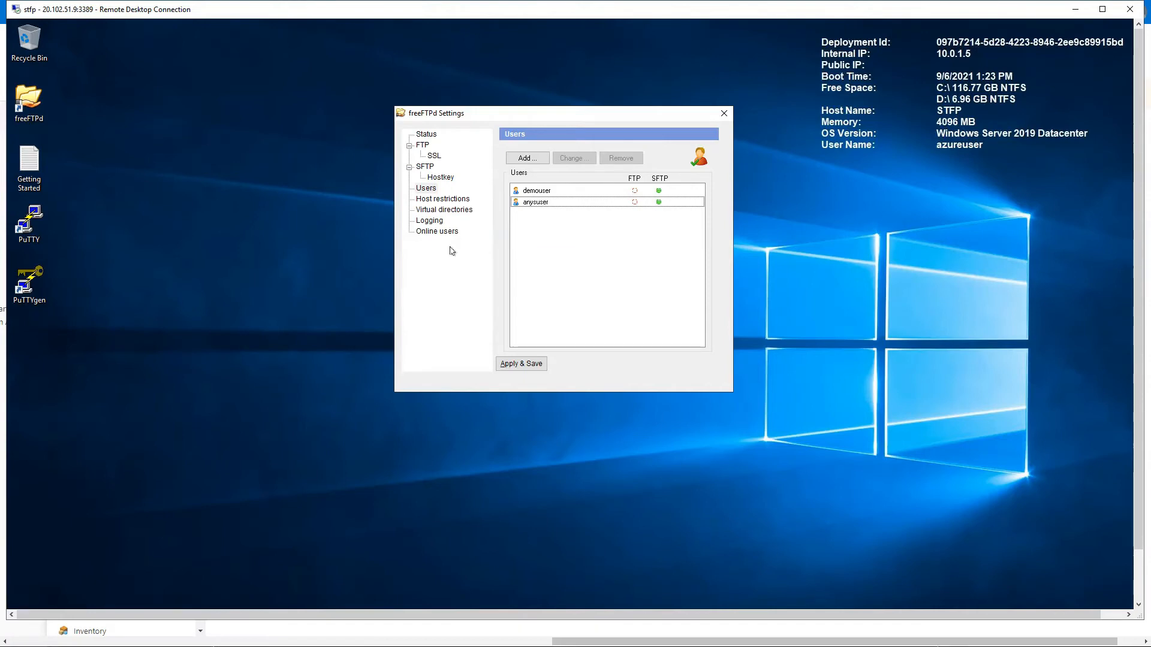
mouse_move(675, 172)
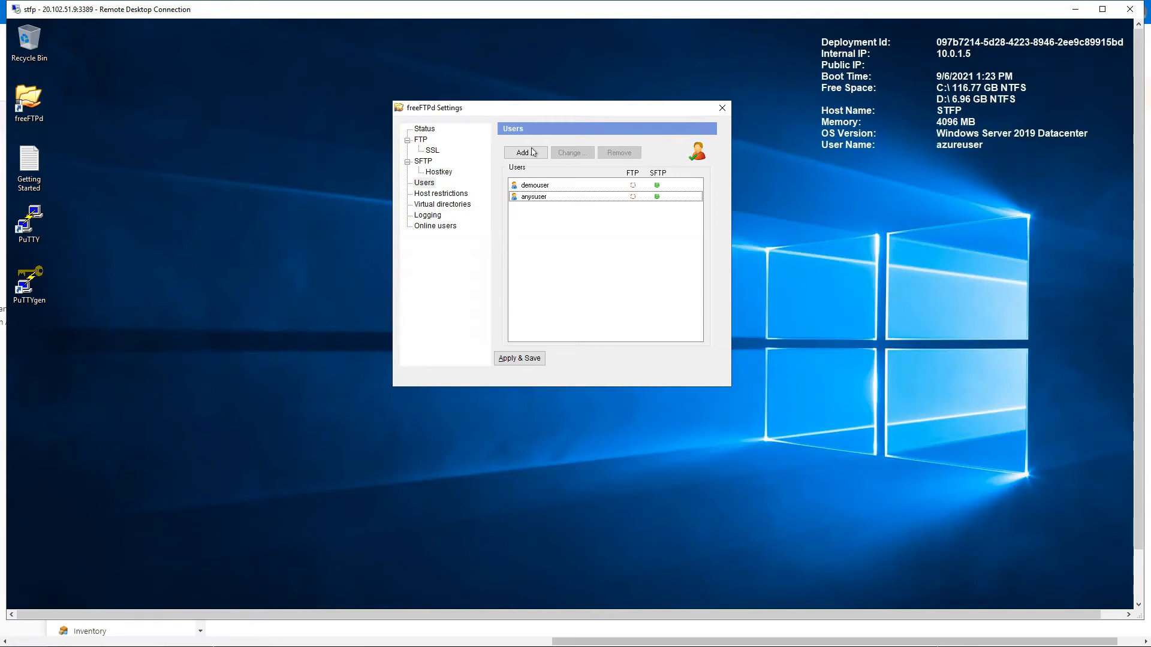
Create sshuser with a SHA1-hashed password, confirmed, and SFTP-only access
left_click(521, 153)
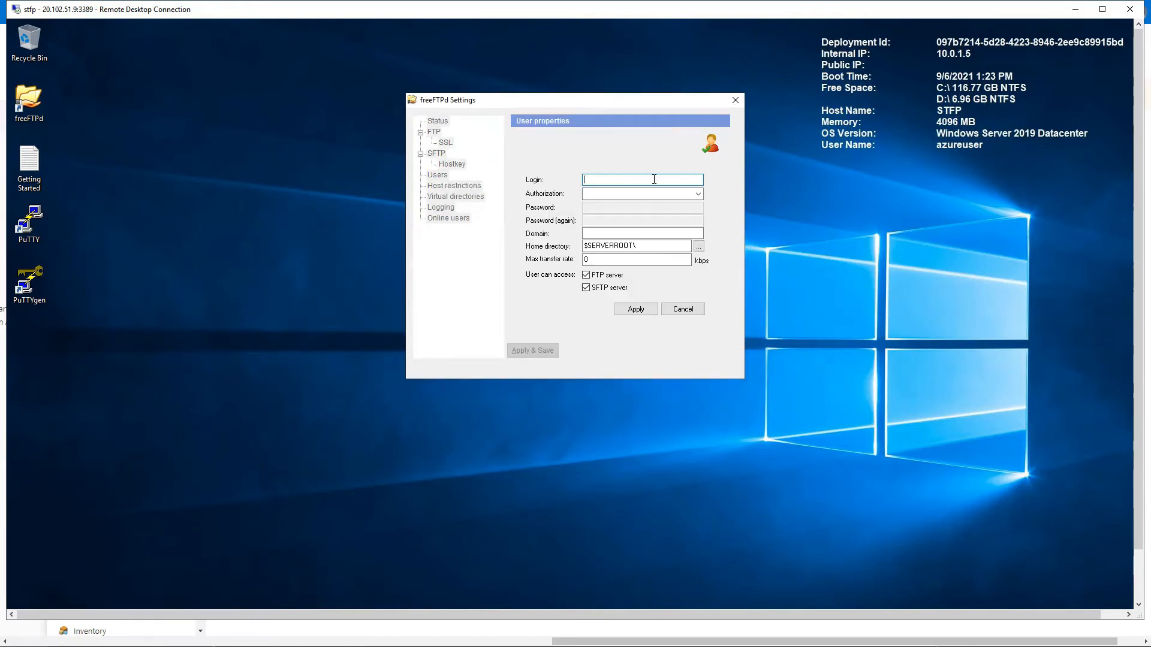
type("sshuser")
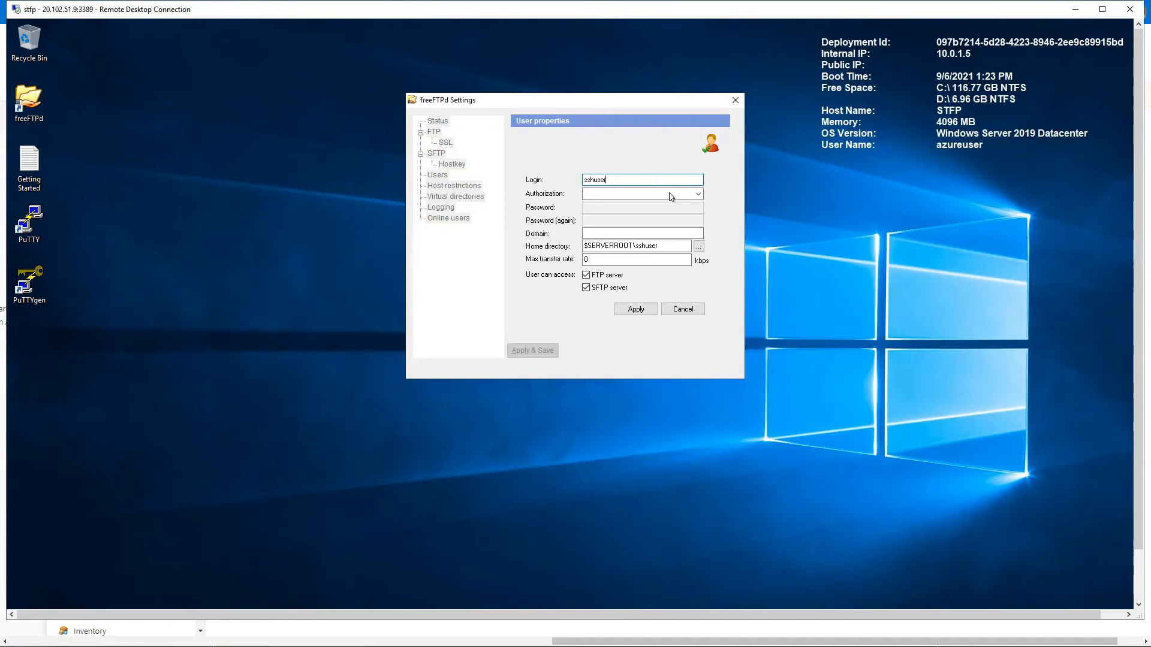
left_click(638, 194)
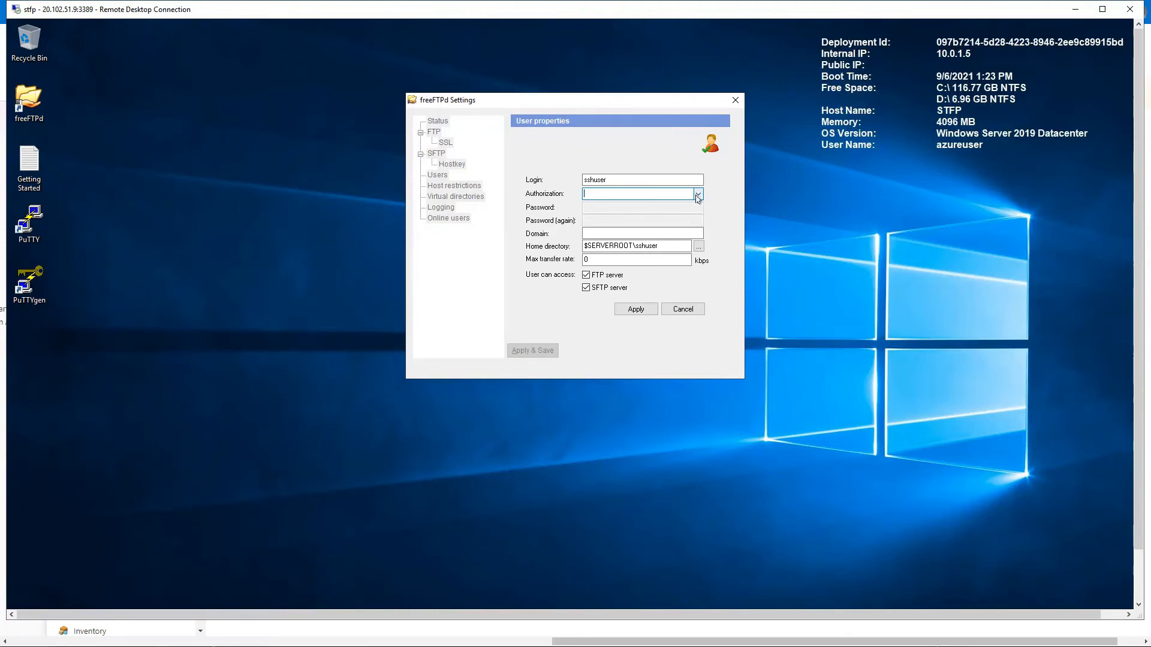
left_click(697, 194)
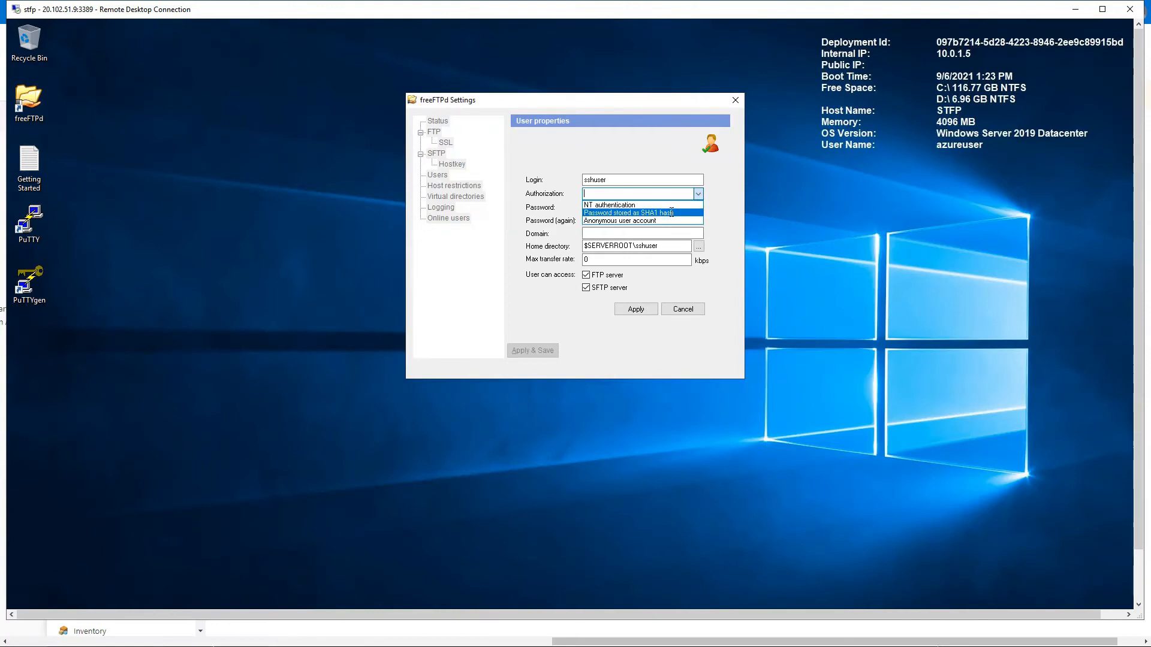
left_click(628, 212)
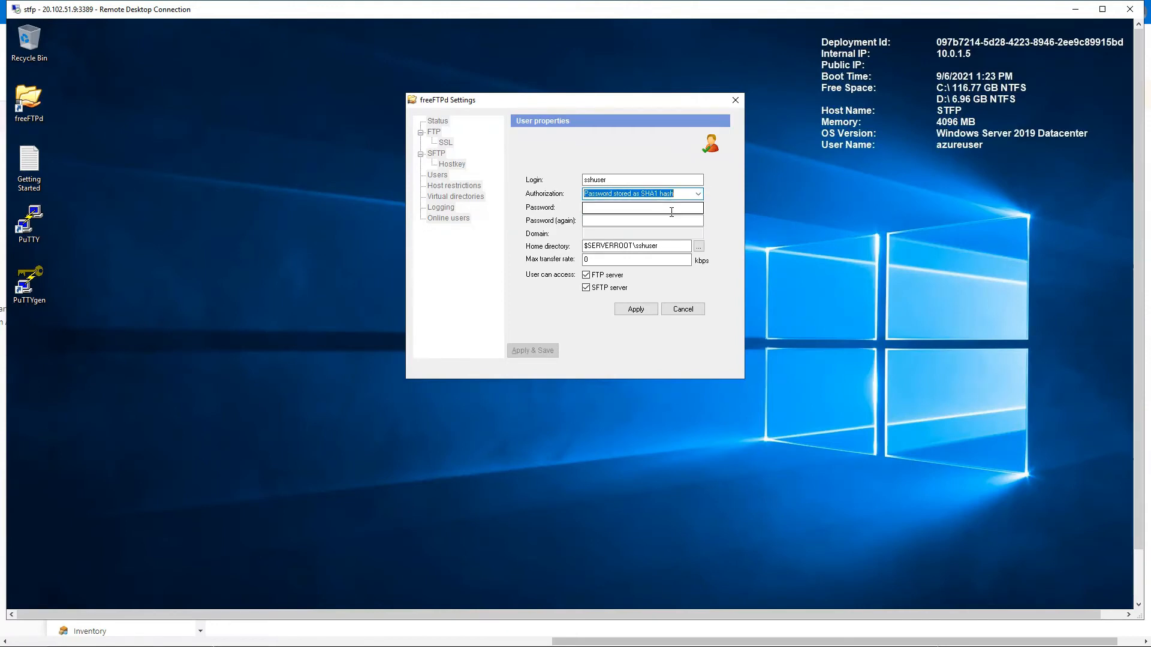
left_click(641, 208)
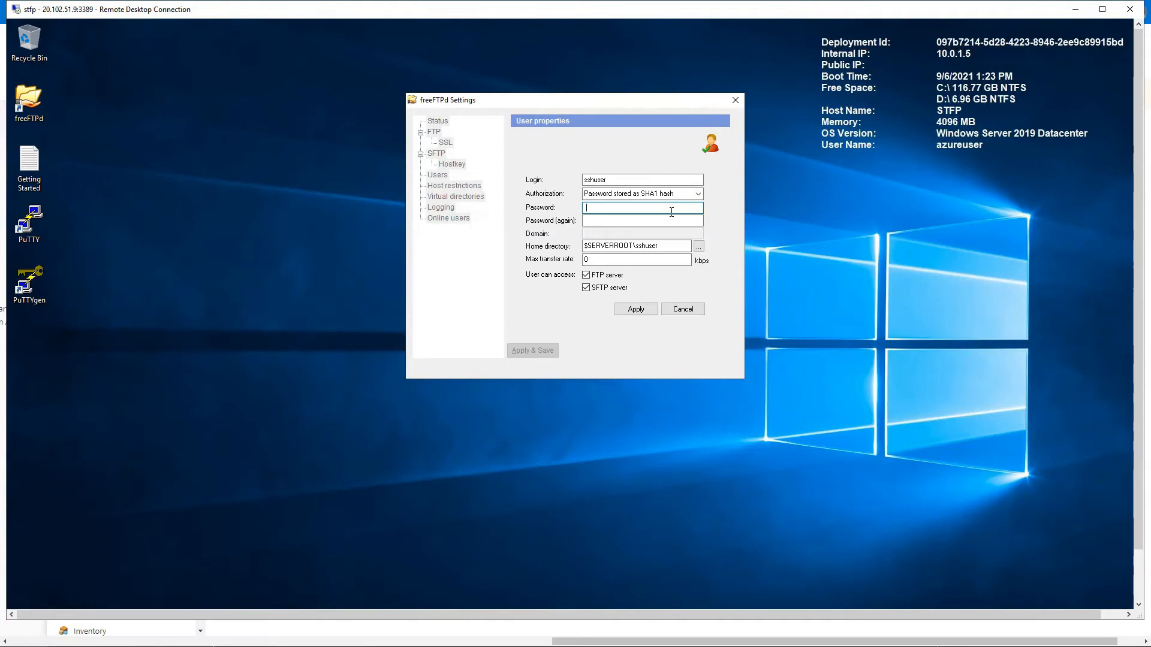
type("*")
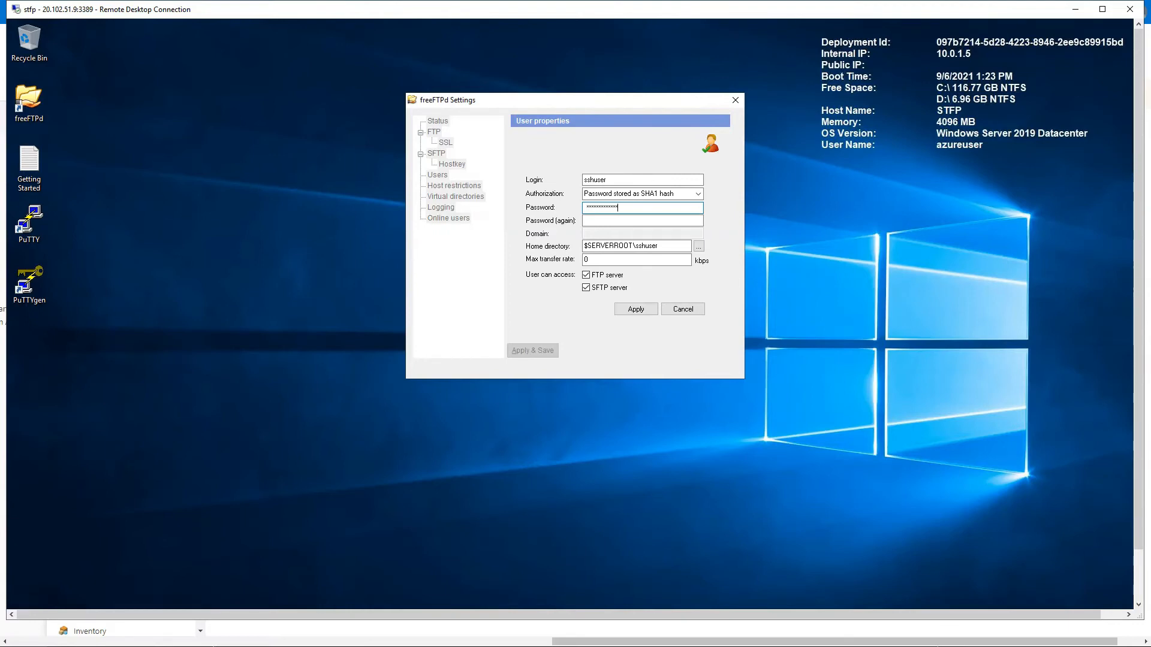
left_click(641, 220)
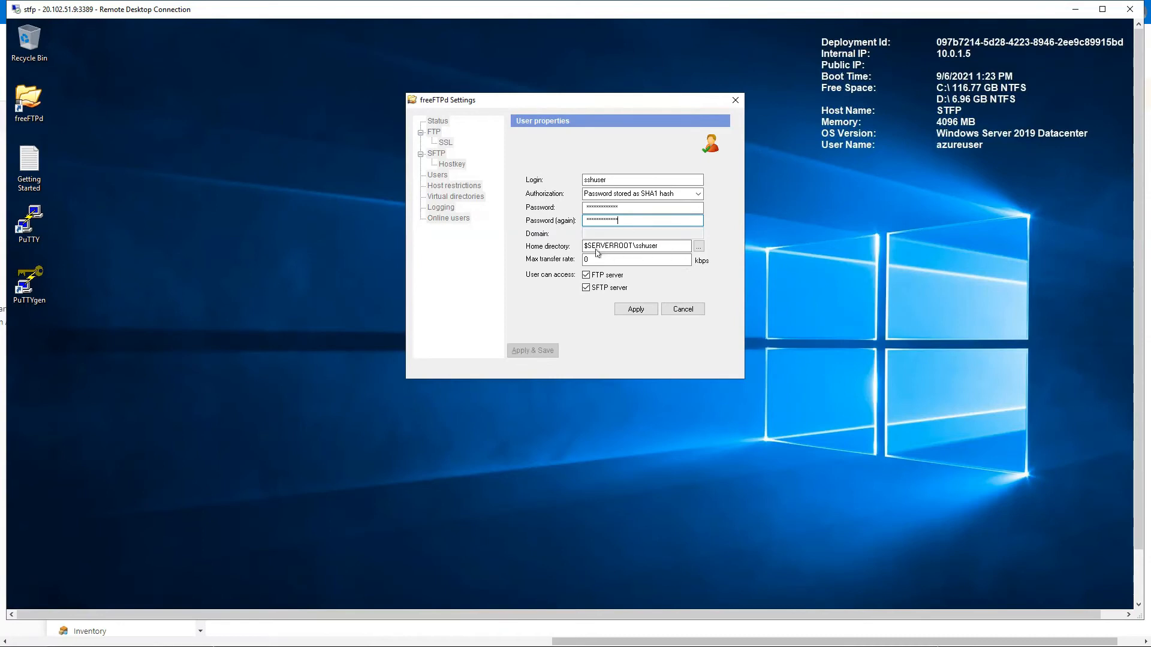
mouse_move(581, 262)
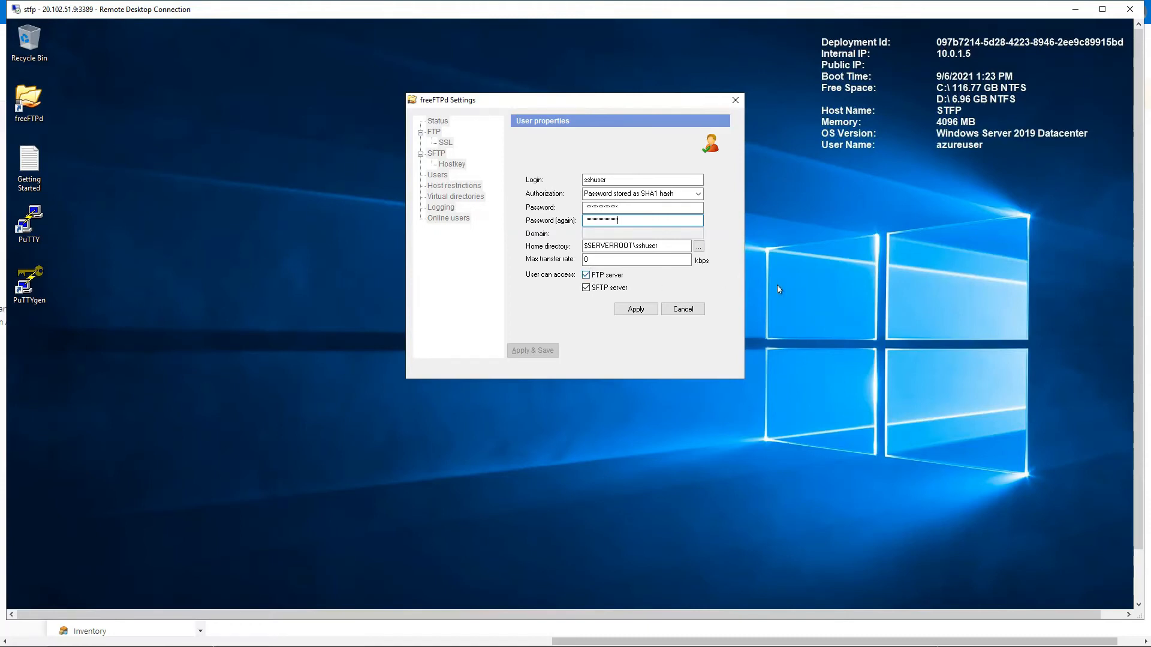
left_click(586, 274)
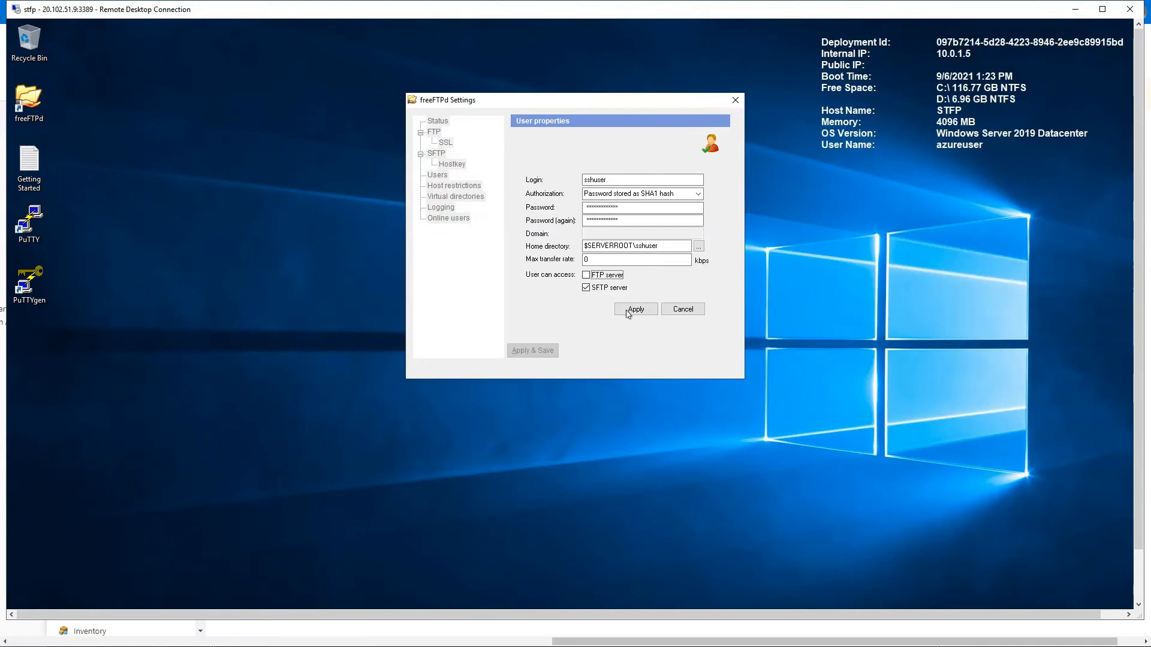
left_click(635, 309)
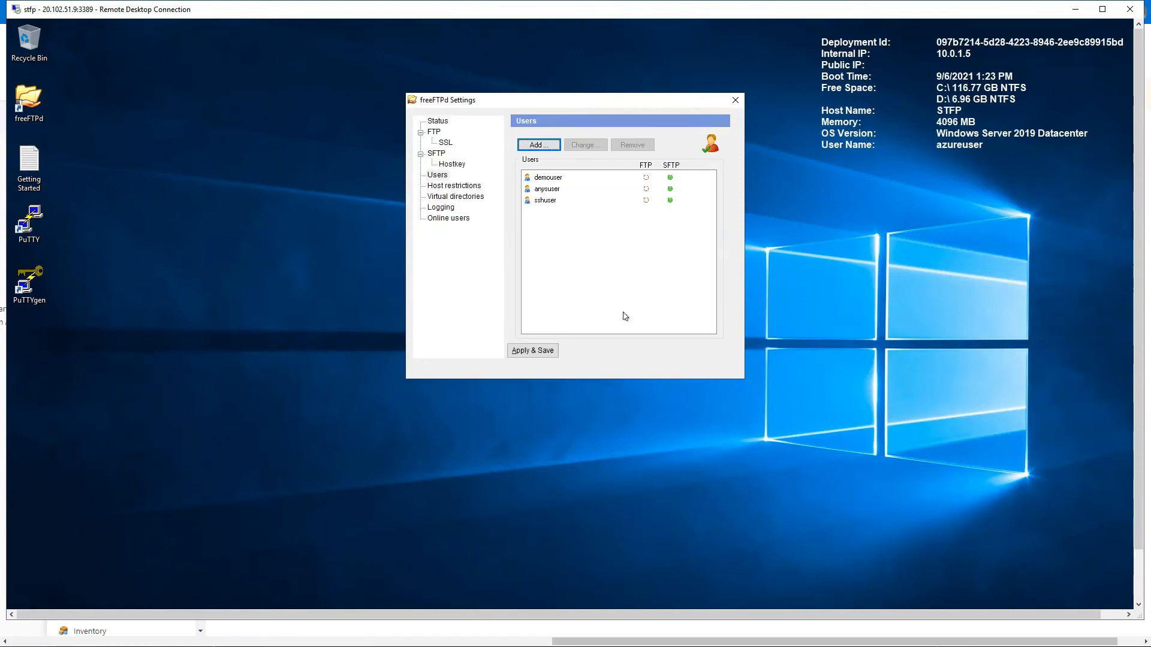
Launch PuTTYgen and start generating a 2048-bit RSA key pair
left_click(28, 279)
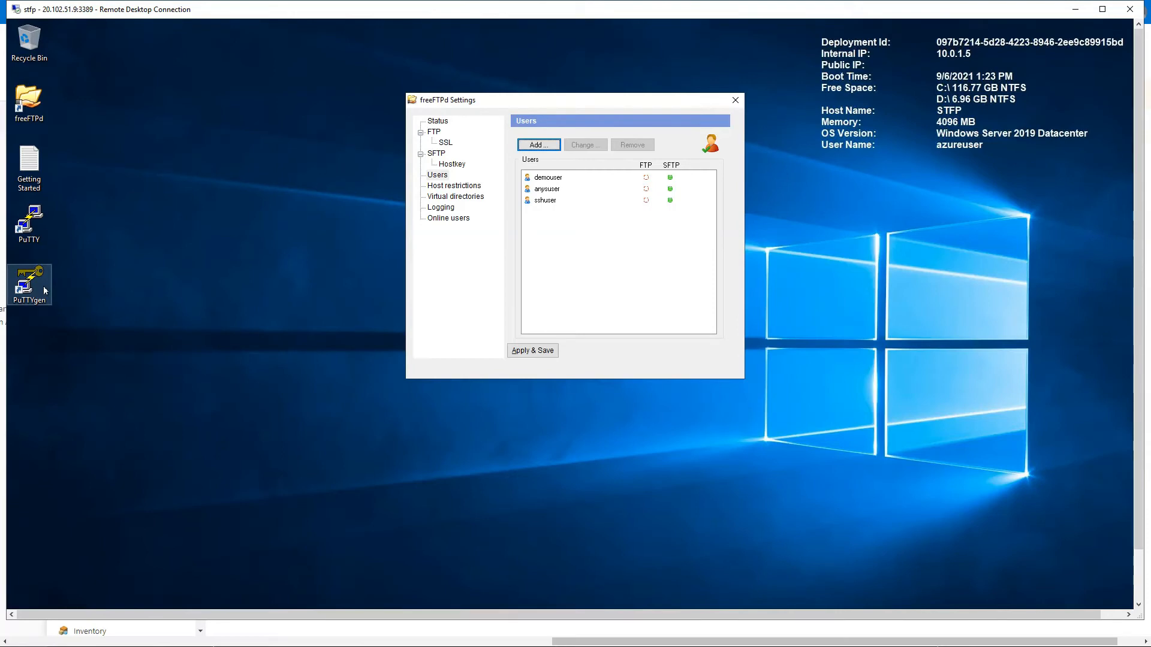
mouse_move(3, 207)
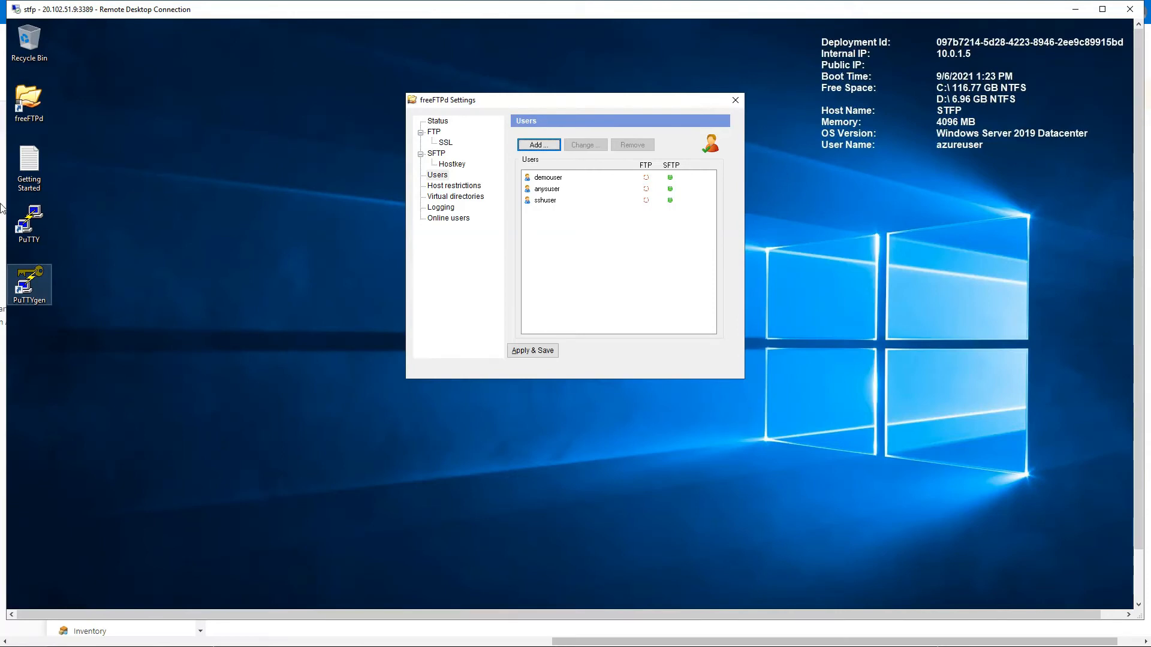
mouse_move(38, 290)
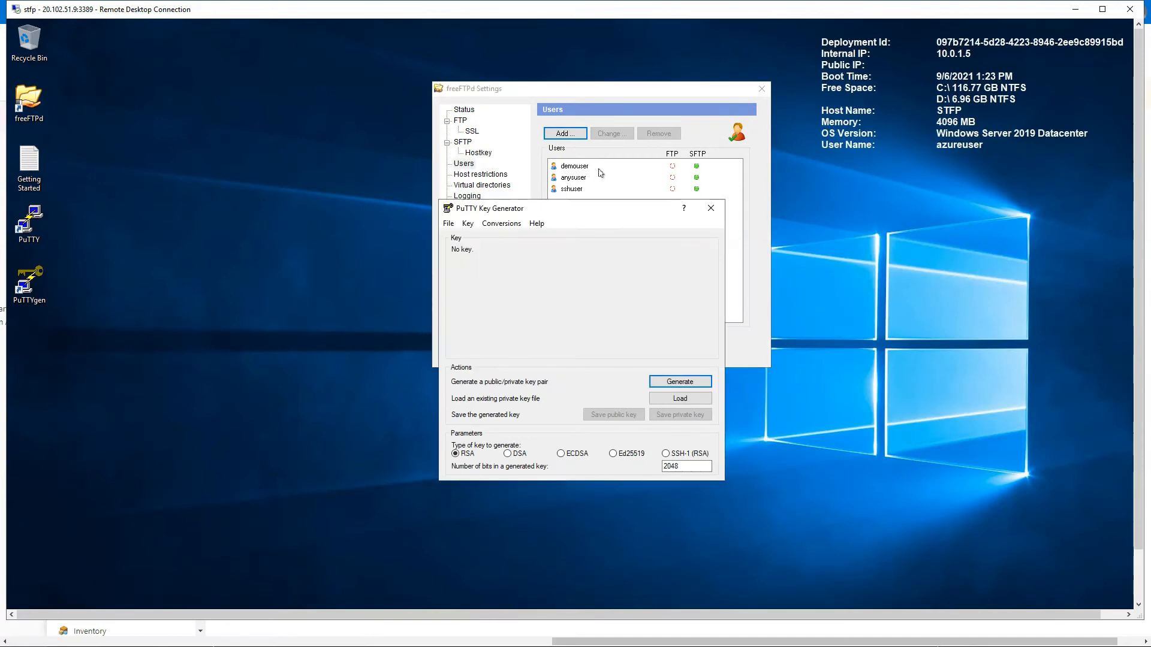
left_click_drag(491, 207, 491, 197)
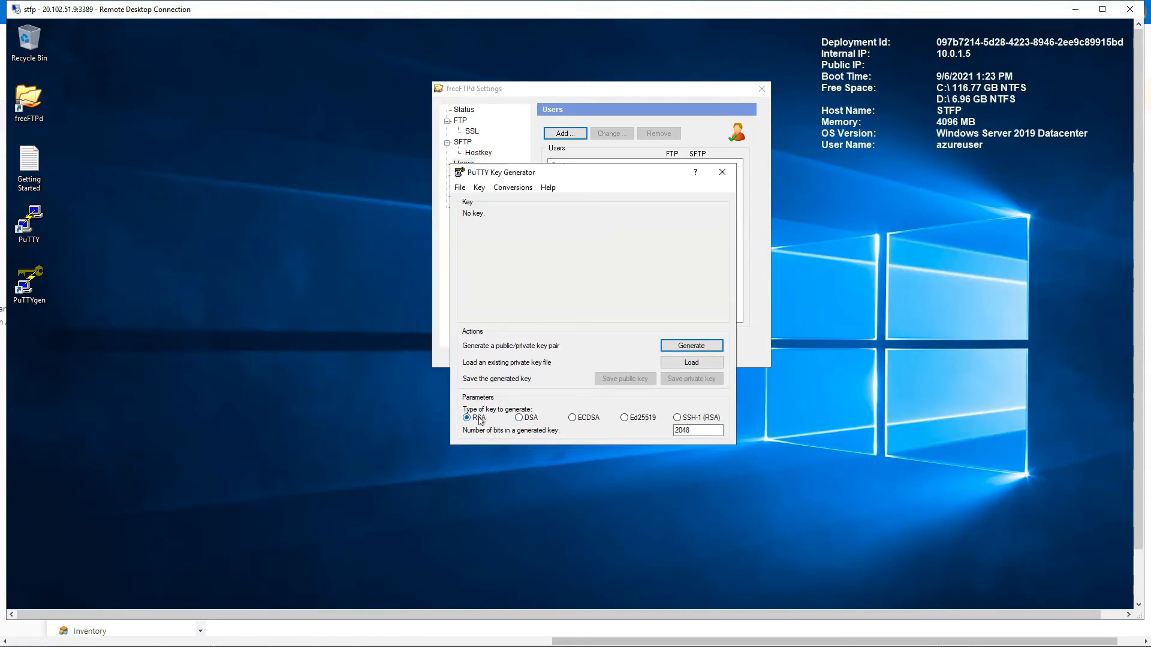
mouse_move(570, 411)
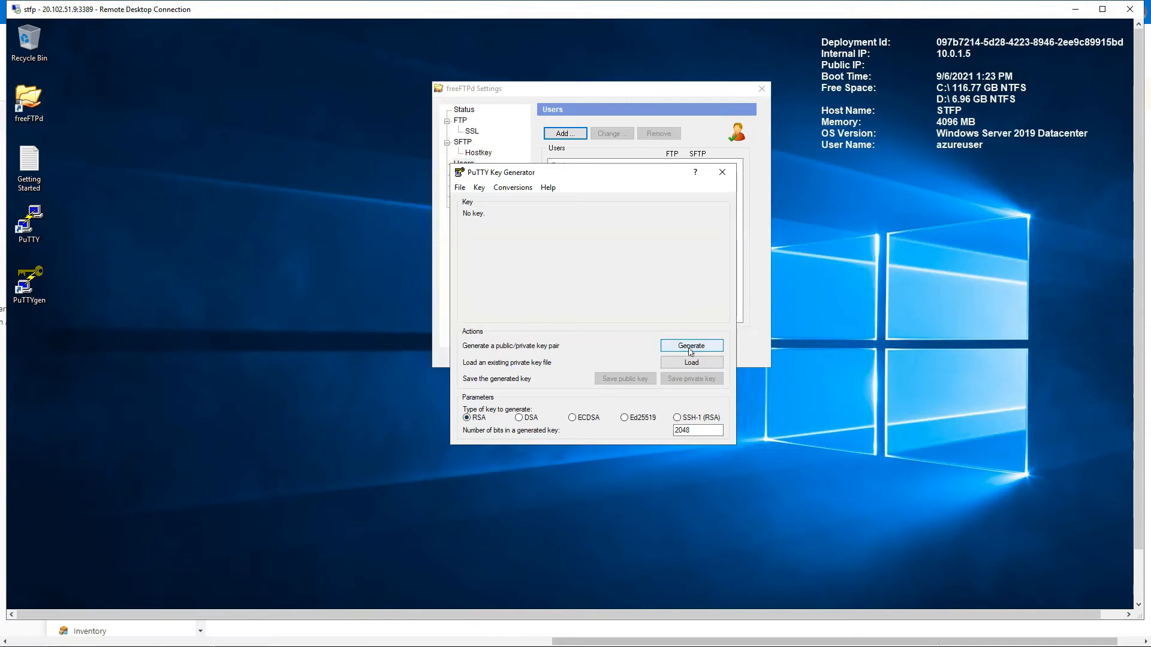
left_click(691, 345)
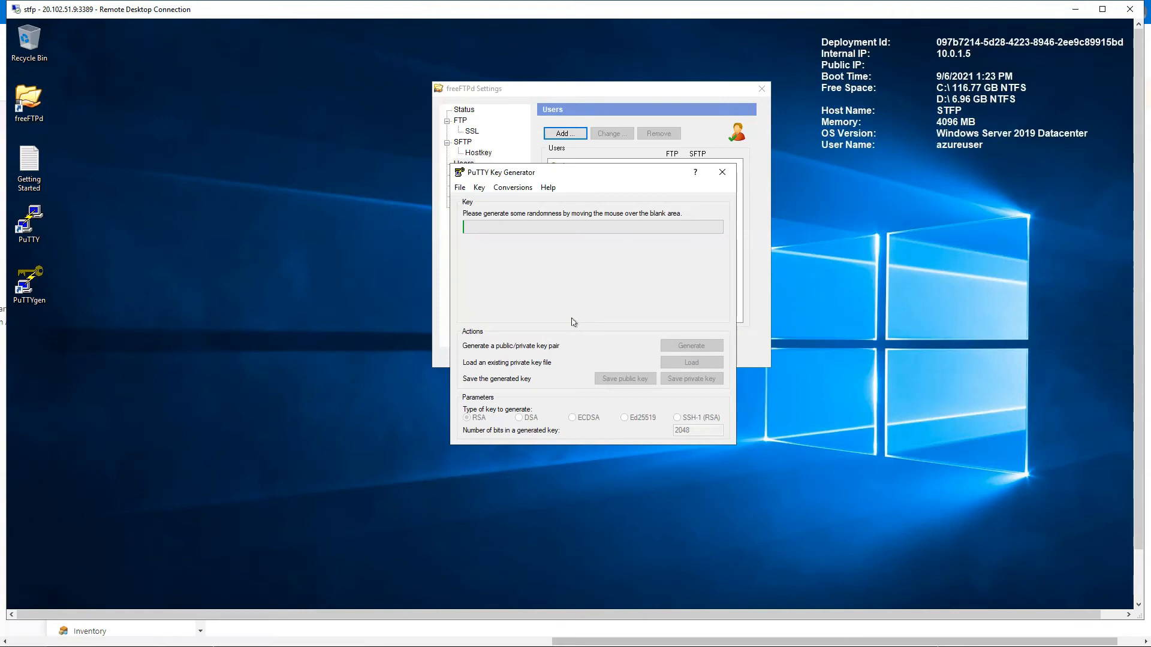
mouse_move(573, 321)
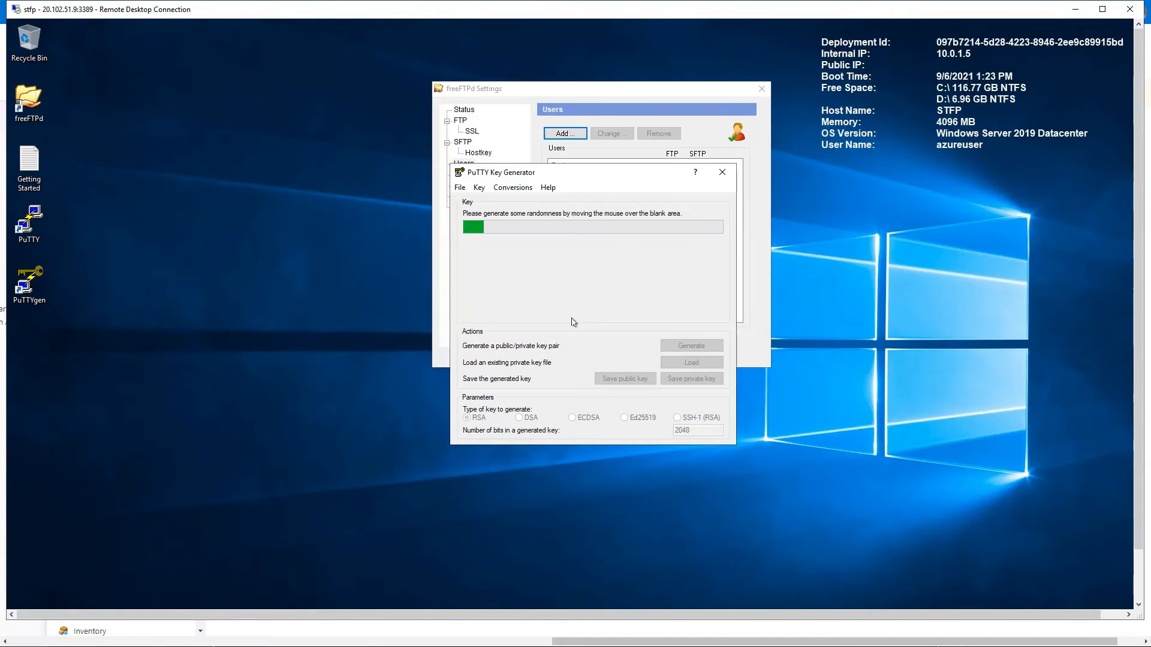
mouse_move(642, 257)
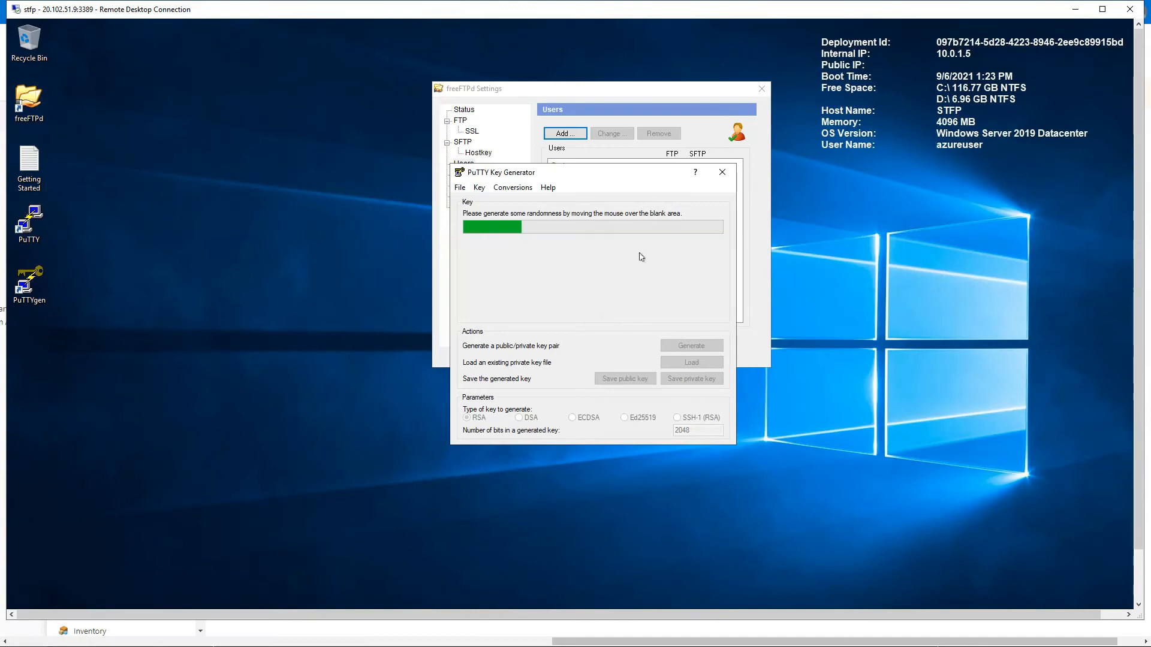
mouse_move(679, 277)
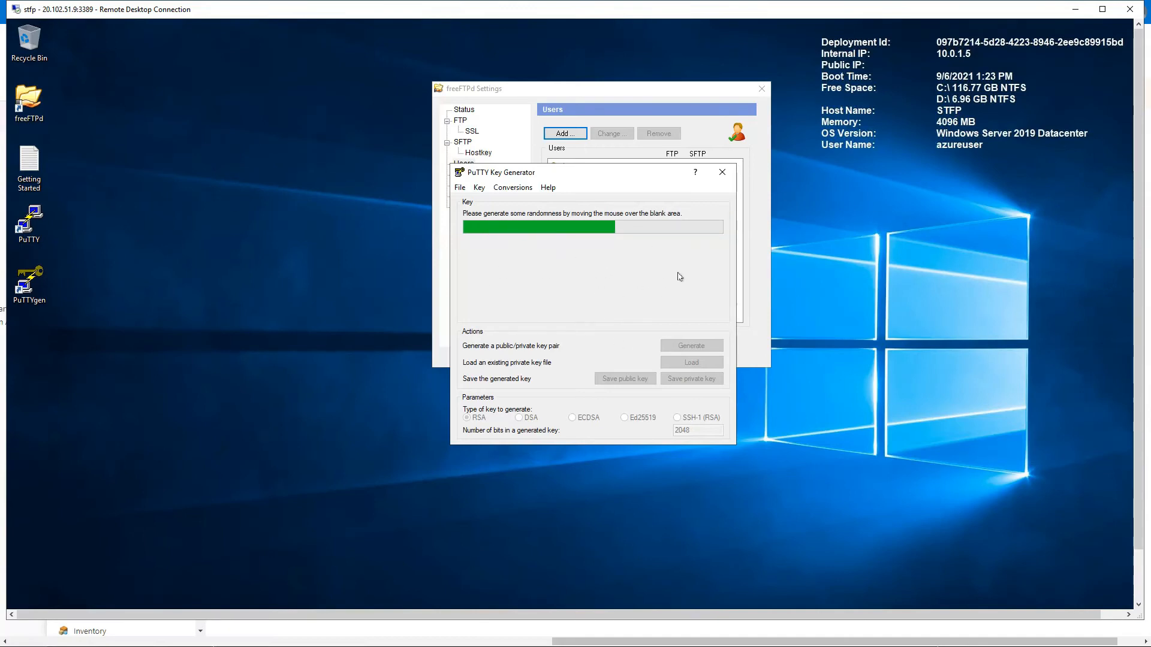
mouse_move(503, 215)
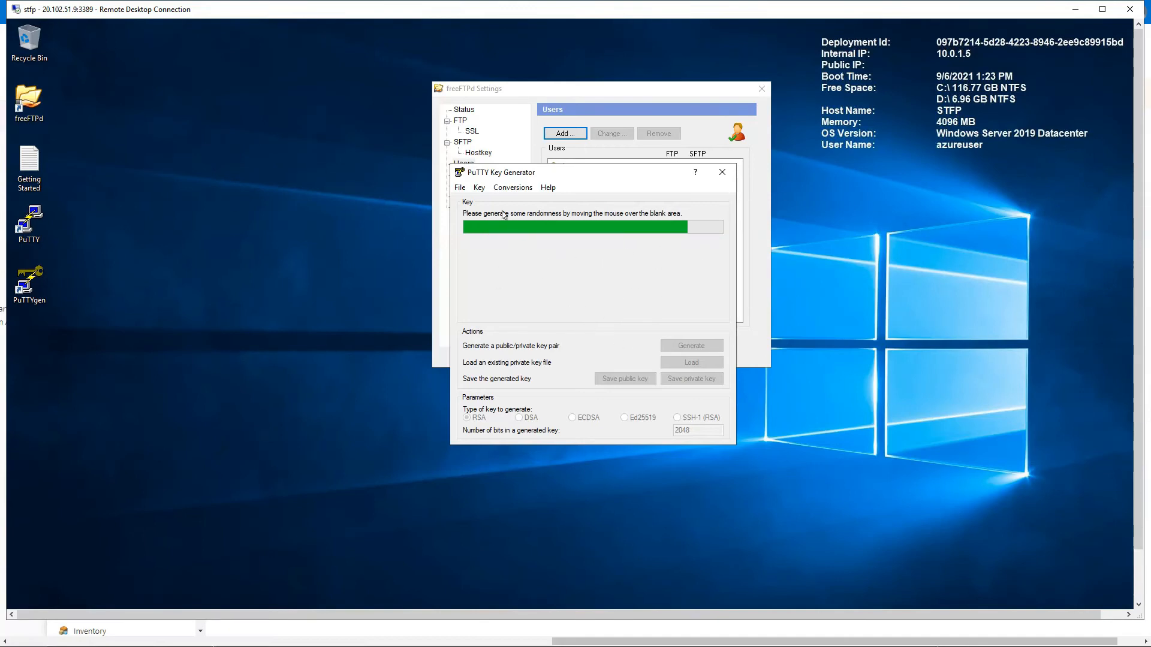
mouse_move(645, 285)
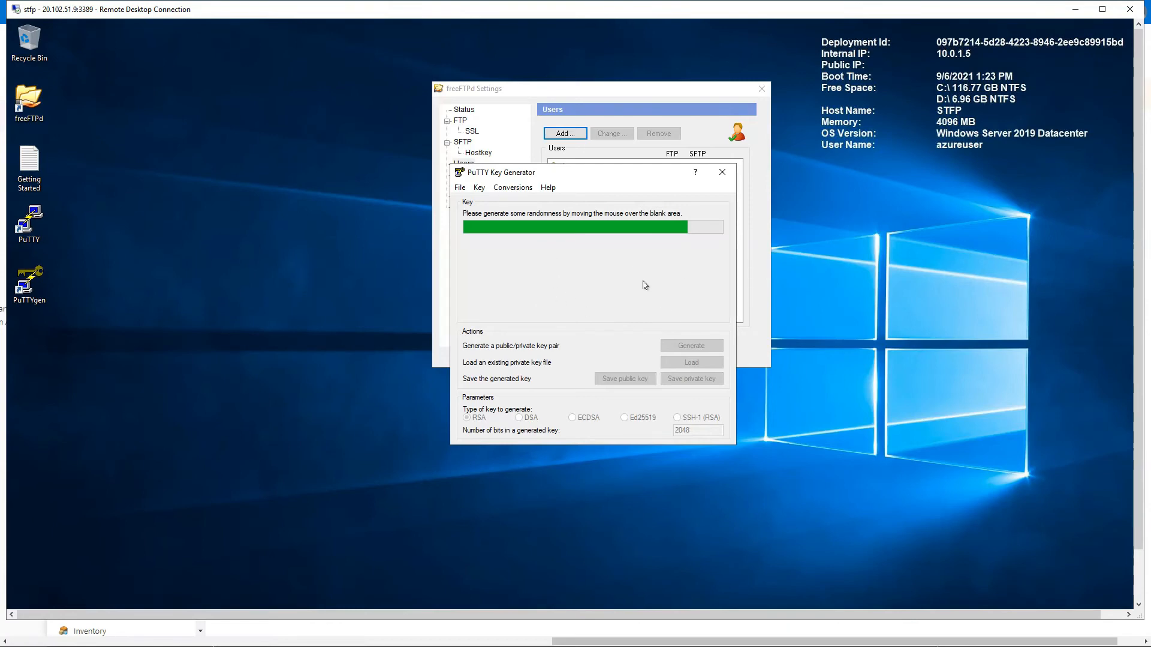
mouse_move(632, 281)
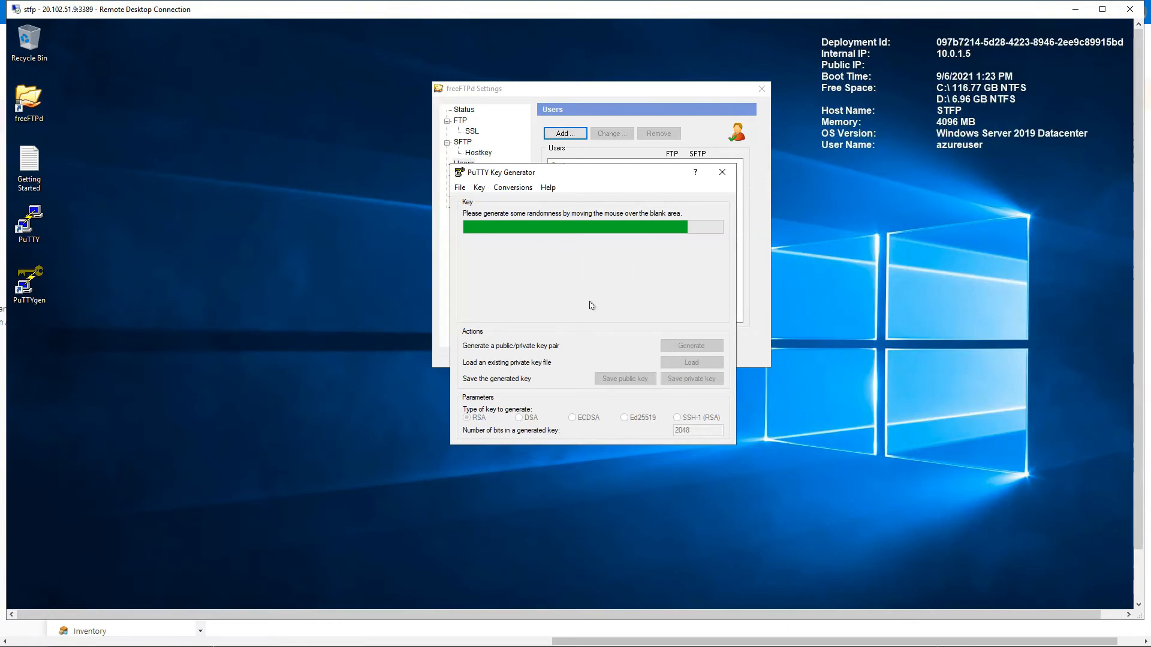
mouse_move(602, 296)
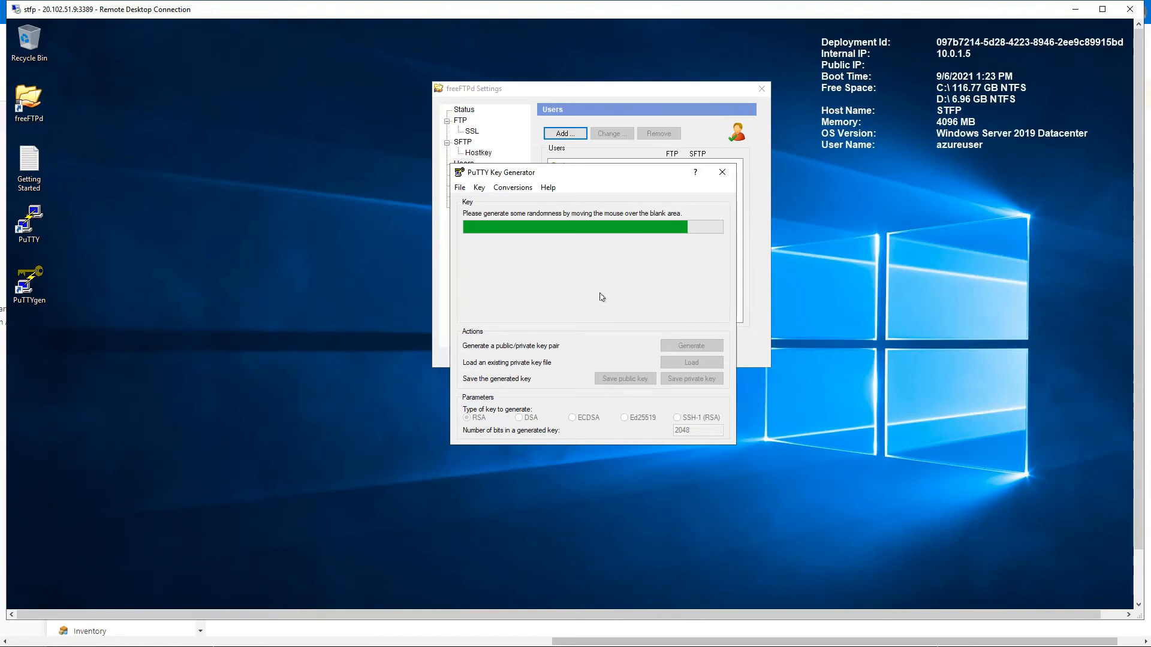
mouse_move(652, 302)
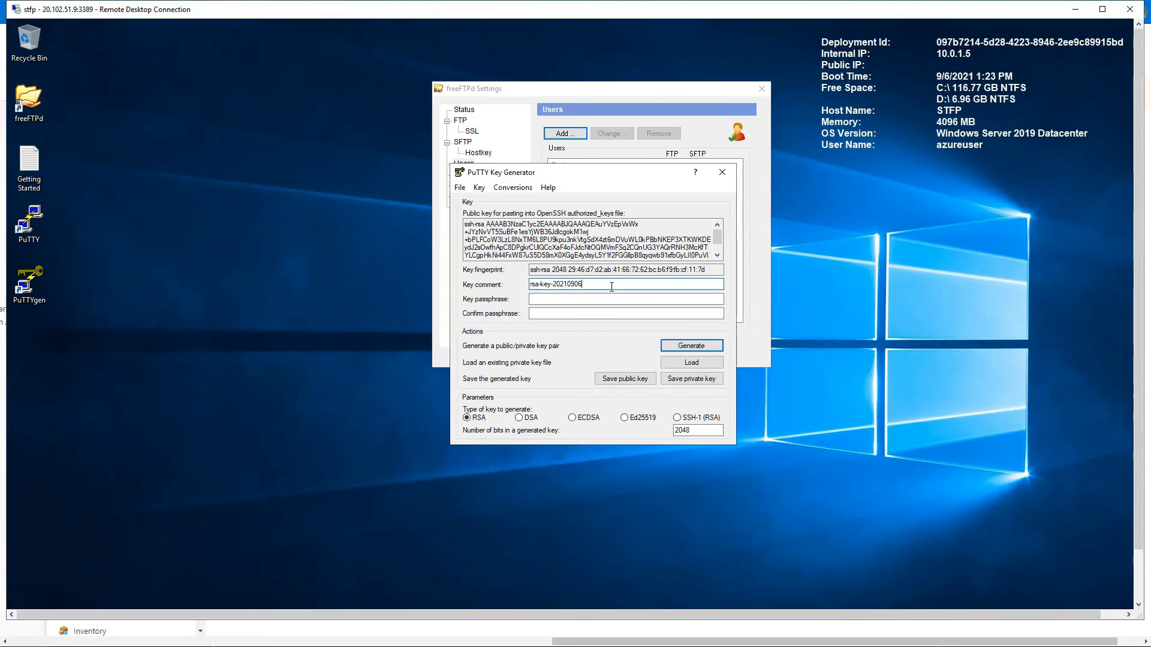
Enter and confirm a passphrase for the generated RSA key
left_click(625, 299)
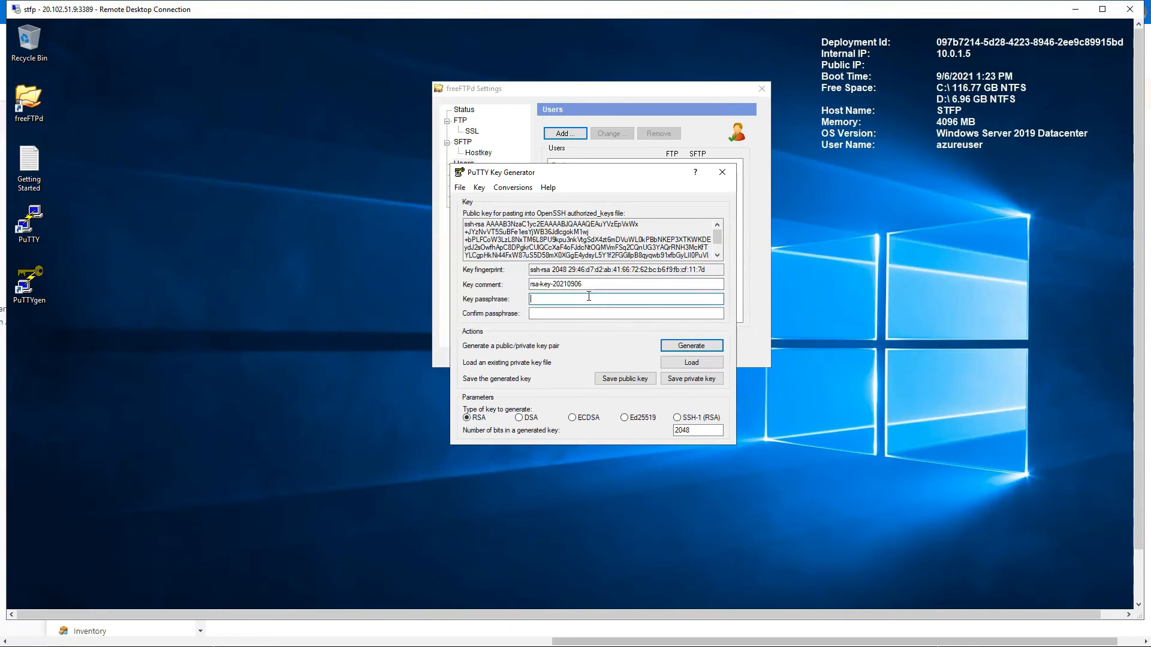
type("•")
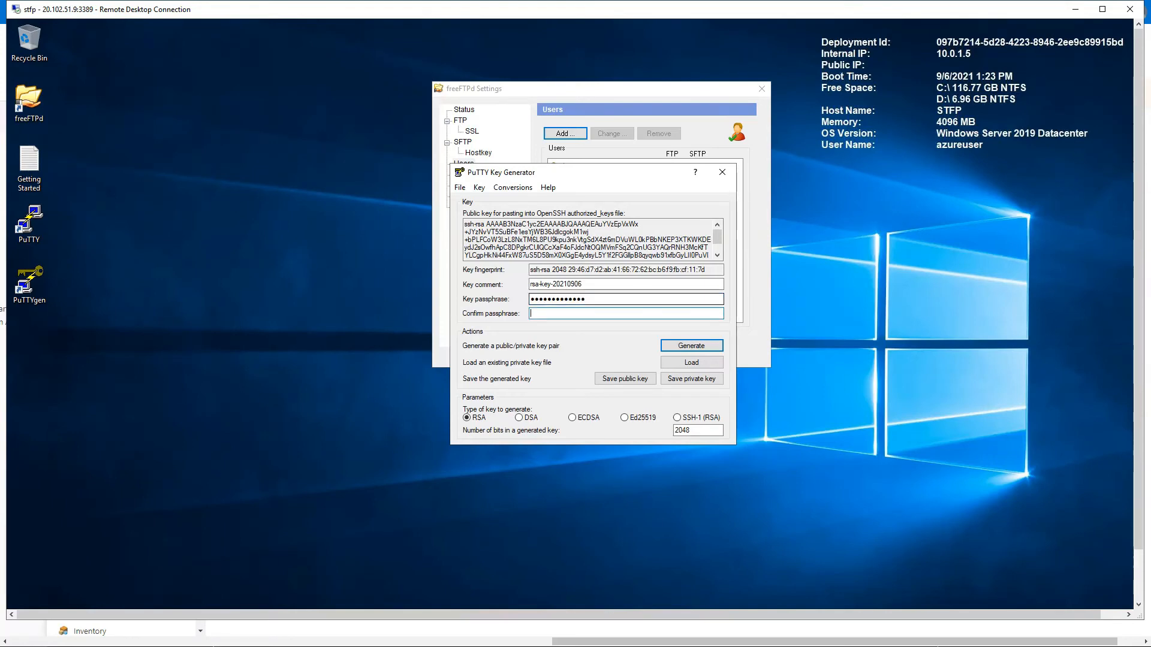
type("••••••")
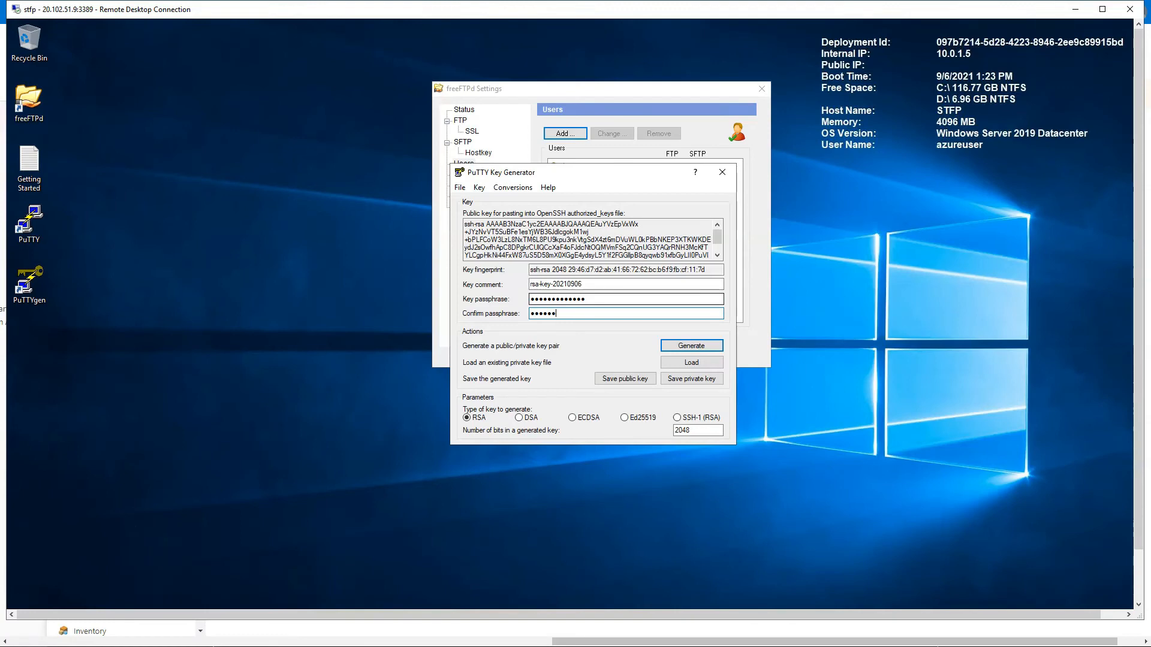
type("•••••••")
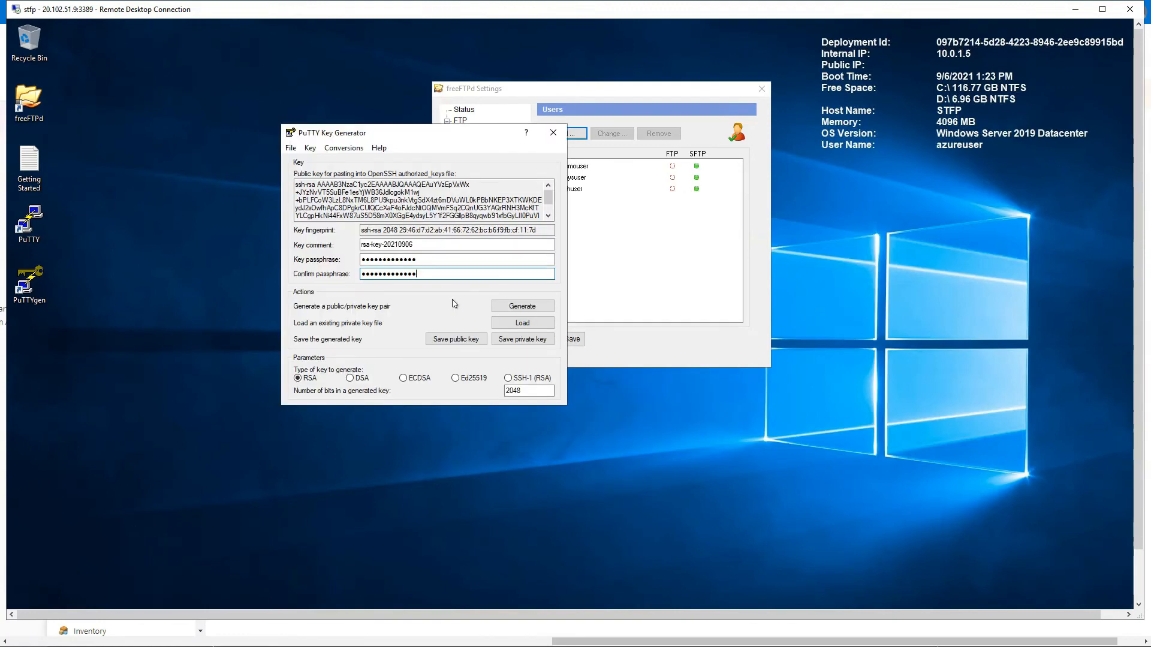
mouse_move(455, 339)
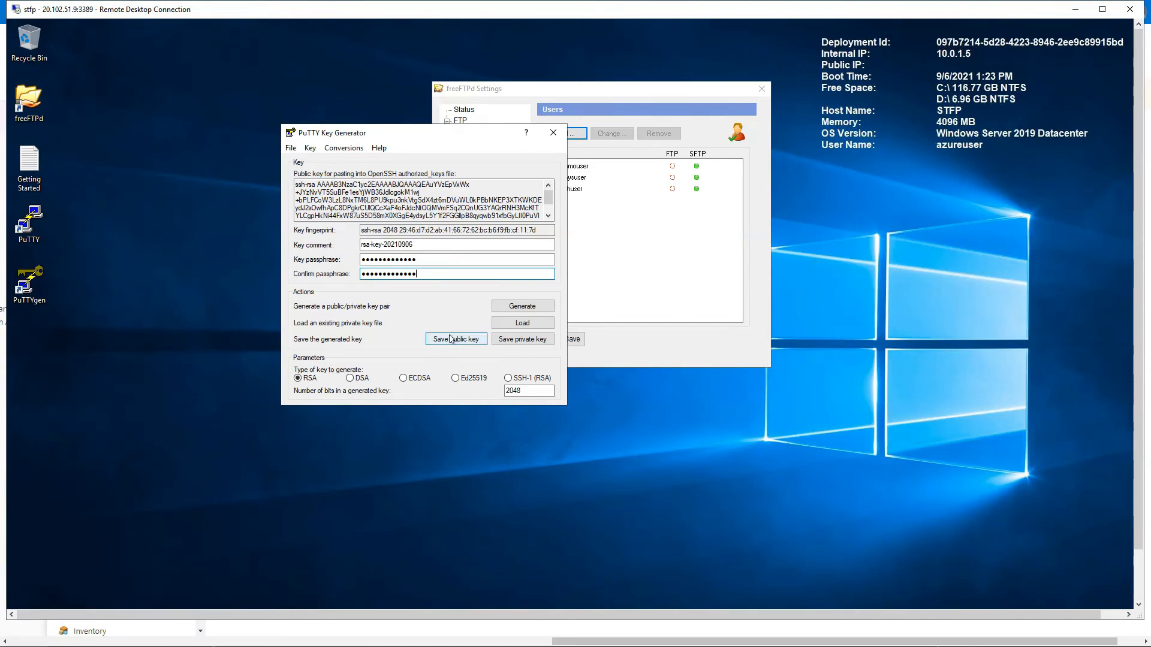
left_click(456, 339)
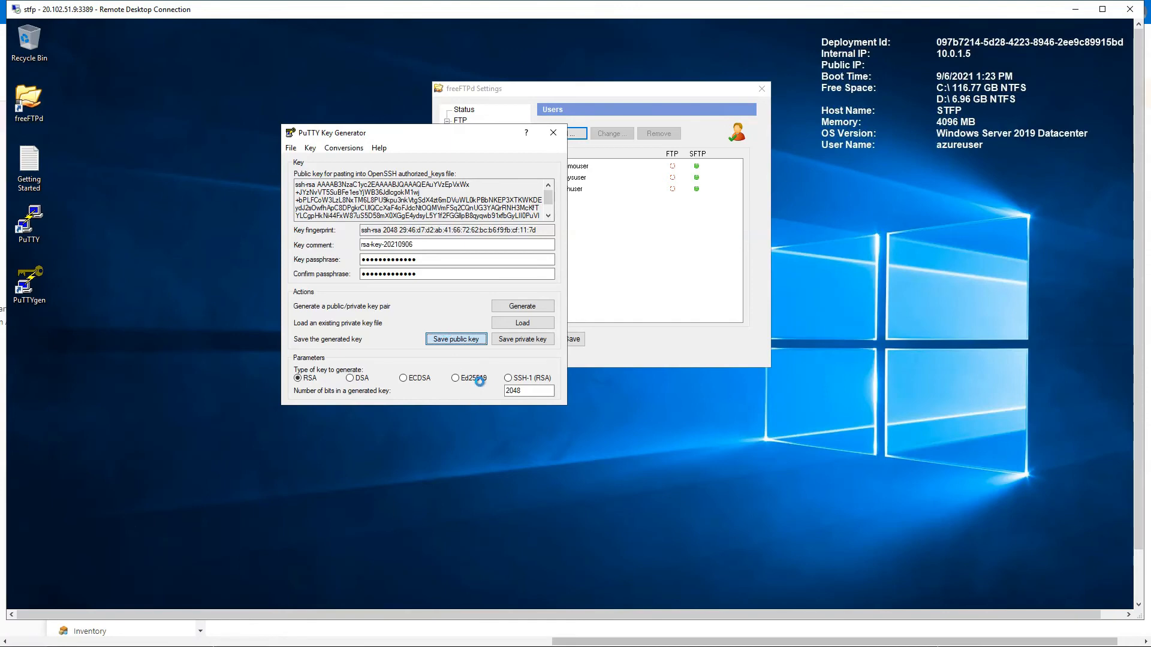
Save the public key as sshuser in C:\Program Files (x86)\freeFTPd
left_click(456, 339)
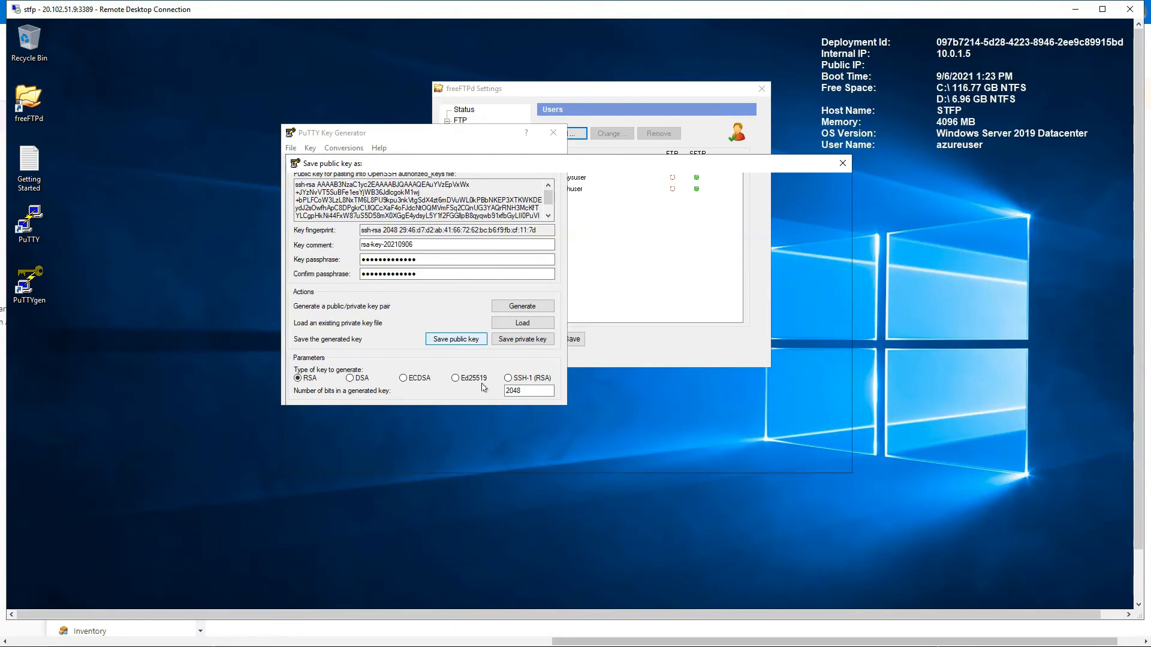
left_click(455, 339)
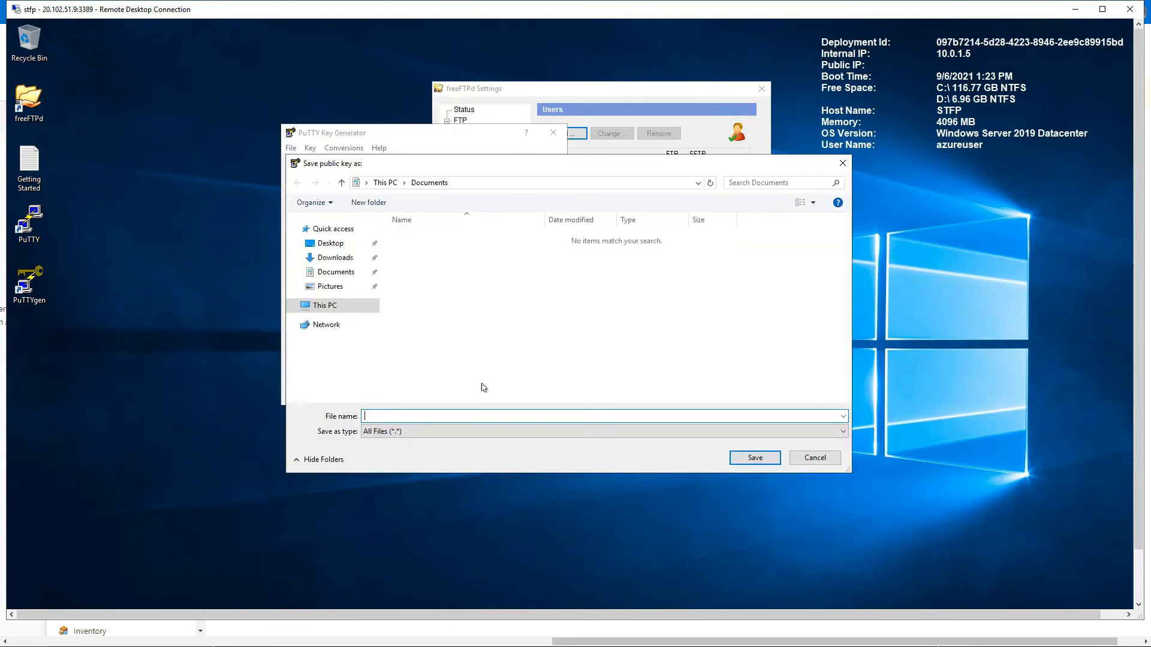
left_click(324, 306)
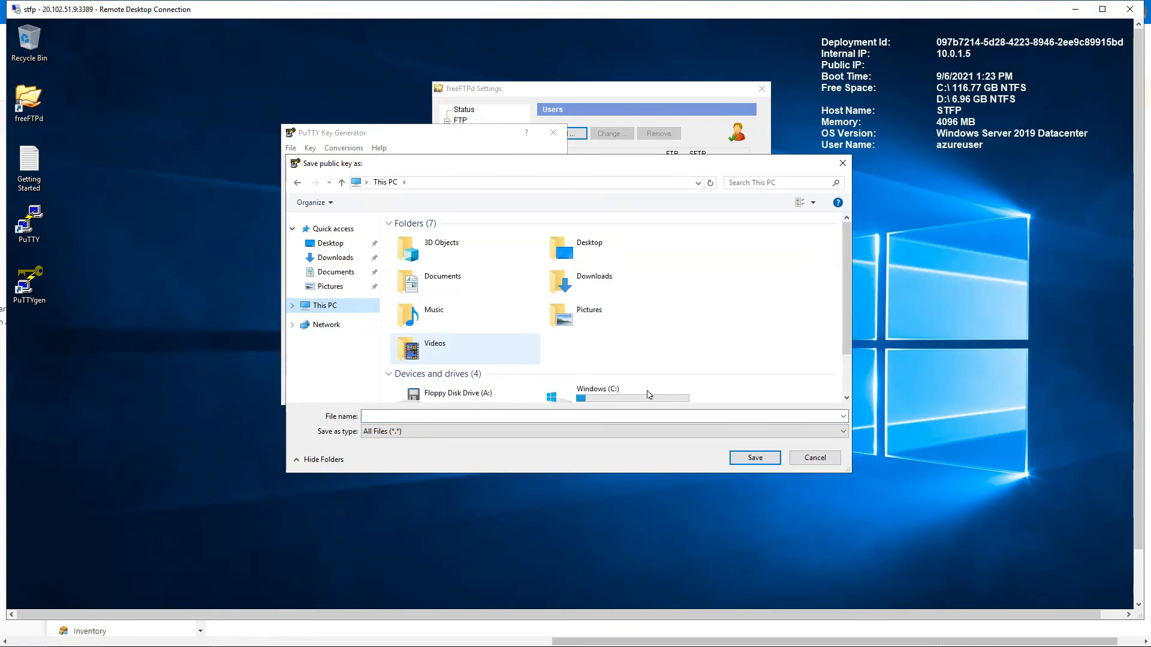
mouse_move(605, 394)
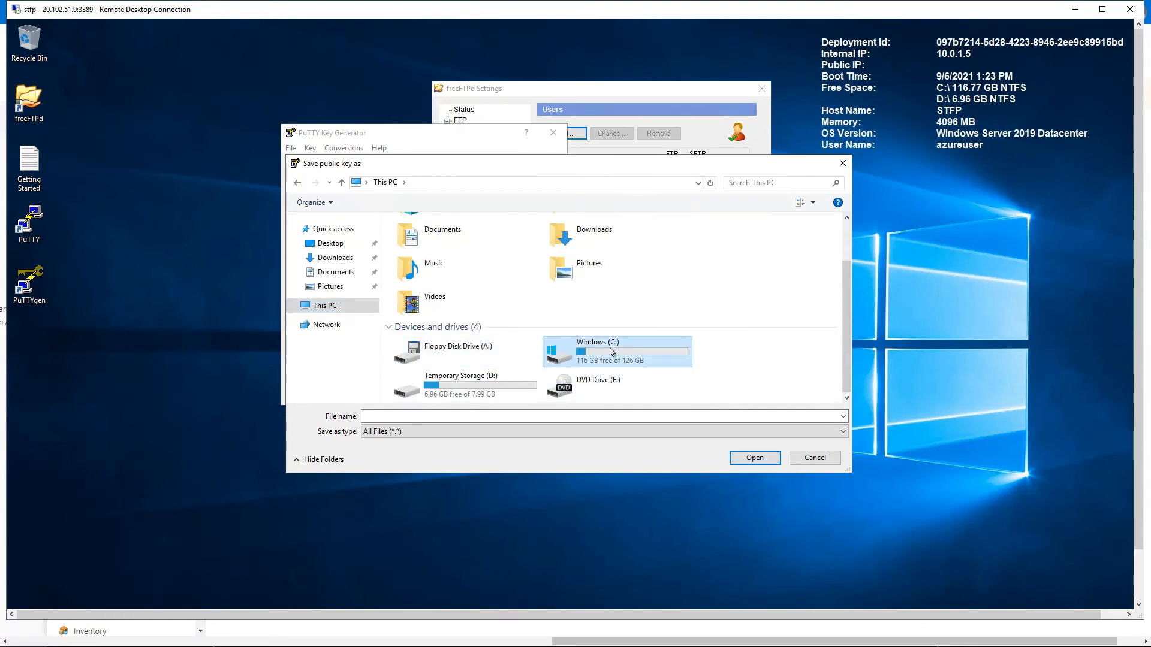
double_click(612, 351)
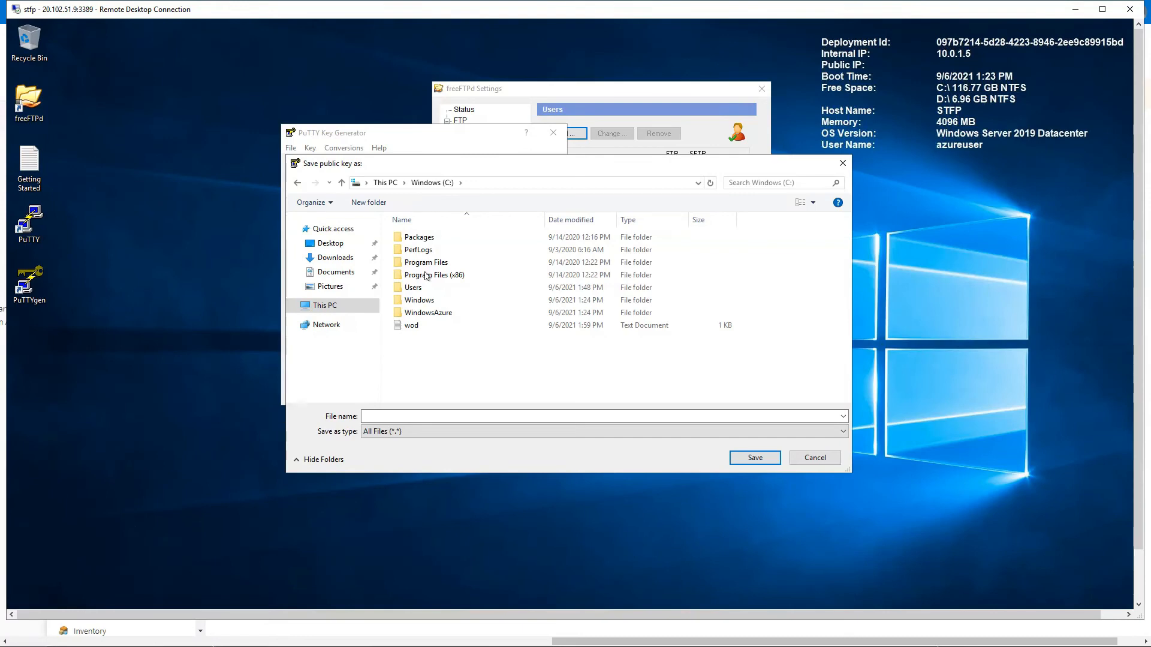
mouse_move(481, 274)
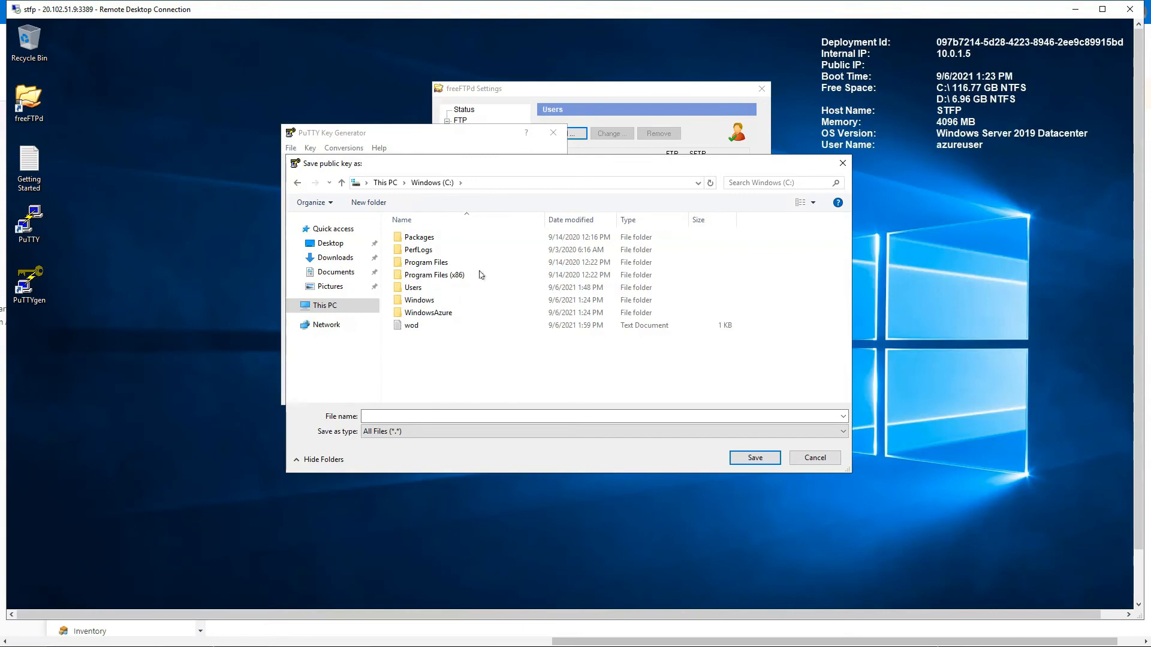
mouse_move(448, 280)
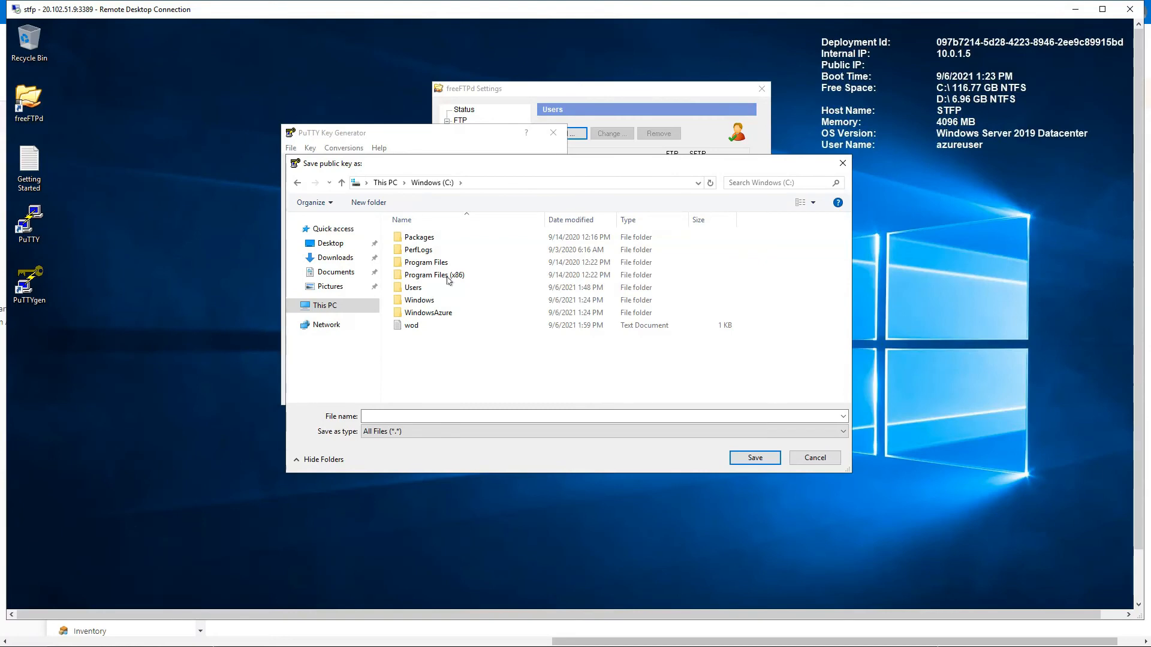
double_click(435, 275)
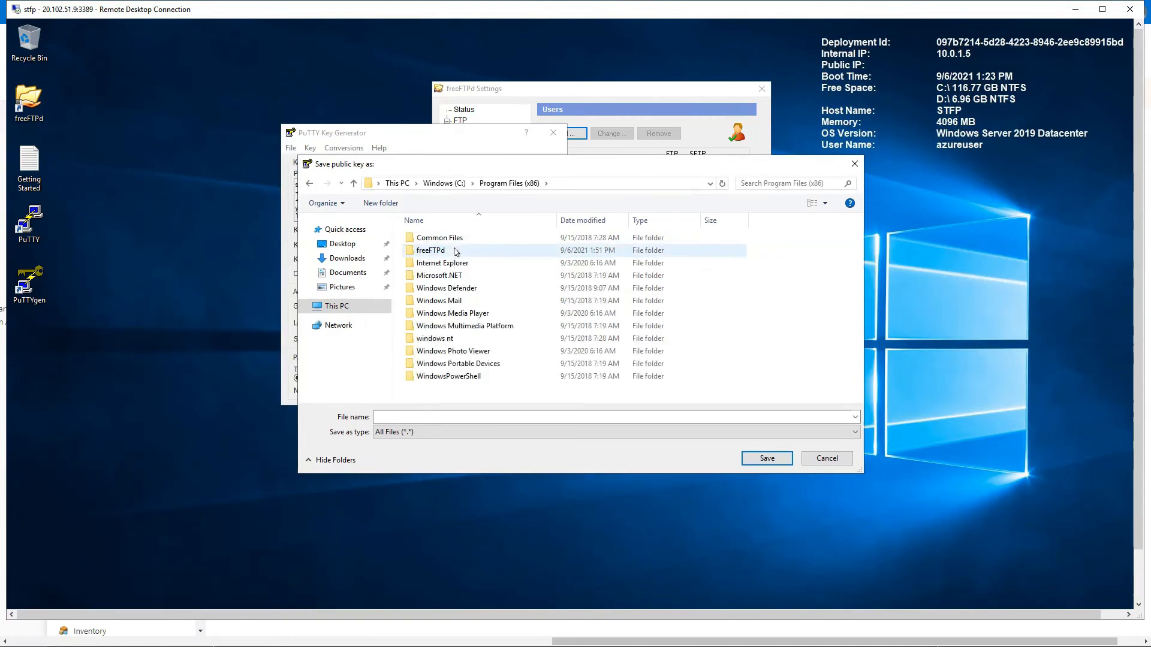
left_click(430, 250)
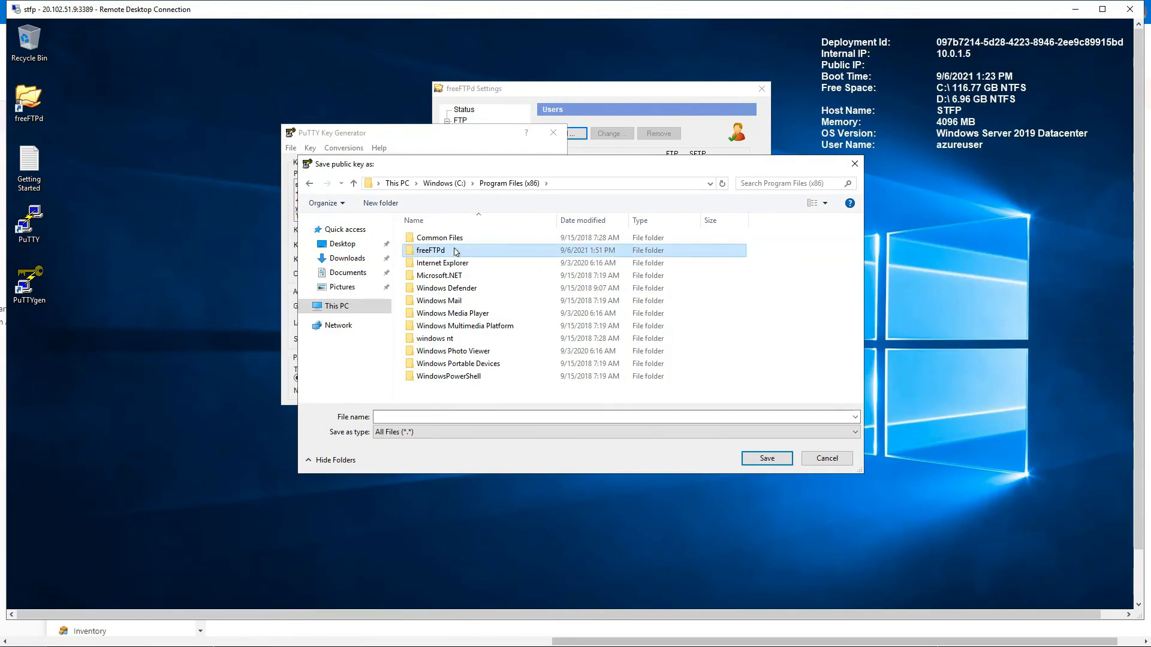
double_click(430, 250)
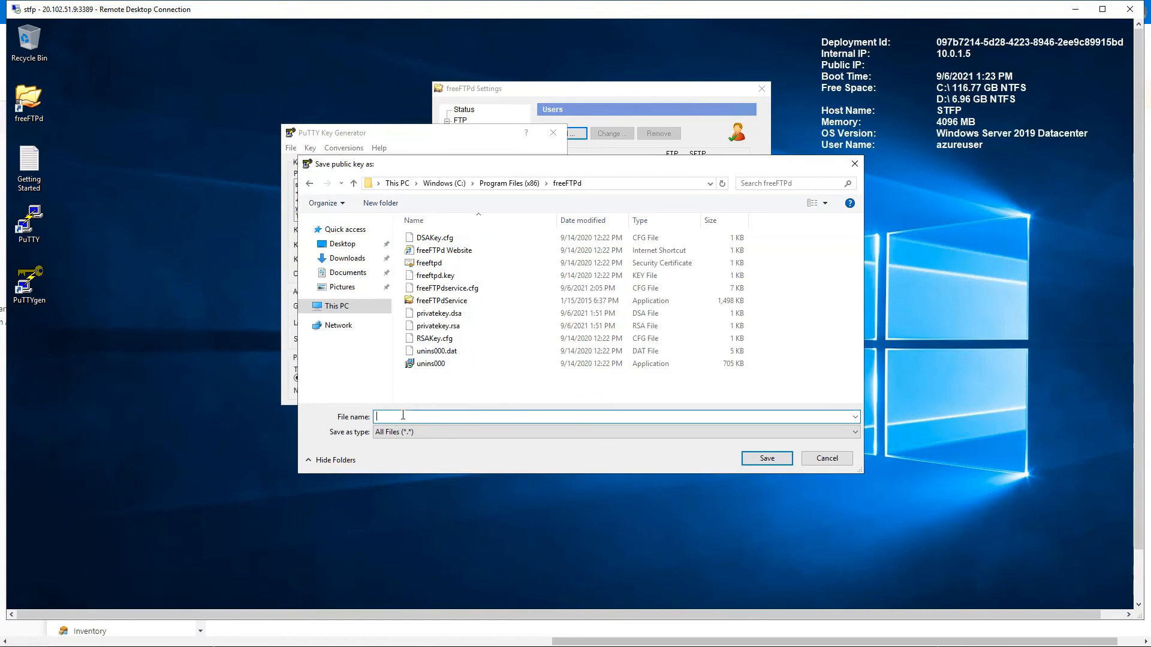
type("sshuser")
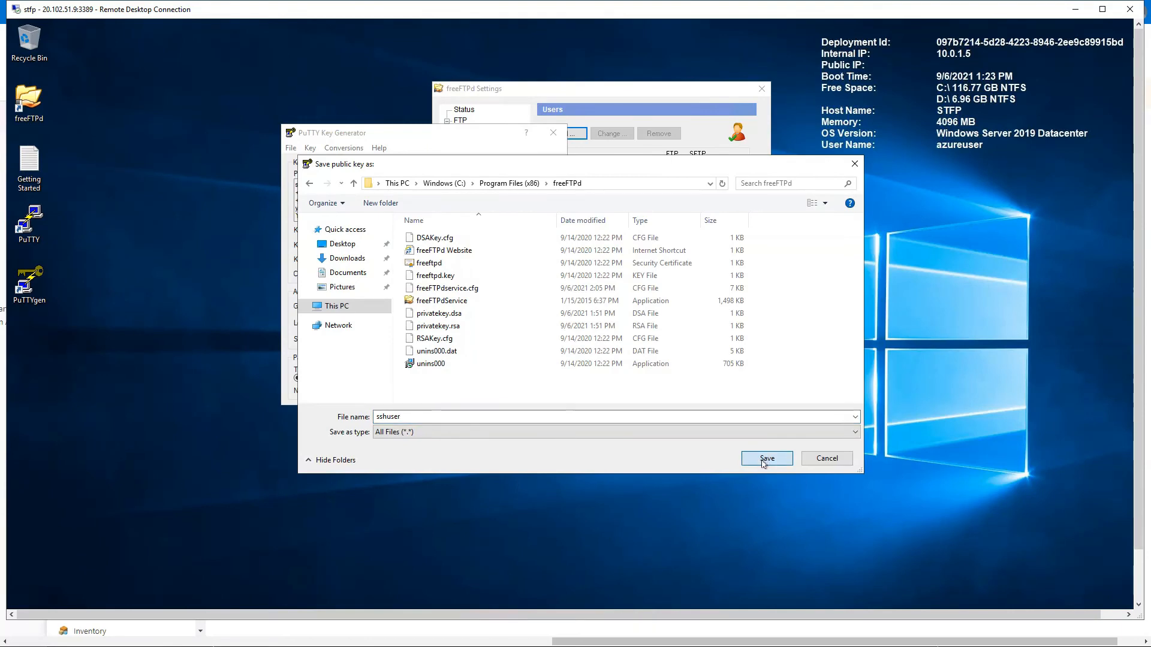
left_click(767, 459)
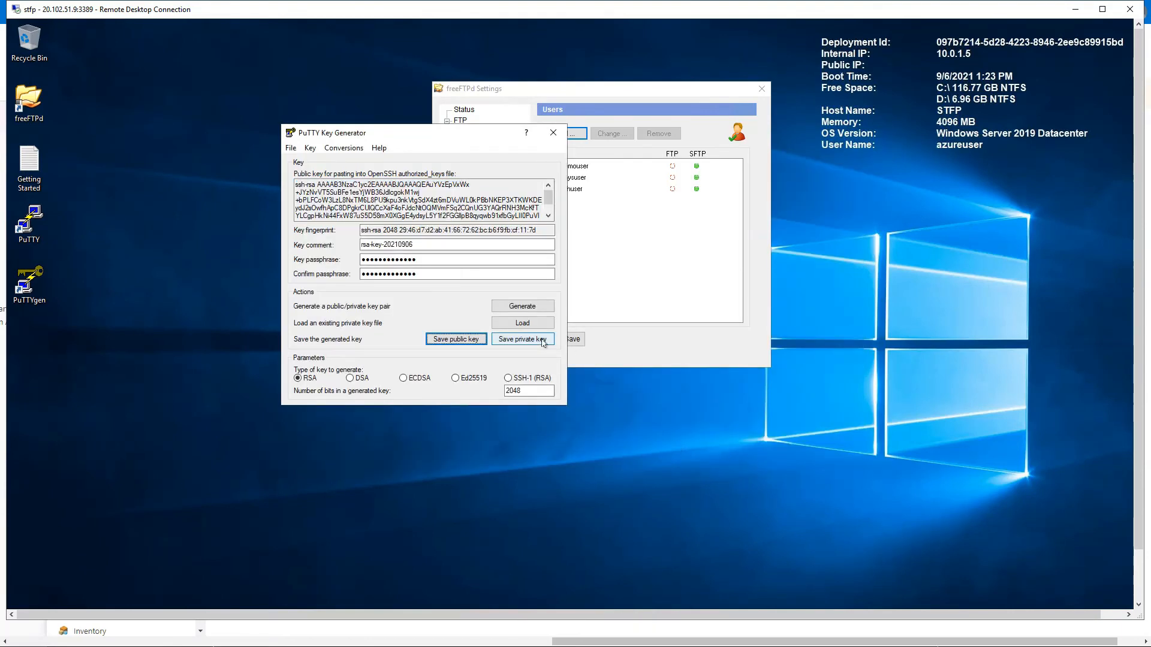
Save the private key as forsshuser.ppk on the Desktop
left_click(522, 339)
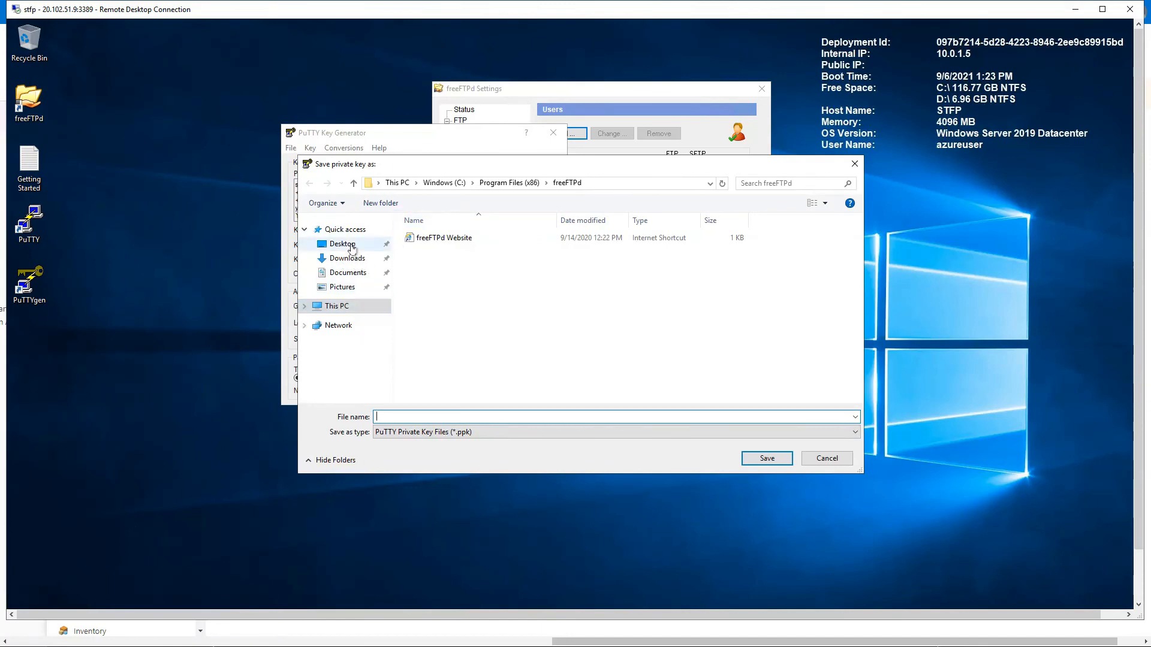
left_click(342, 244)
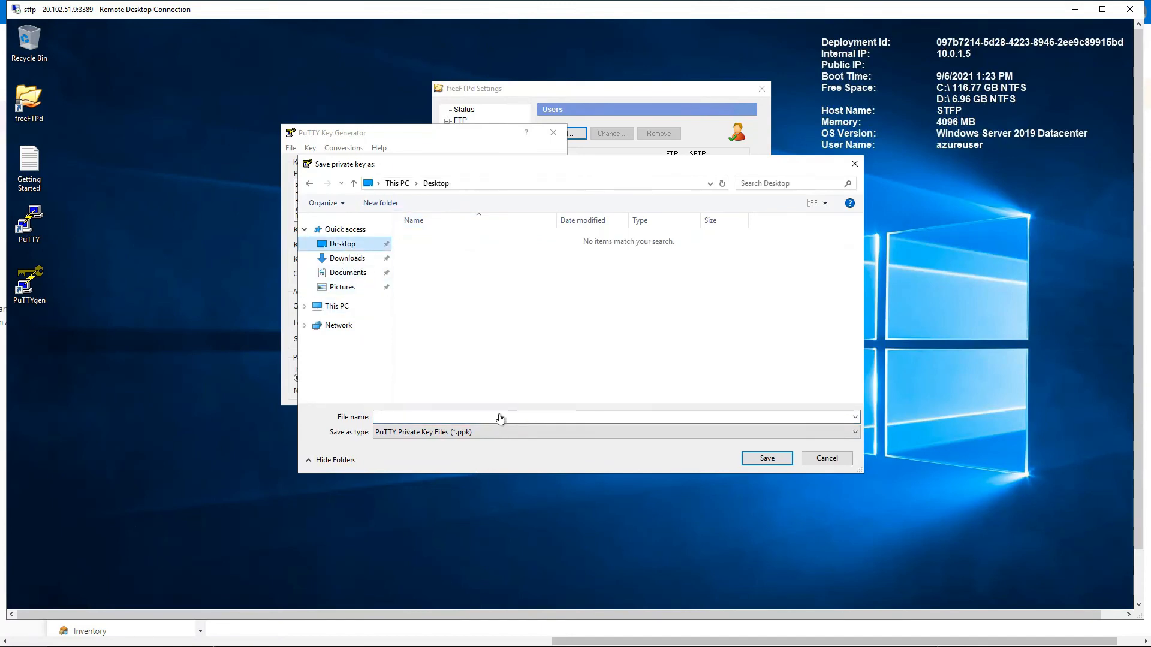
left_click(500, 415)
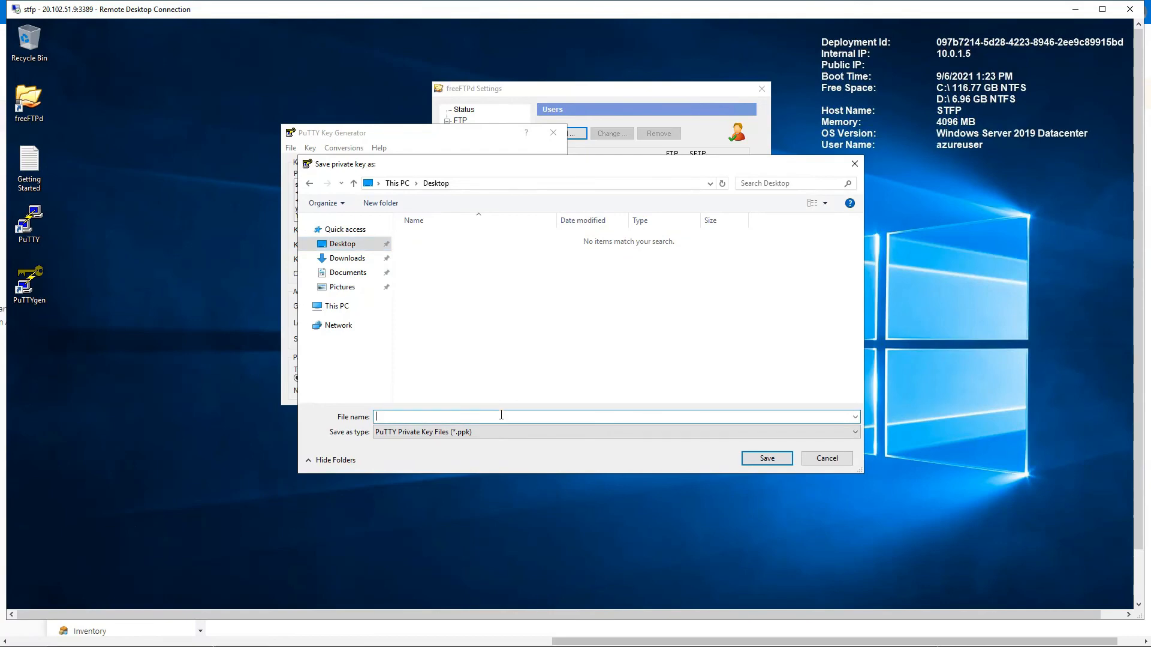
type("fou")
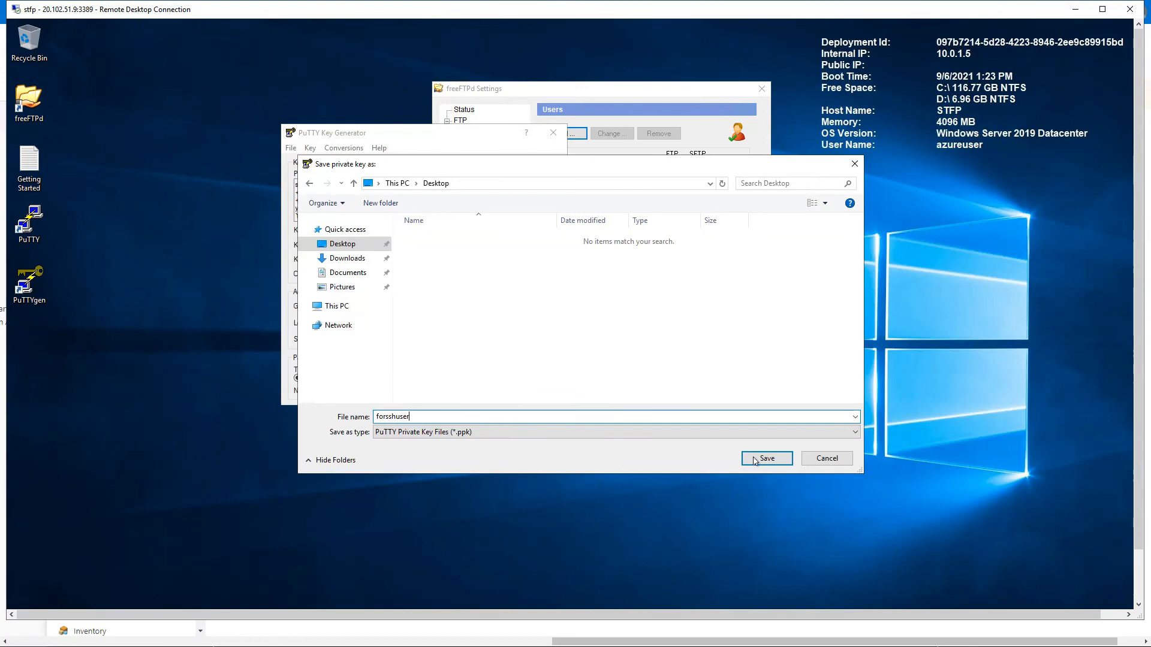
left_click(767, 459)
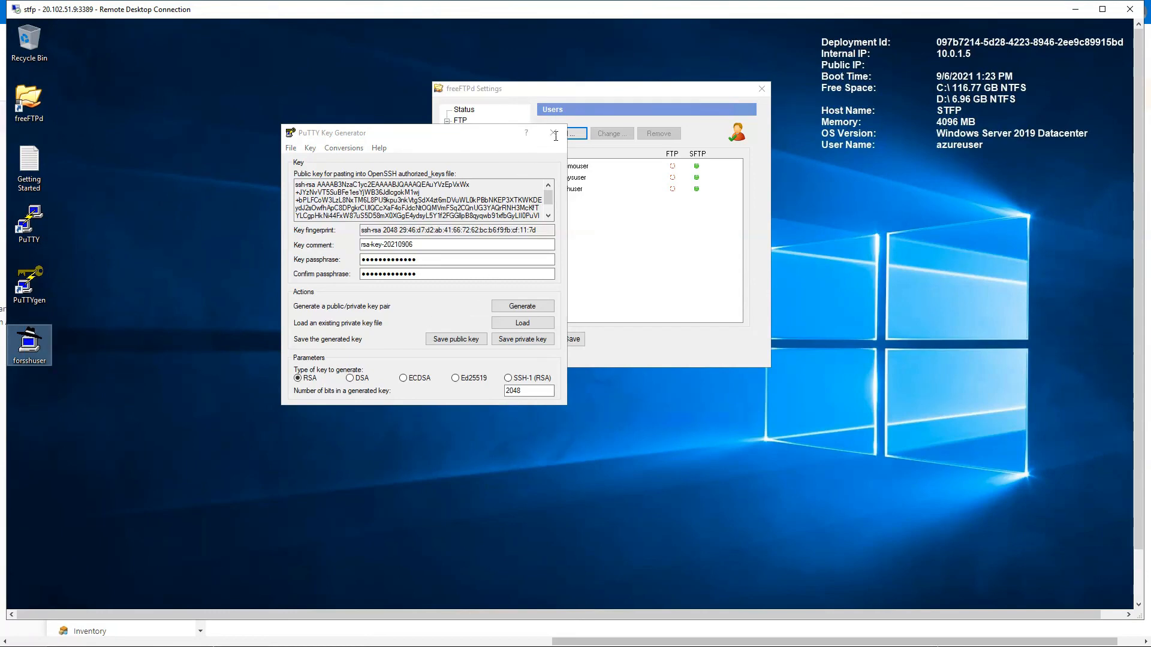
mouse_move(553, 132)
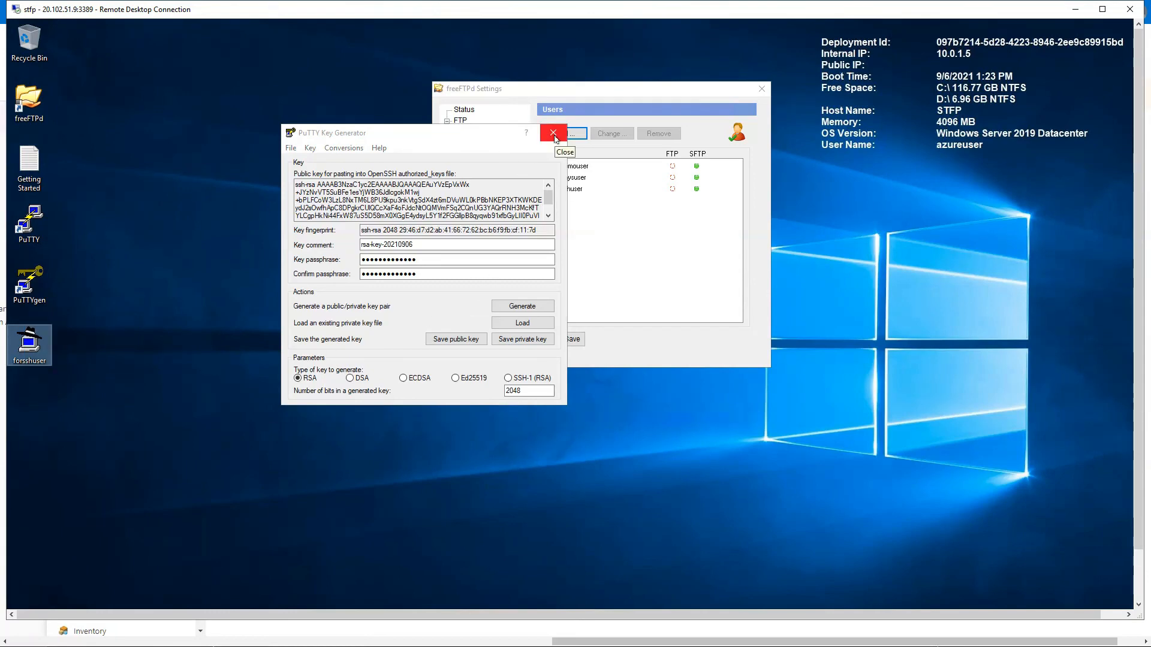
Close PuTTYgen, confirm sshuser is in the freeFTPd folder, and return to Azure
left_click(553, 132)
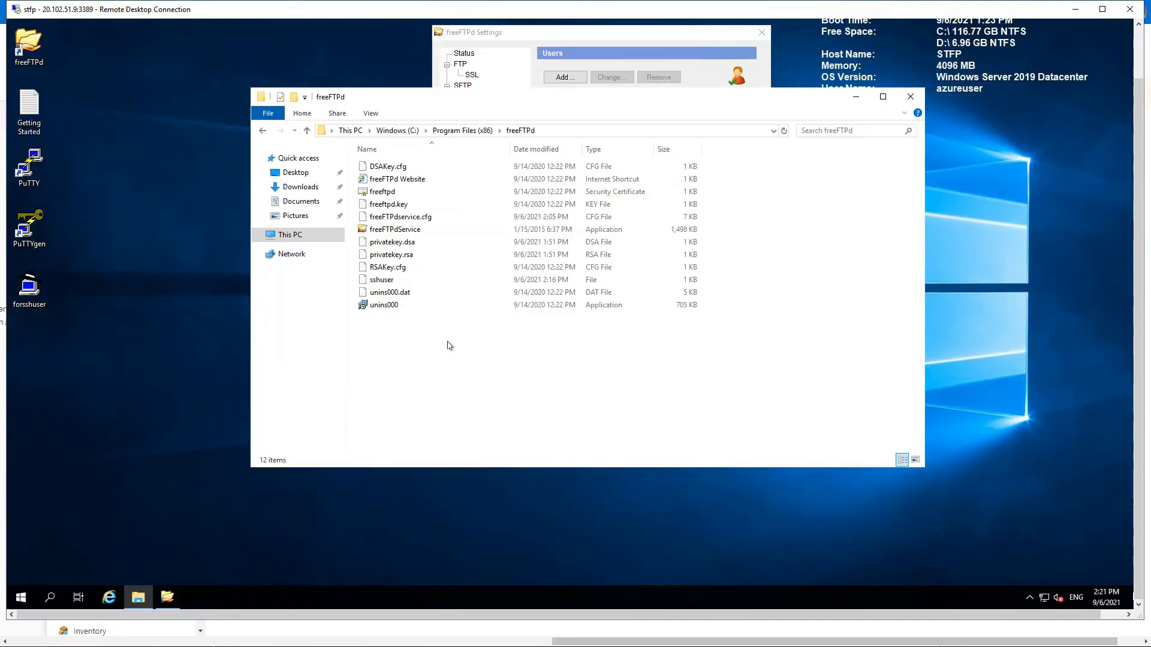
mouse_move(594, 398)
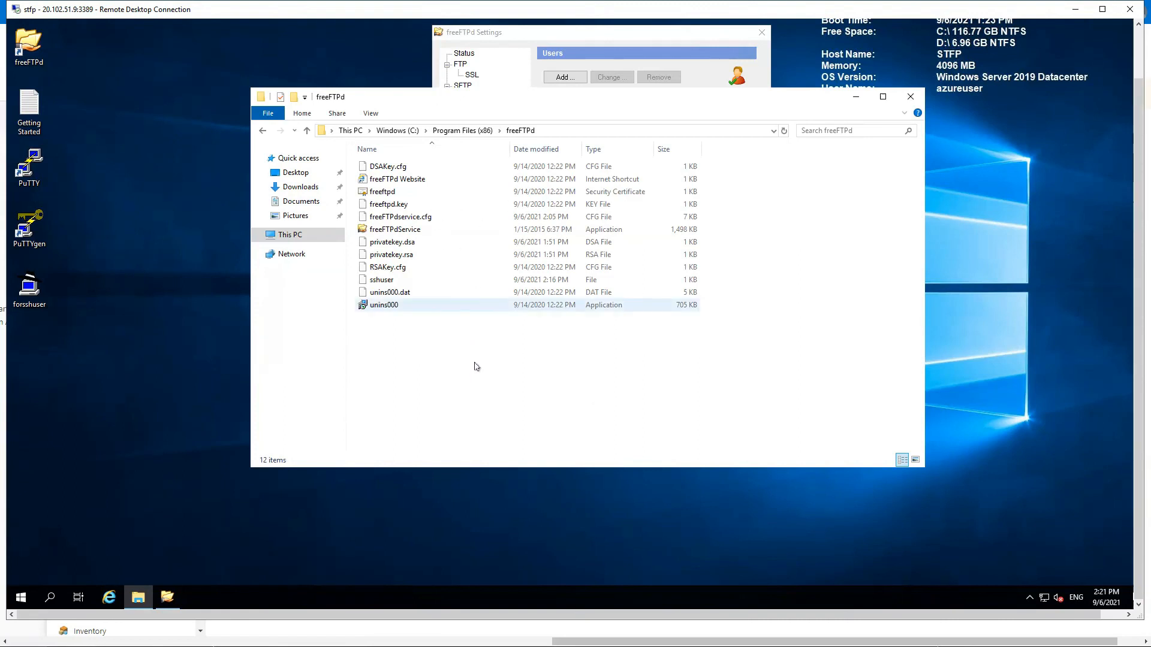
left_click(475, 367)
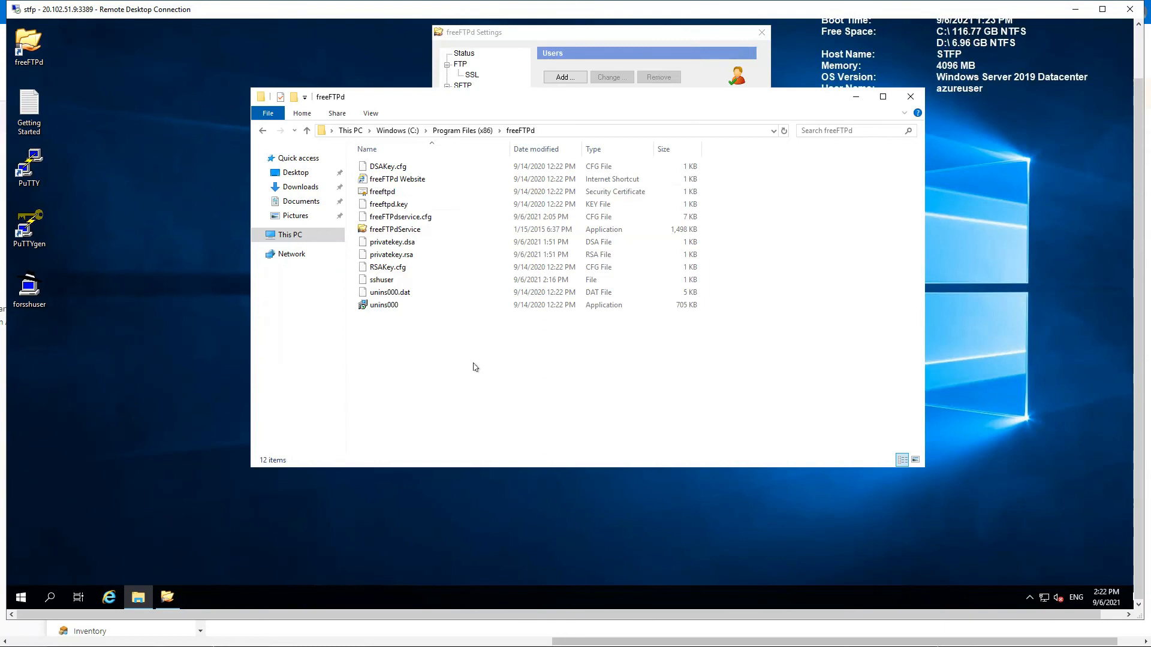
mouse_move(475, 413)
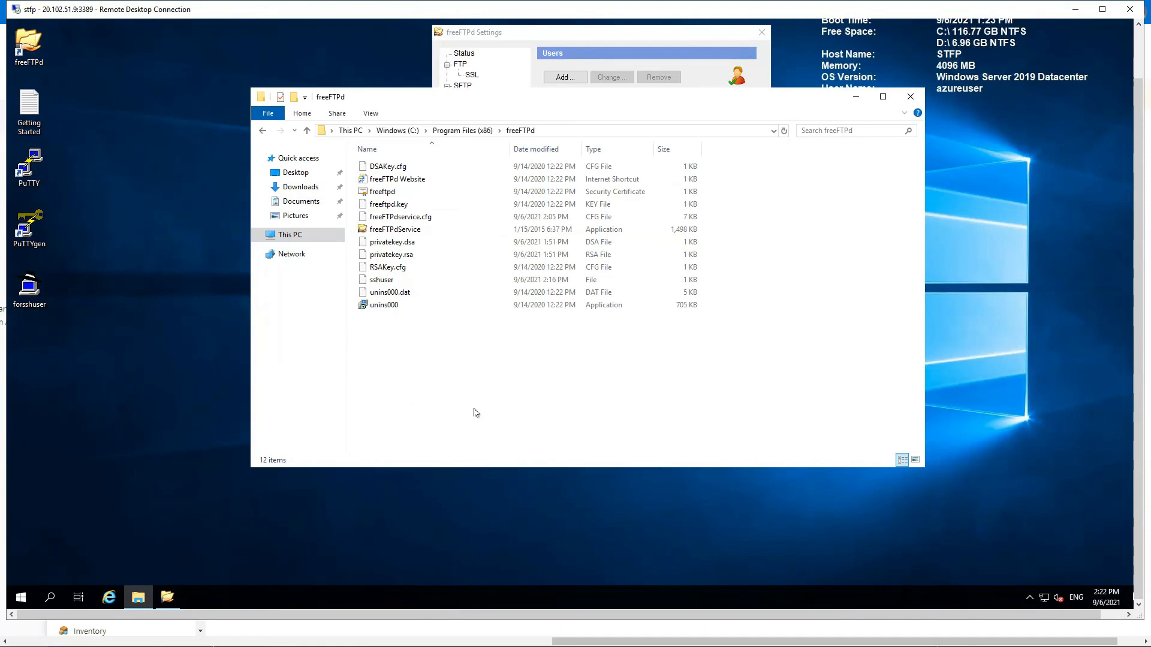
left_click(399, 217)
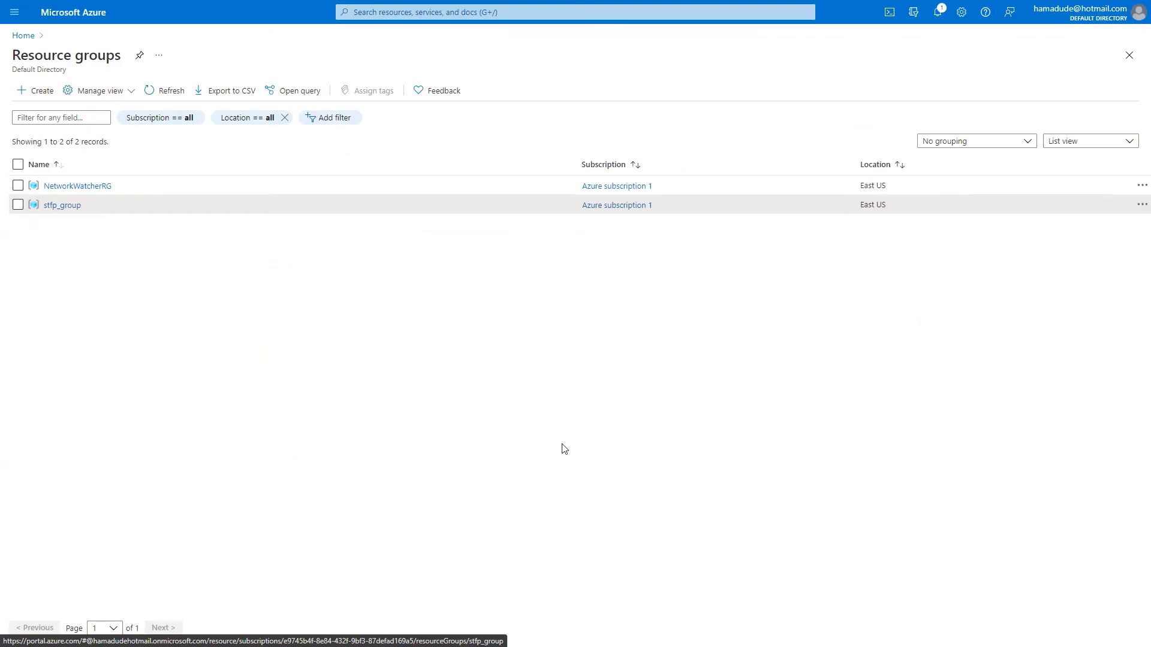
mouse_move(62, 205)
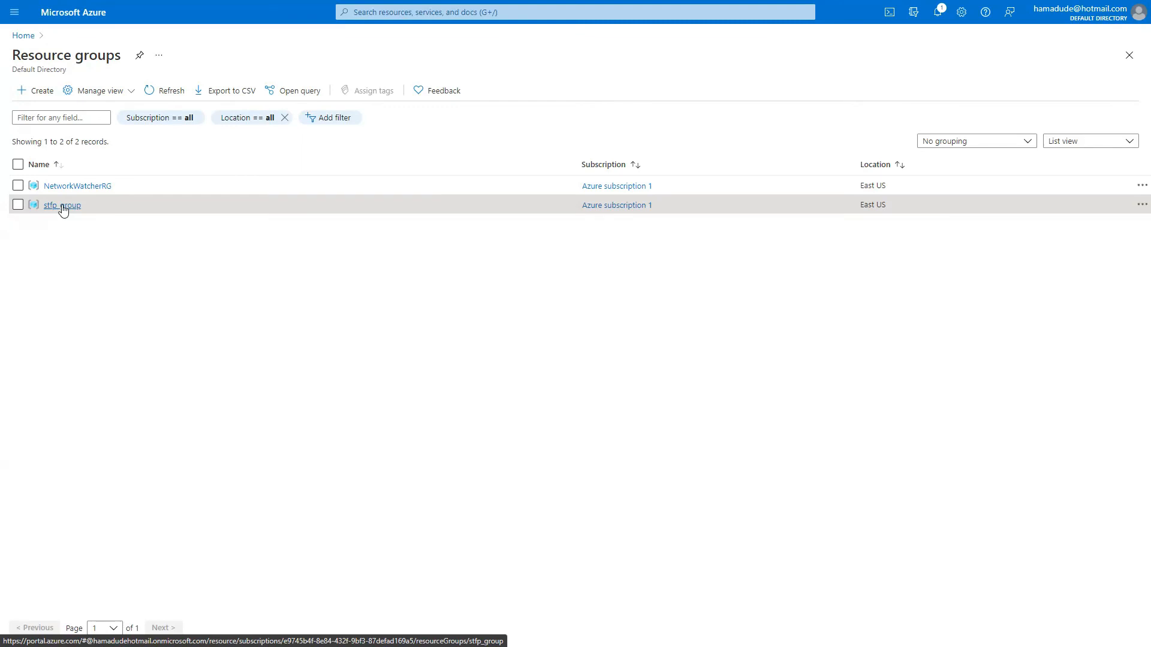
Open the stfp_group resource group from the Resource groups list
left_click(62, 206)
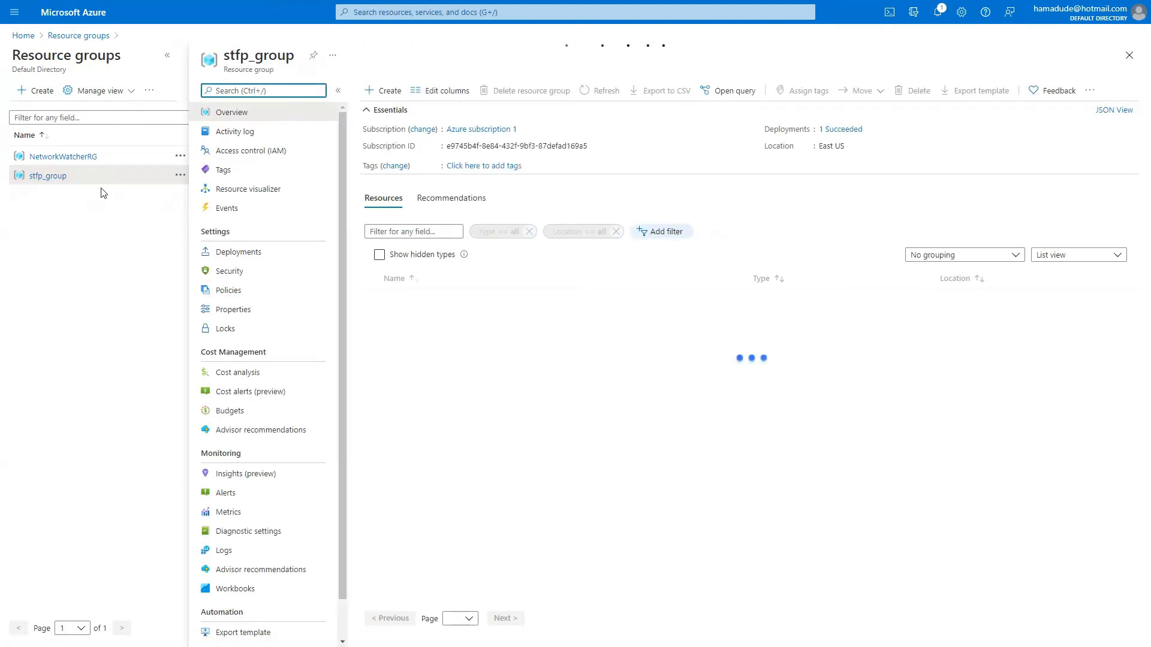
mouse_move(583, 349)
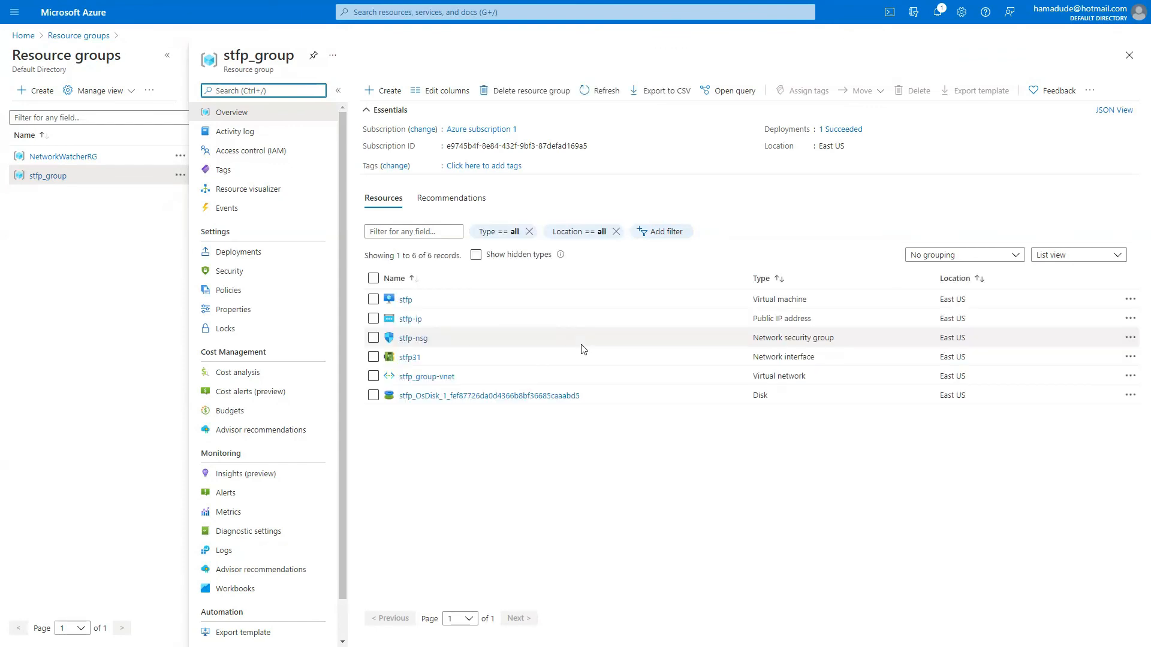
mouse_move(530, 325)
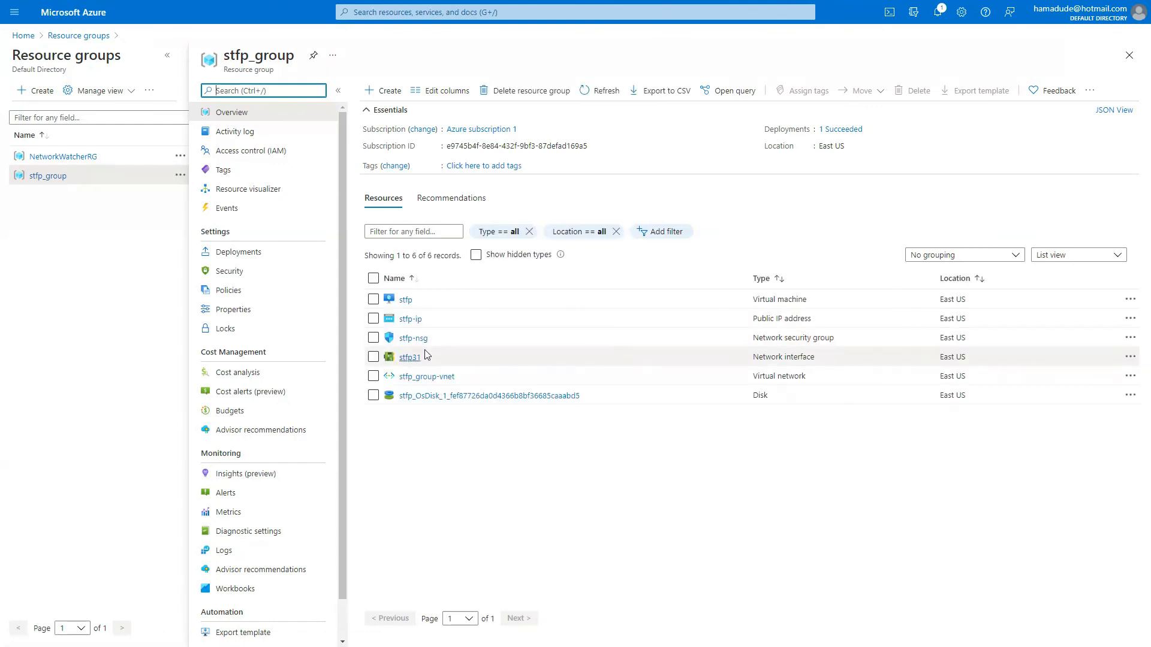
Open stfp-nsg to review inbound rules for ports 22, 21, 990 and 3389
left_click(412, 338)
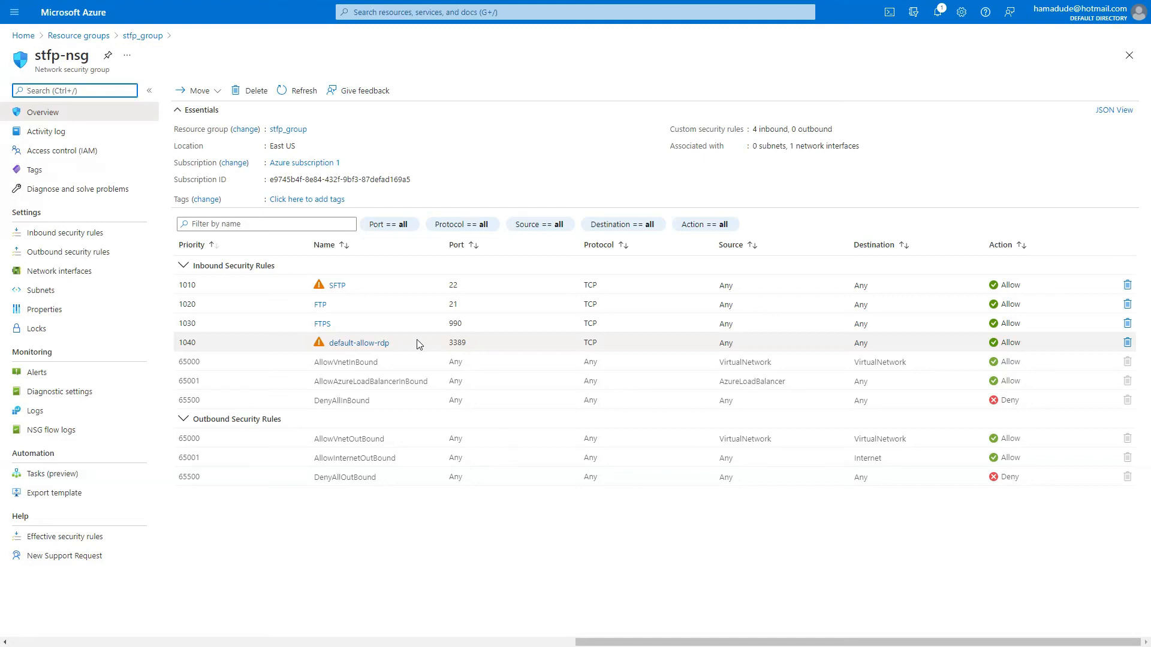
mouse_move(444, 287)
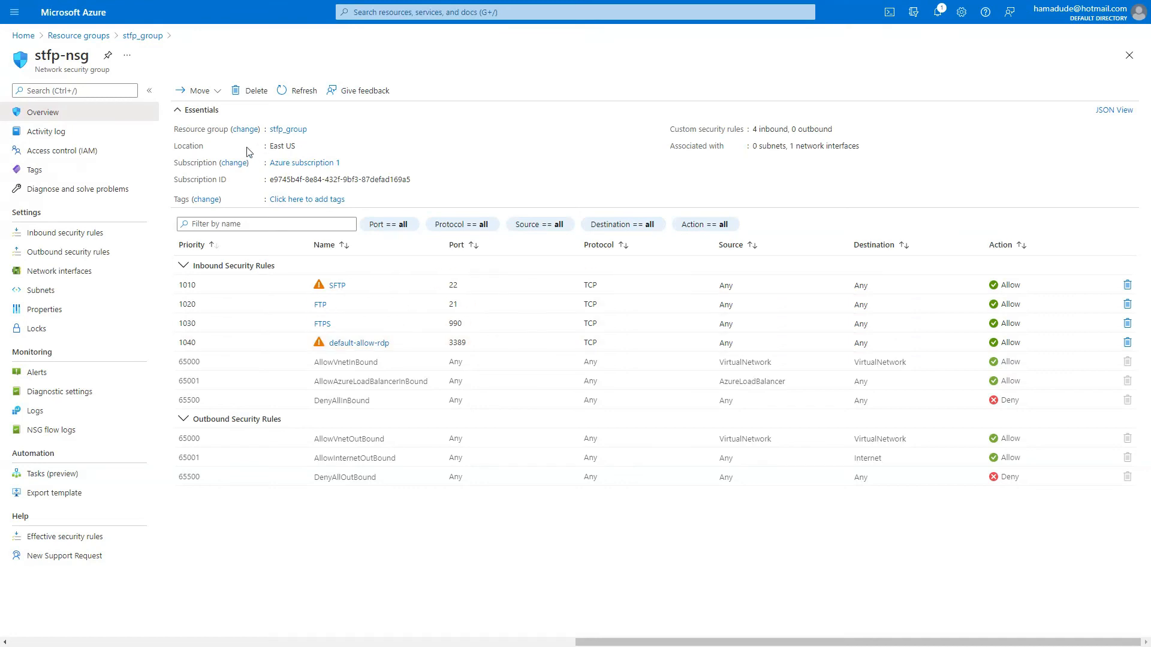
mouse_move(89, 37)
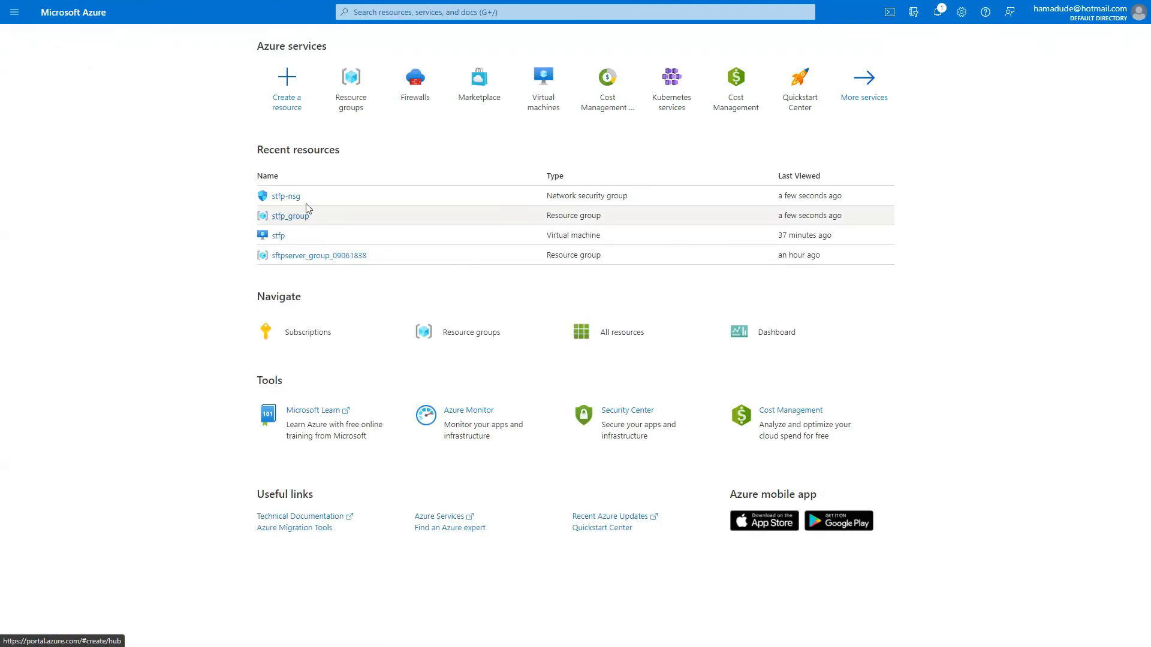
mouse_move(214, 256)
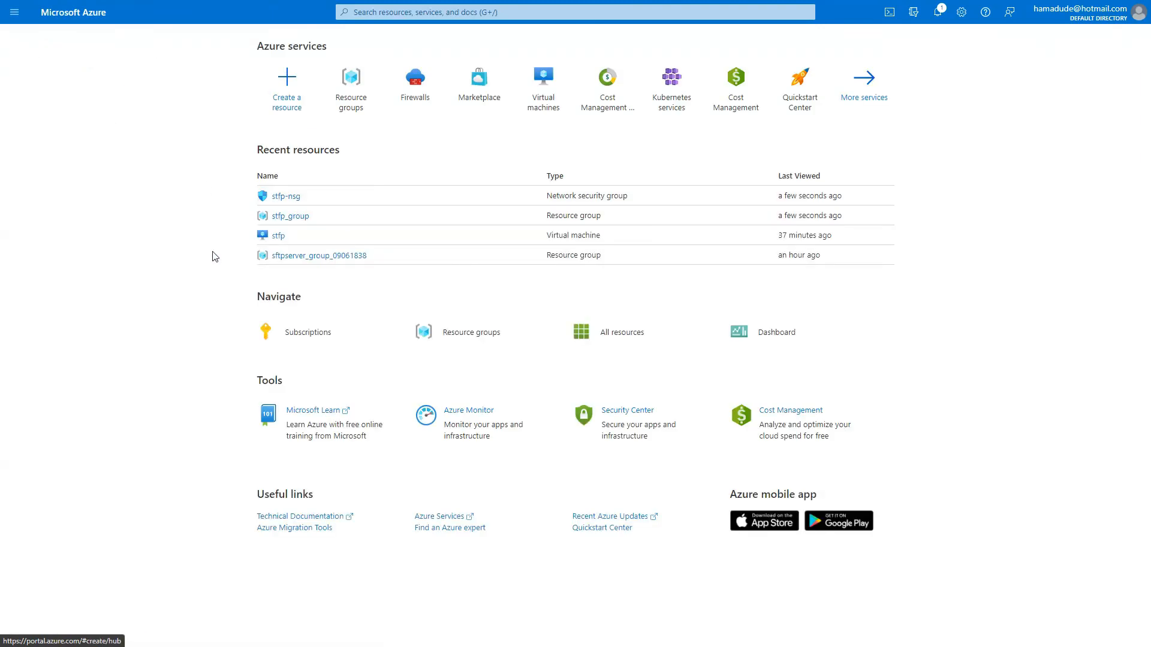